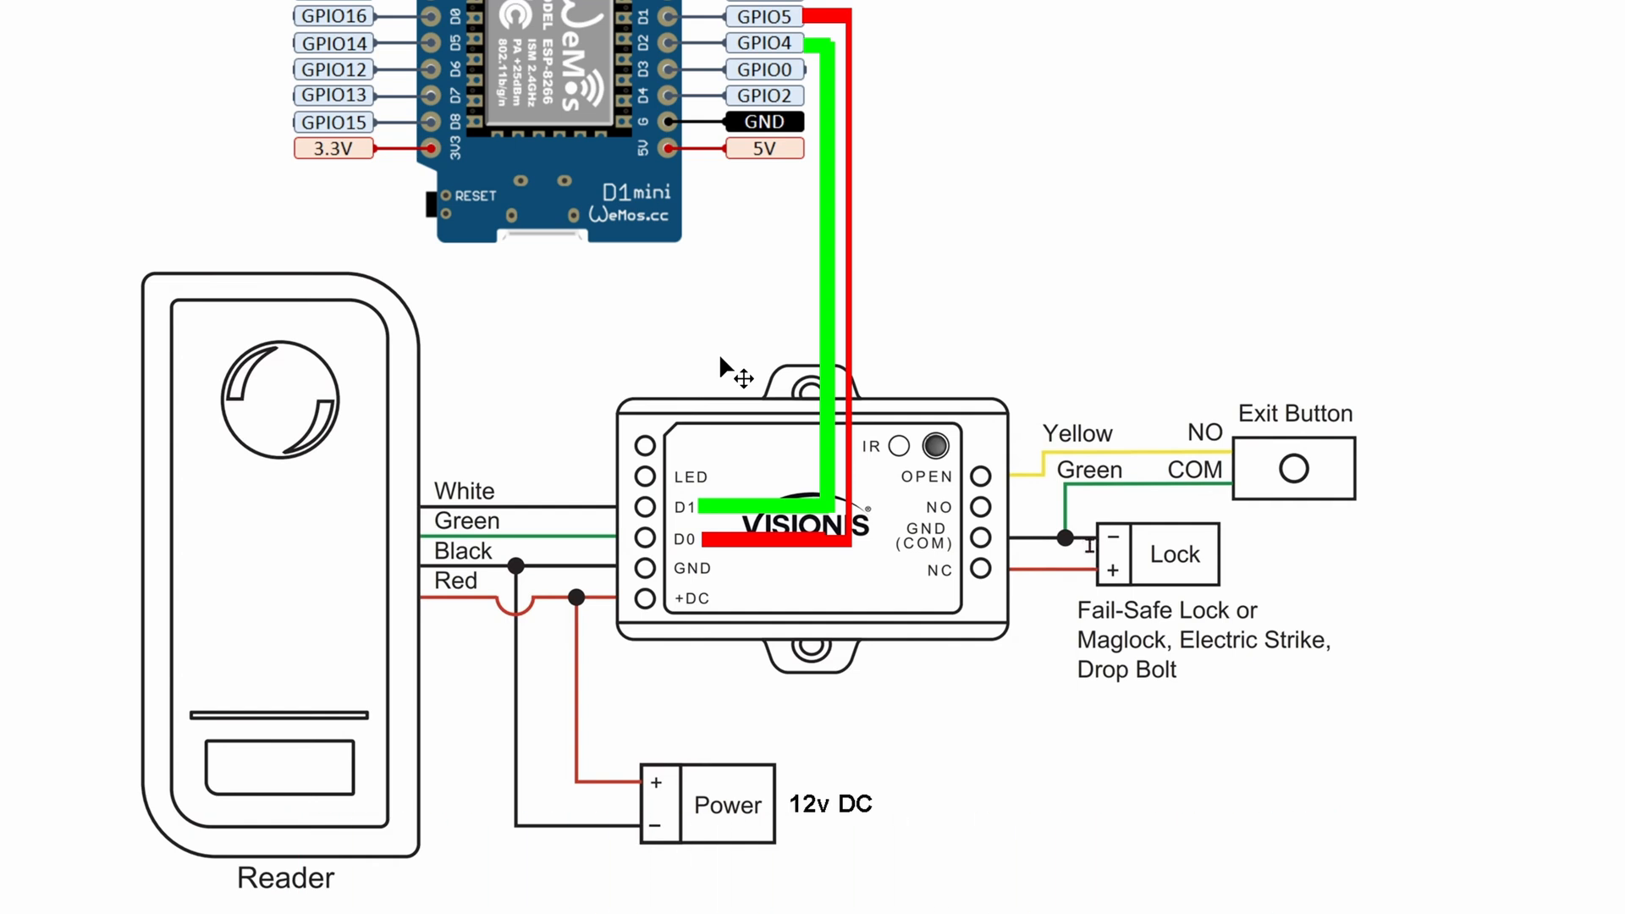
pyautogui.moveTo(622, 264)
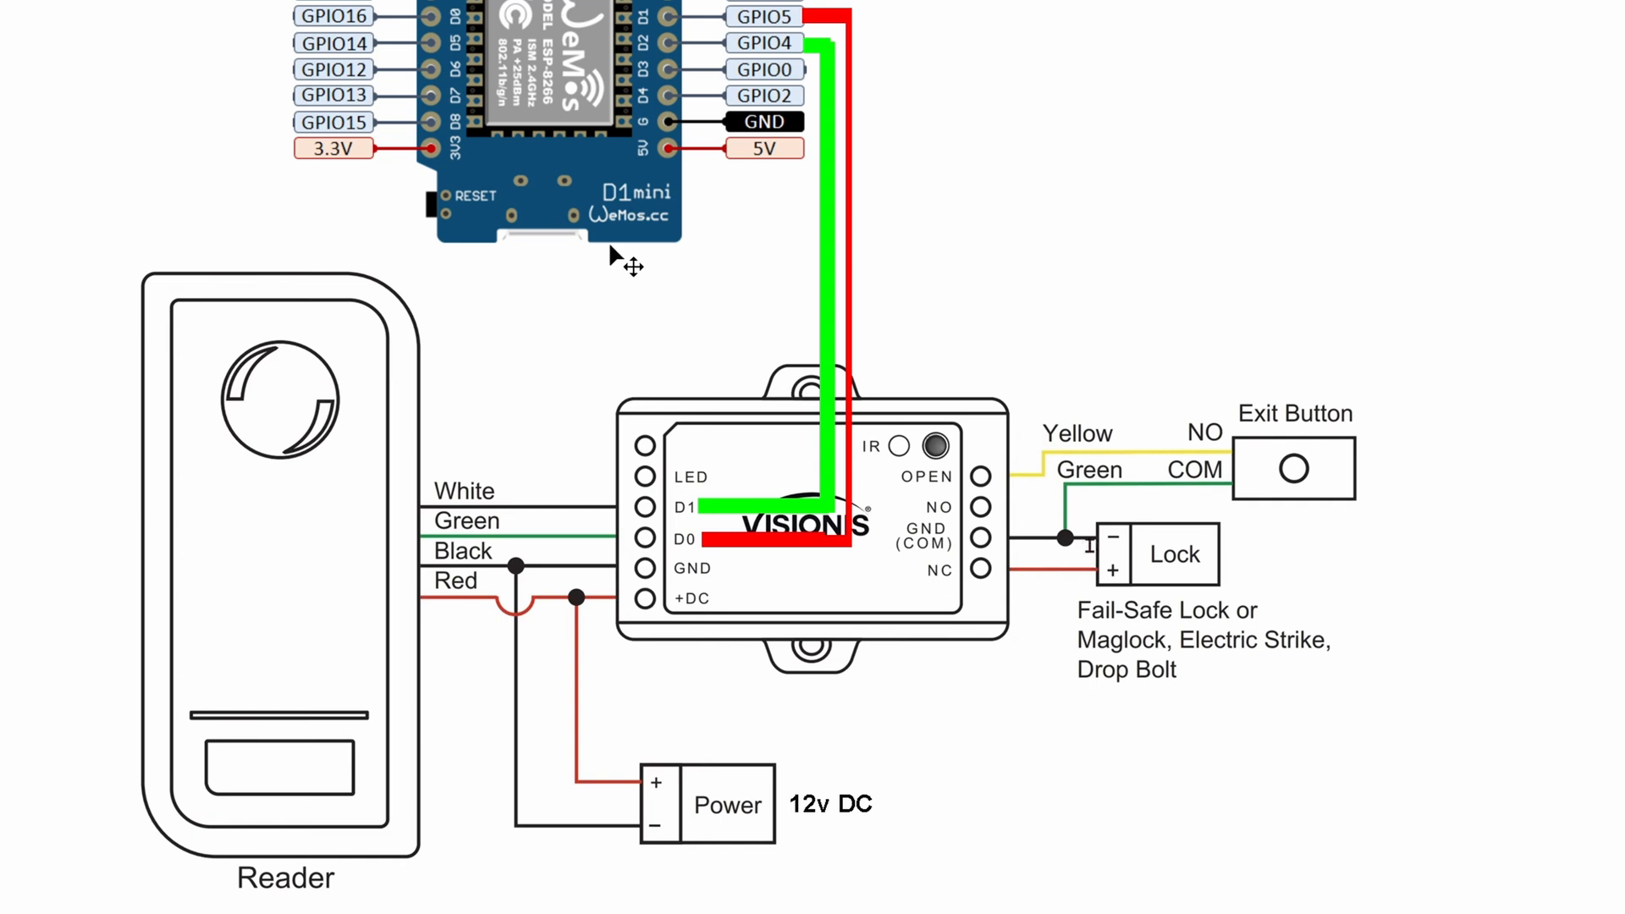
pyautogui.moveTo(849, 808)
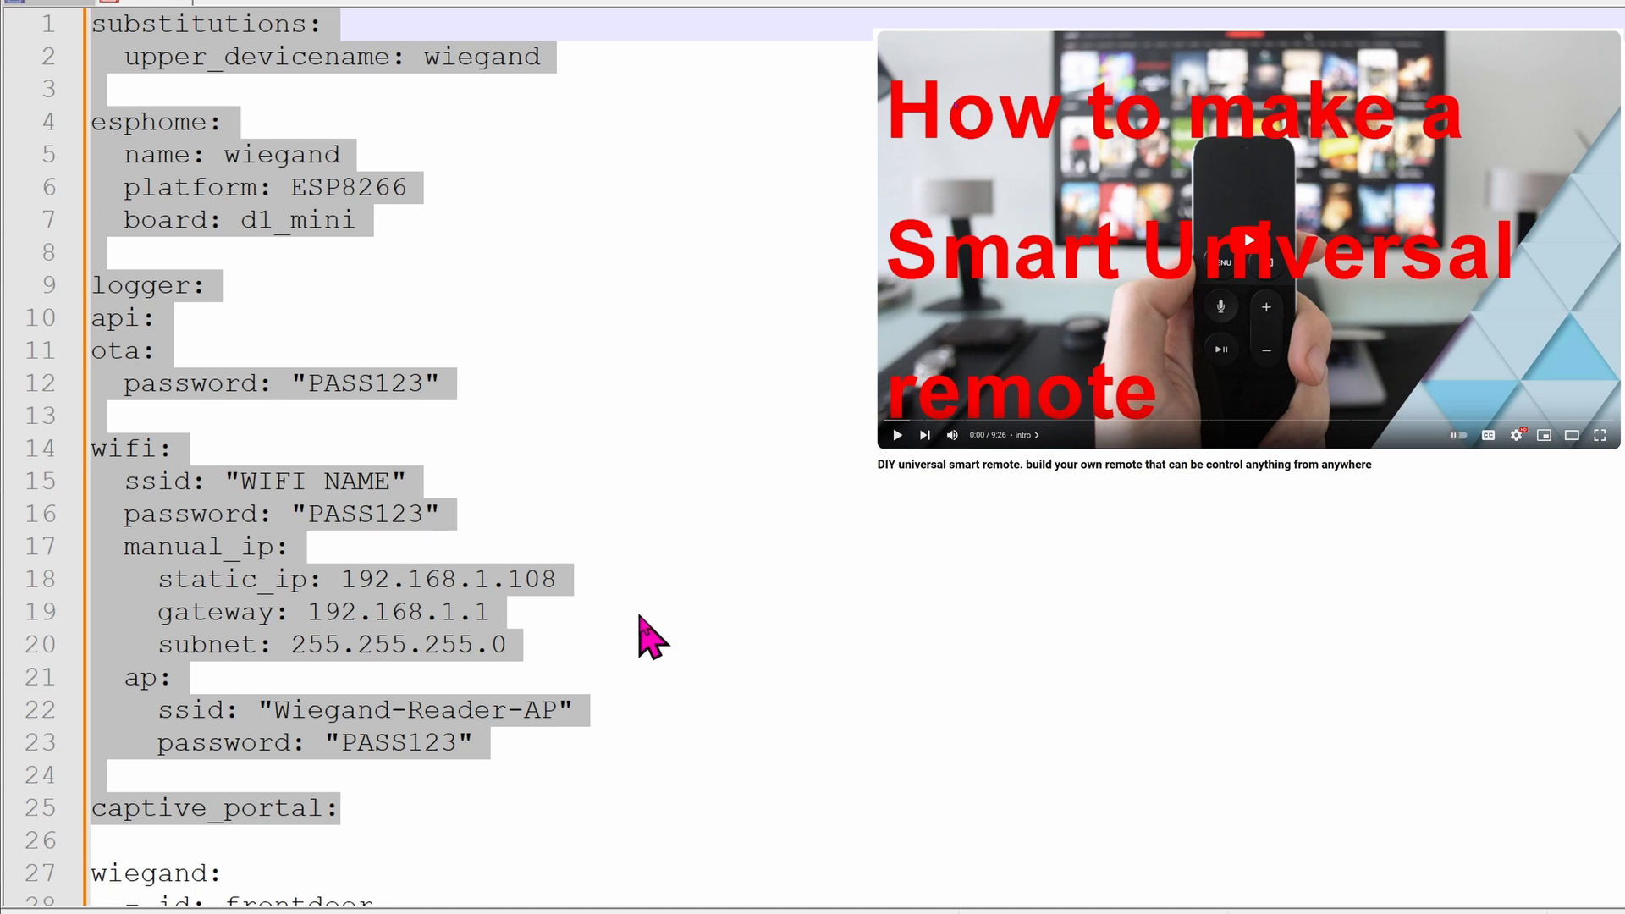
# Step: Scroll to the wiegand section in wiegand.yaml and highlight the d0 GPIO5 pin setting
pyautogui.scroll(-3)
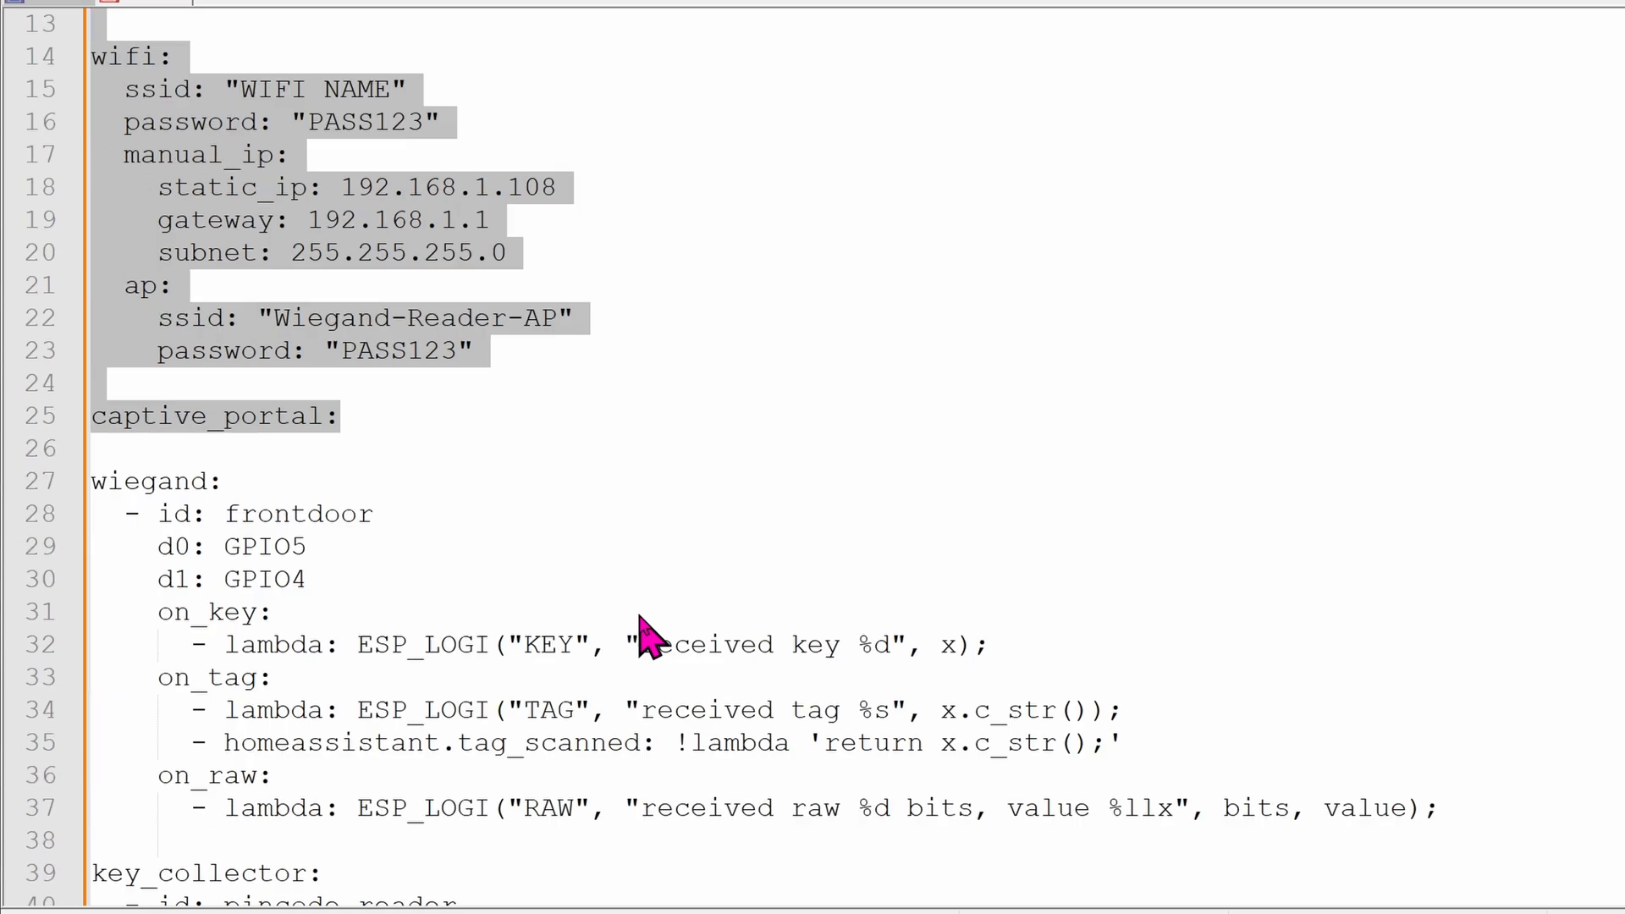
pyautogui.scroll(-3)
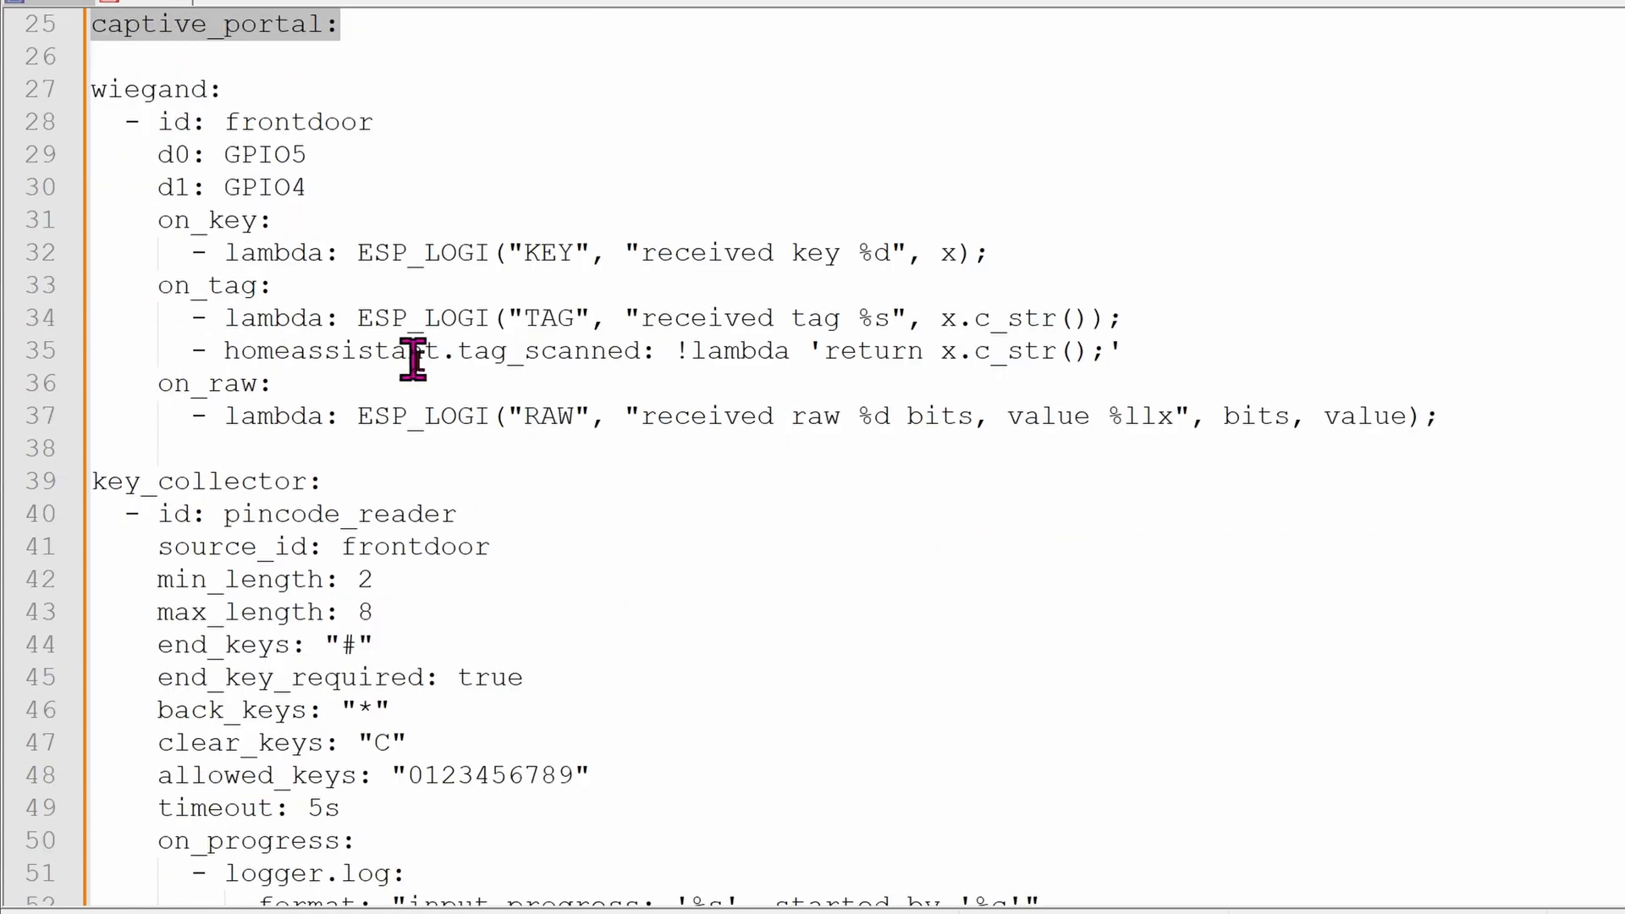
pyautogui.doubleClick(150, 89)
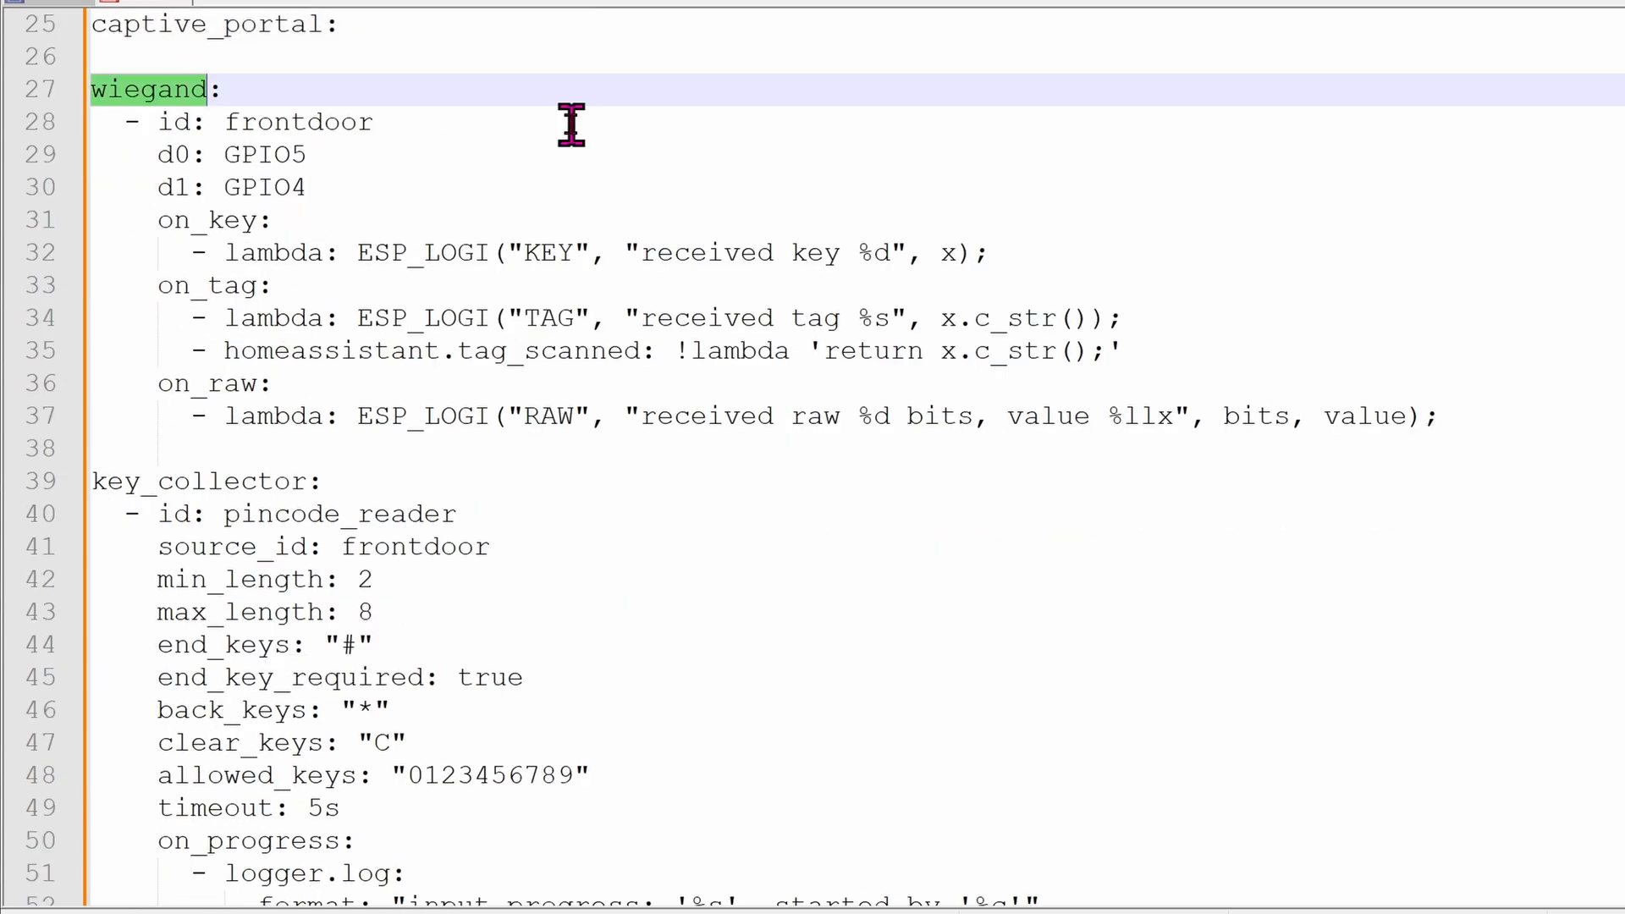
pyautogui.moveTo(357, 164)
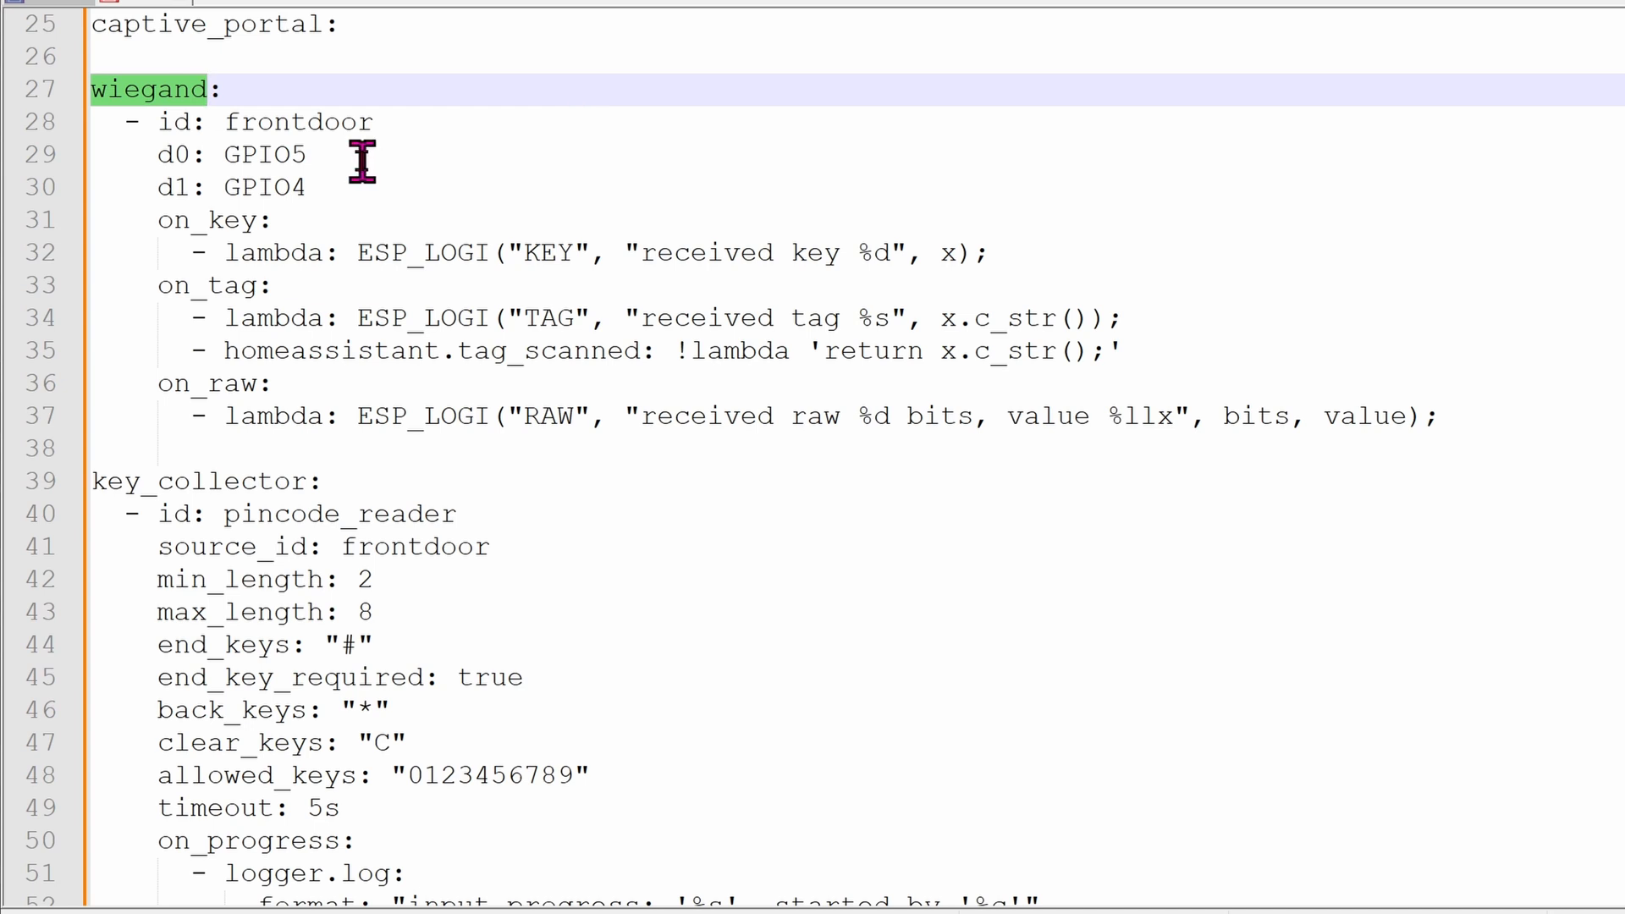
pyautogui.moveTo(360, 199)
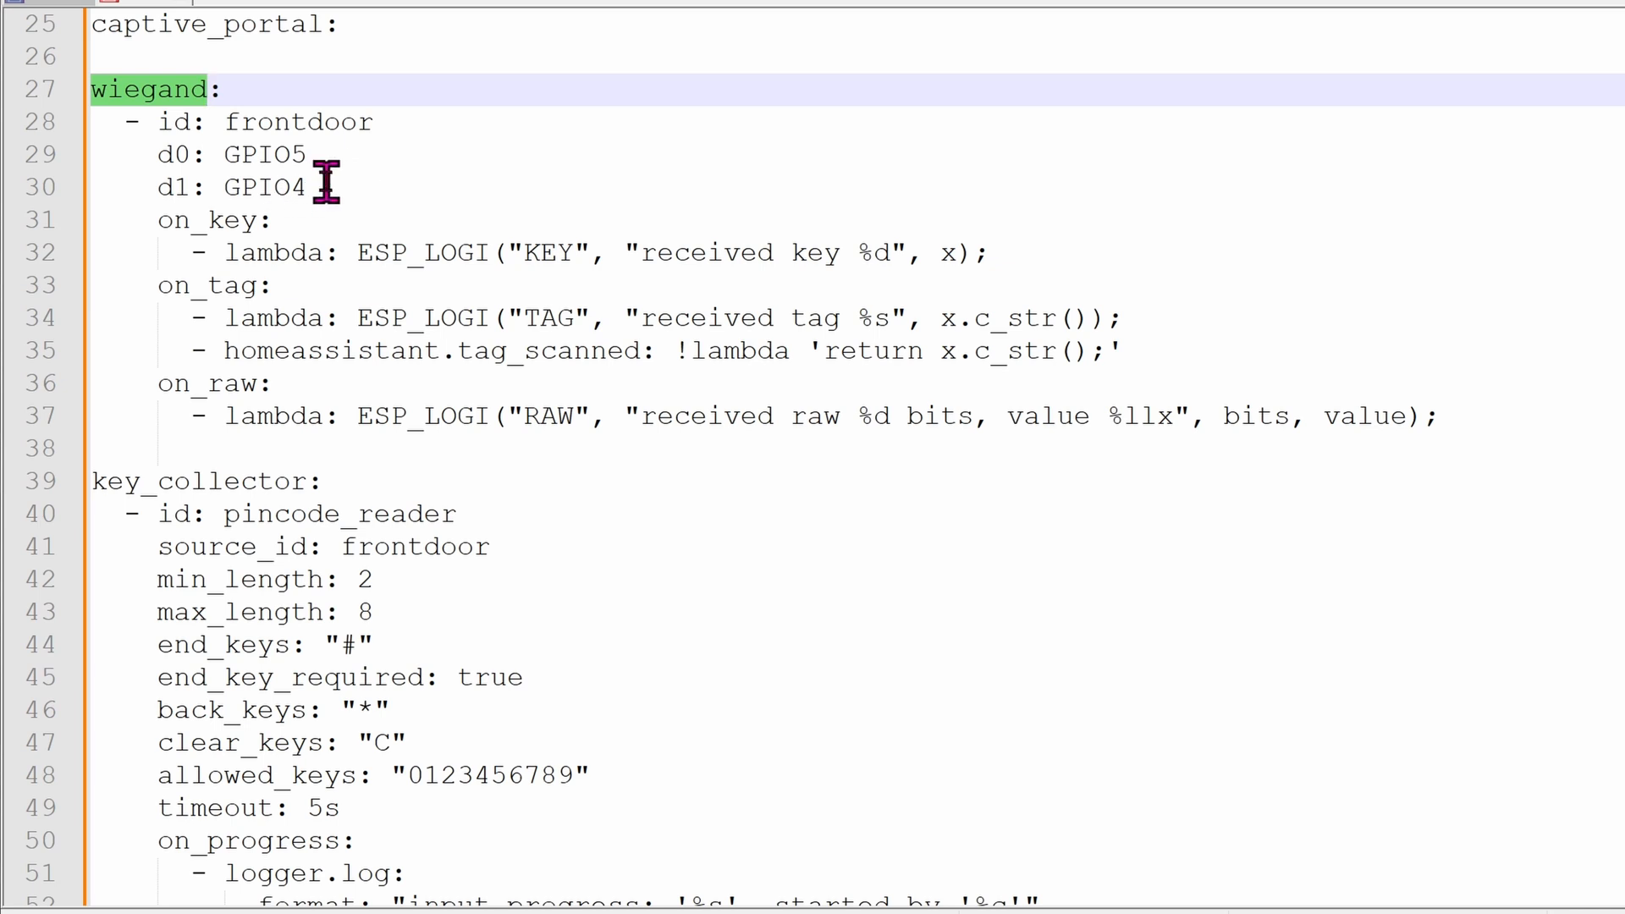
pyautogui.moveTo(326, 156)
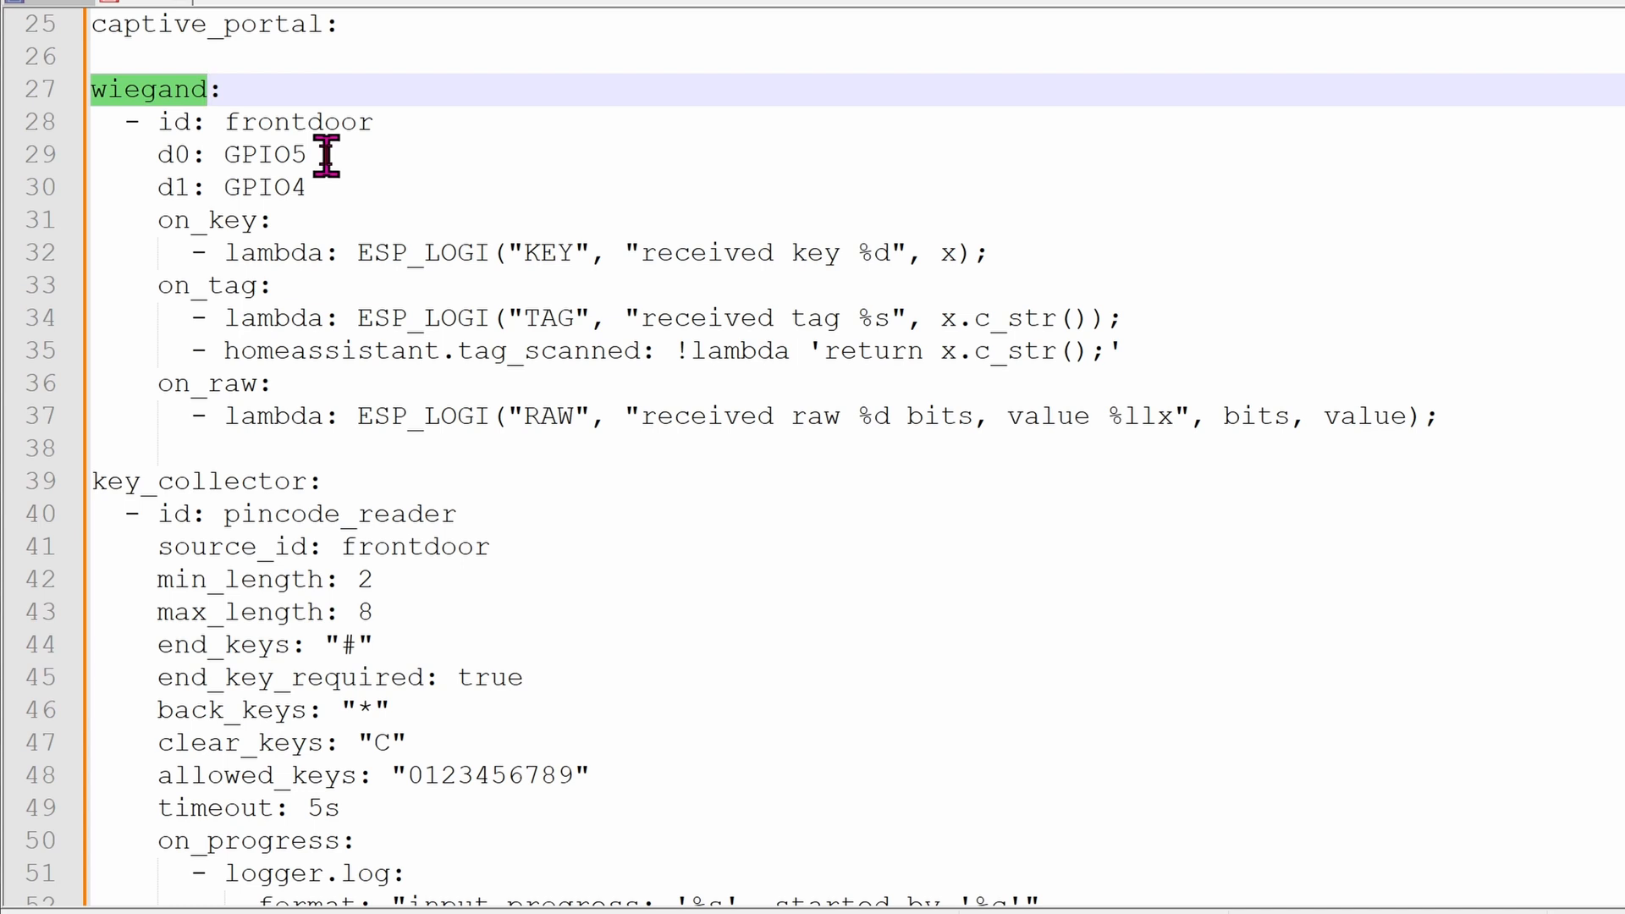
pyautogui.click(311, 155)
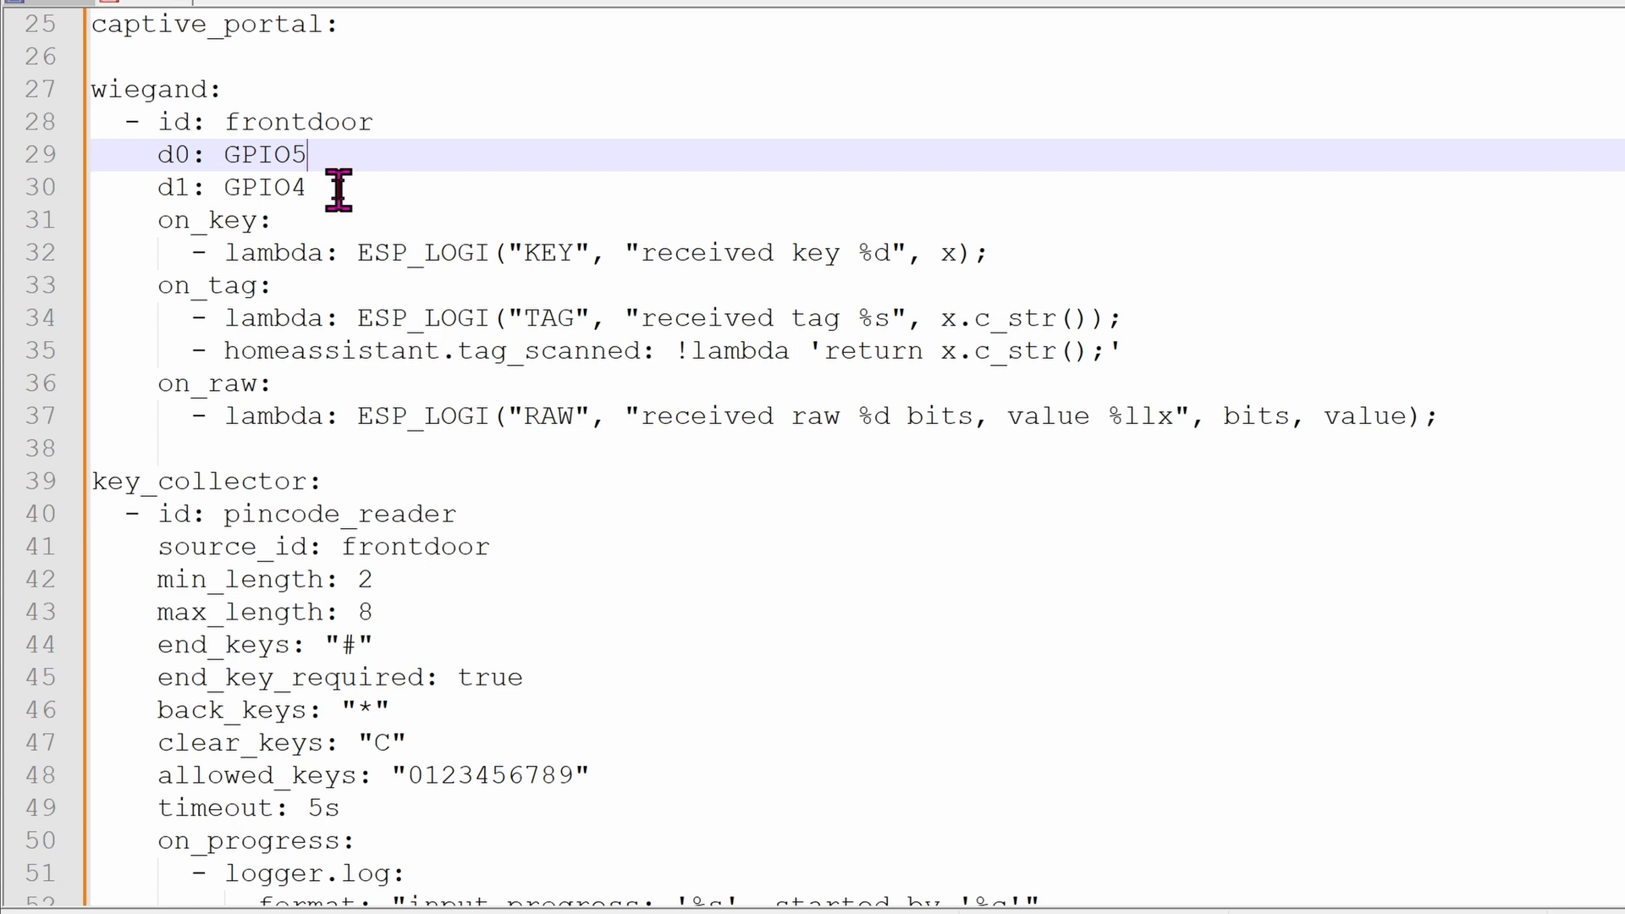
pyautogui.moveTo(306, 154)
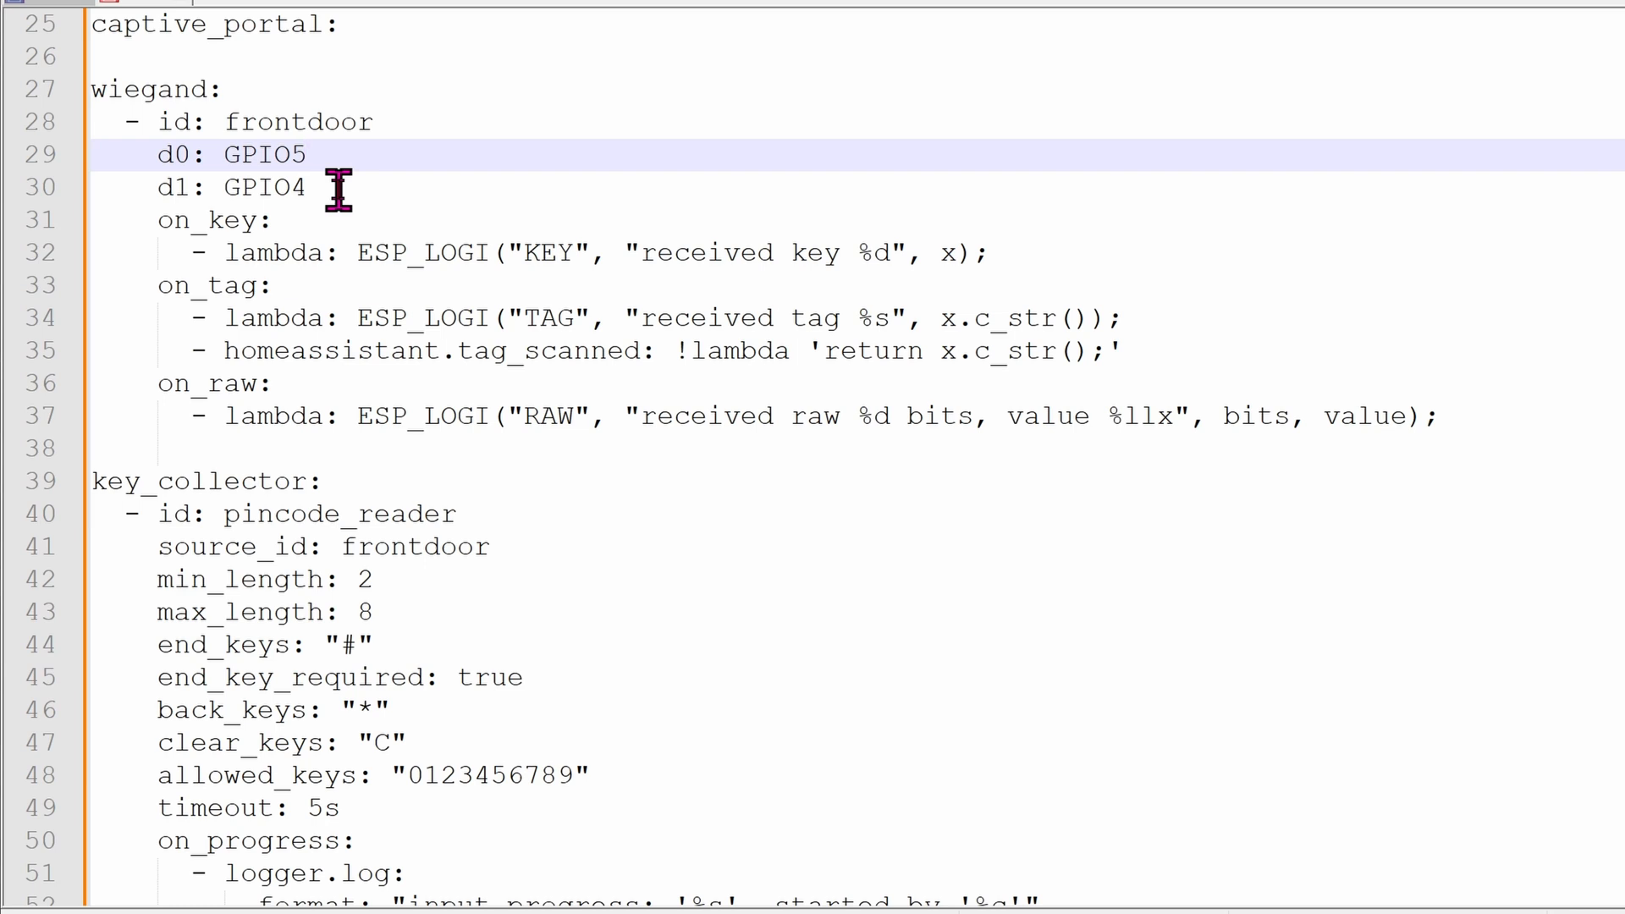
pyautogui.moveTo(463, 461)
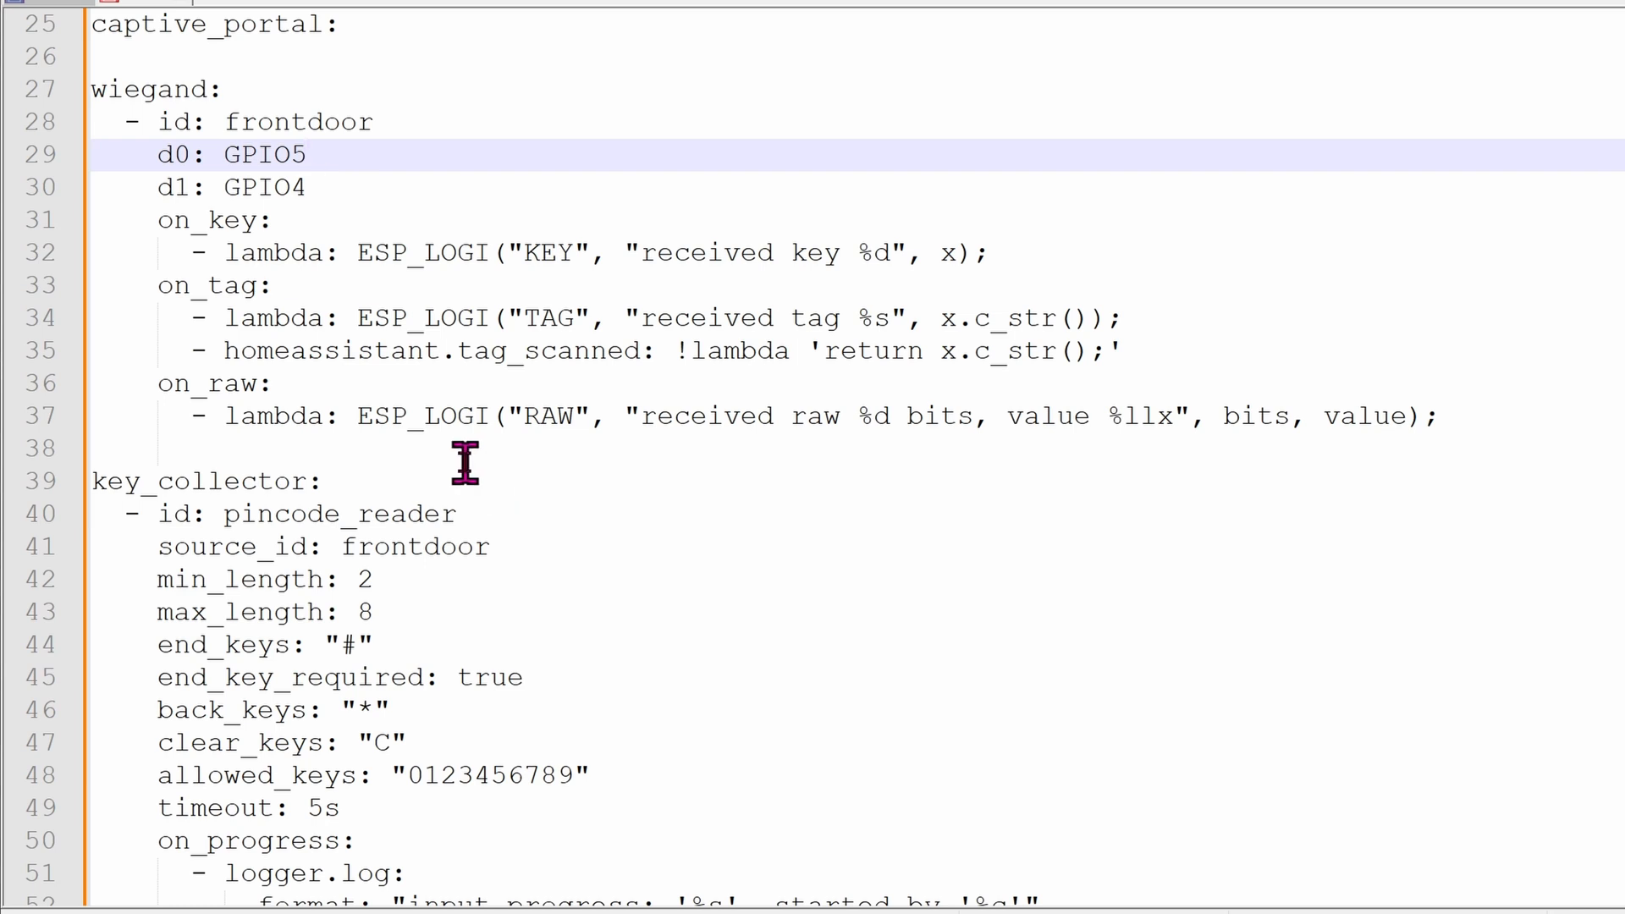
pyautogui.click(311, 154)
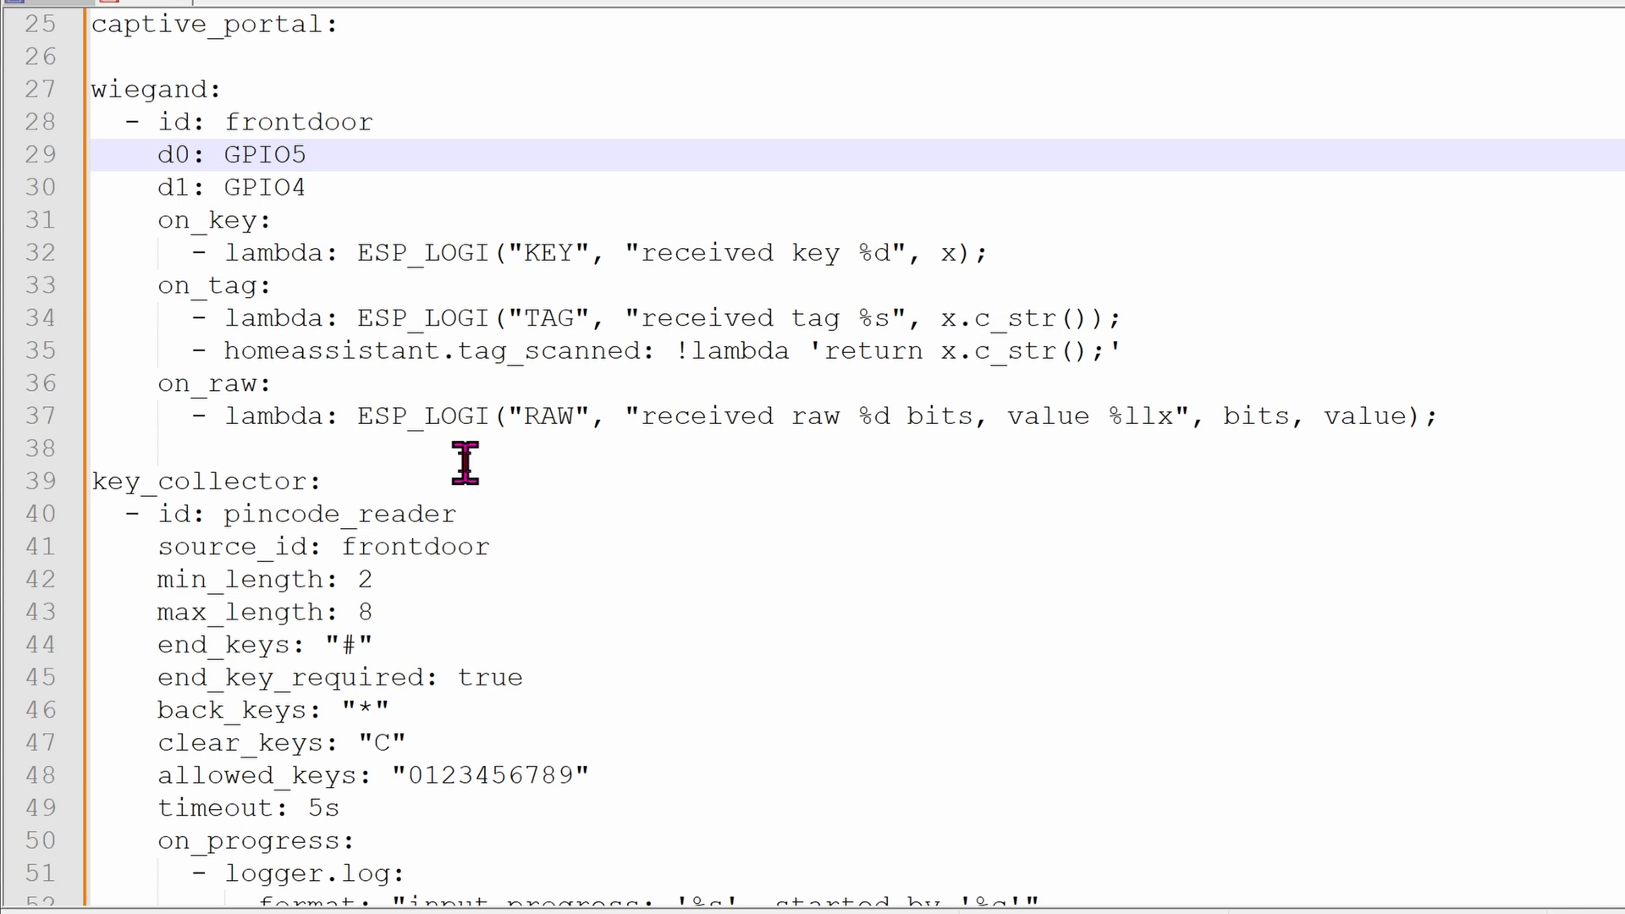
# Step: Mark the key_collector heading and scroll on to the reader01 and reader02 template switches
pyautogui.doubleClick(197, 480)
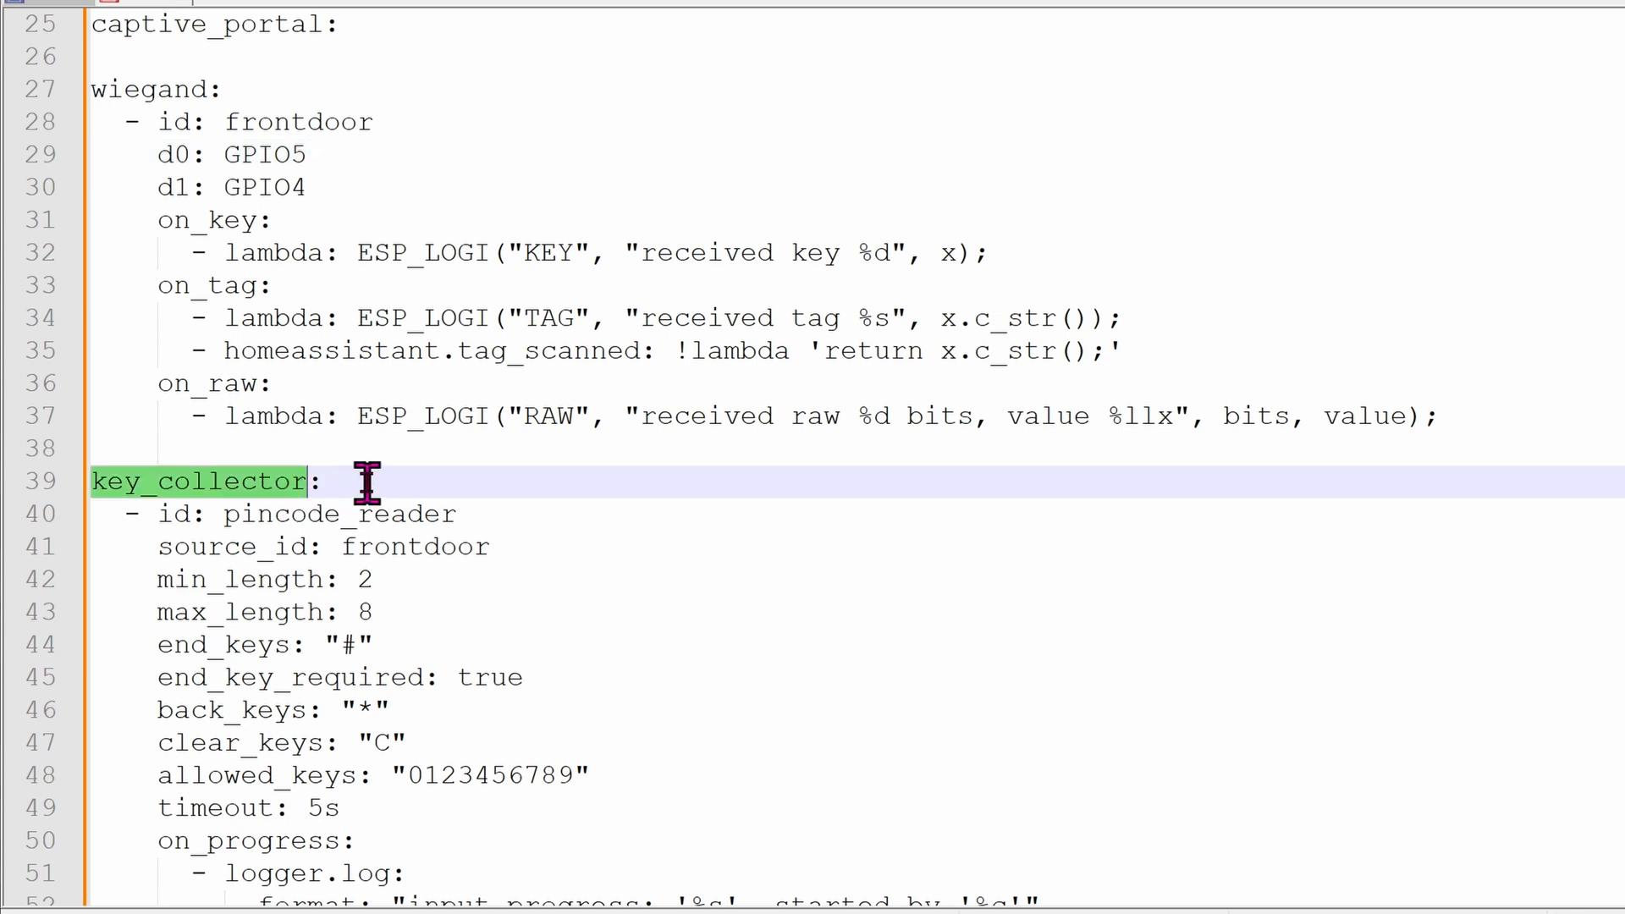
pyautogui.scroll(-3)
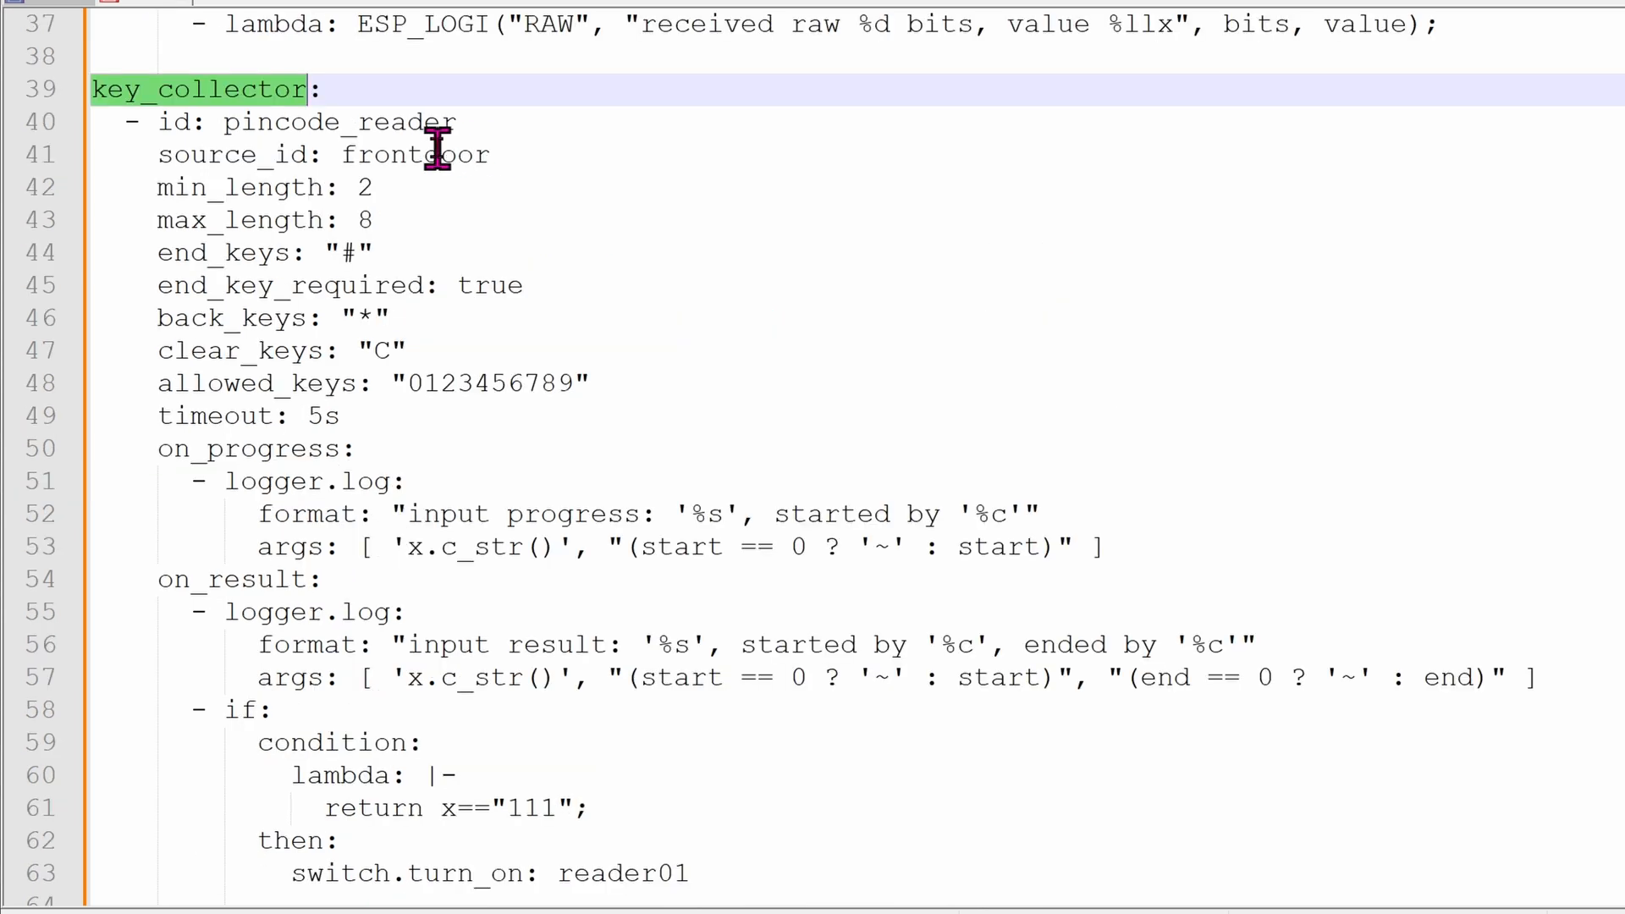
pyautogui.moveTo(448, 181)
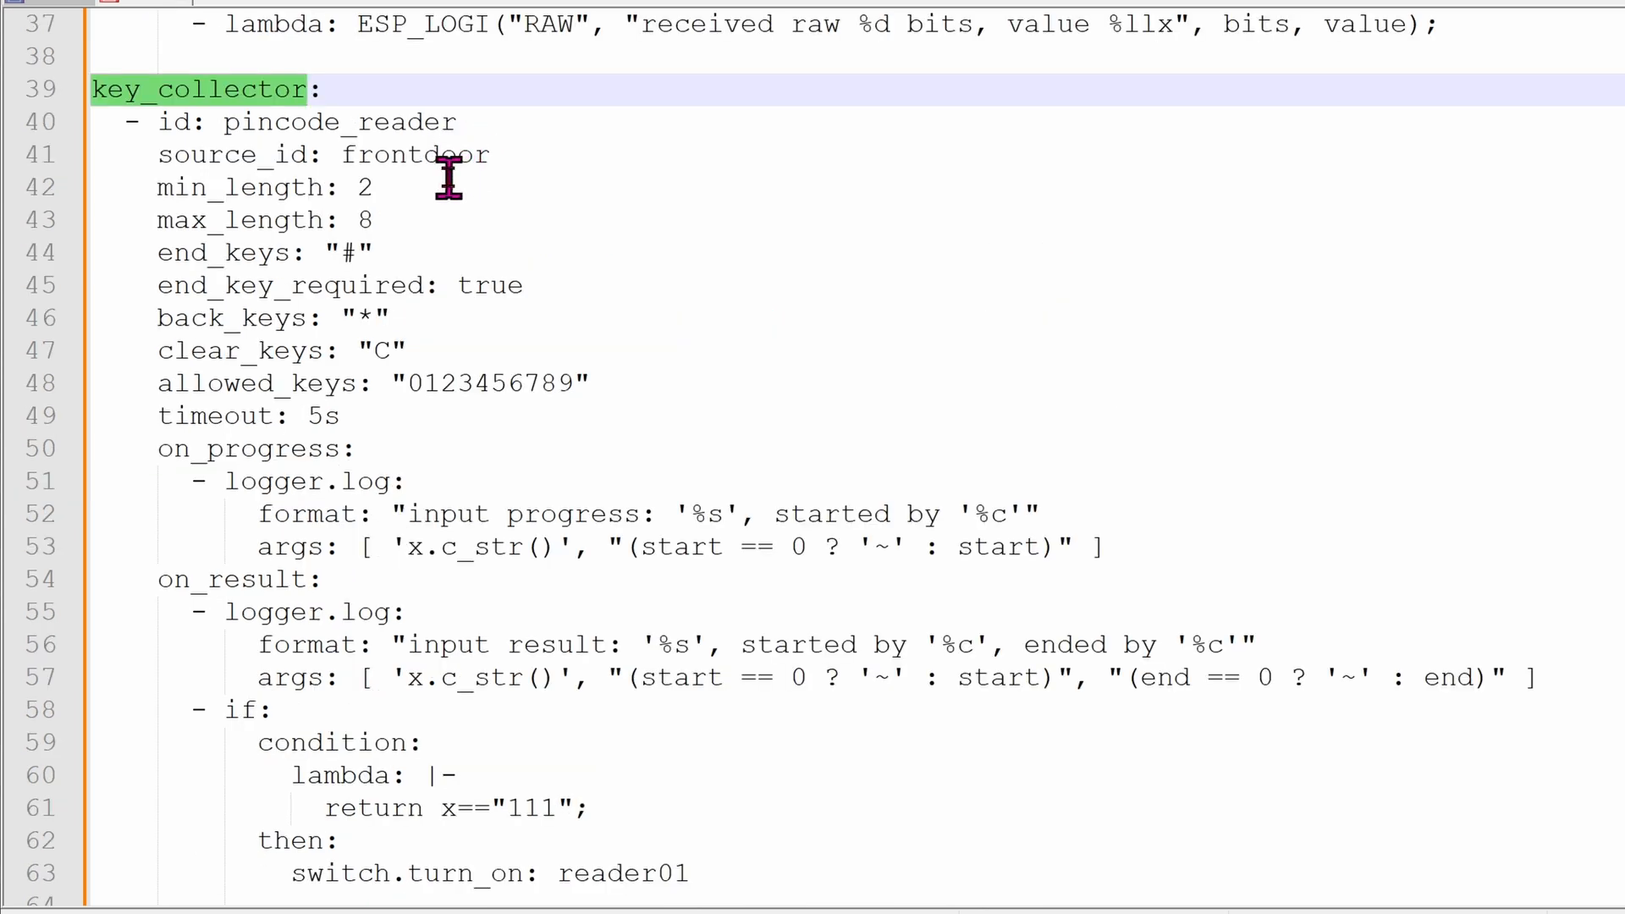
pyautogui.moveTo(549, 156)
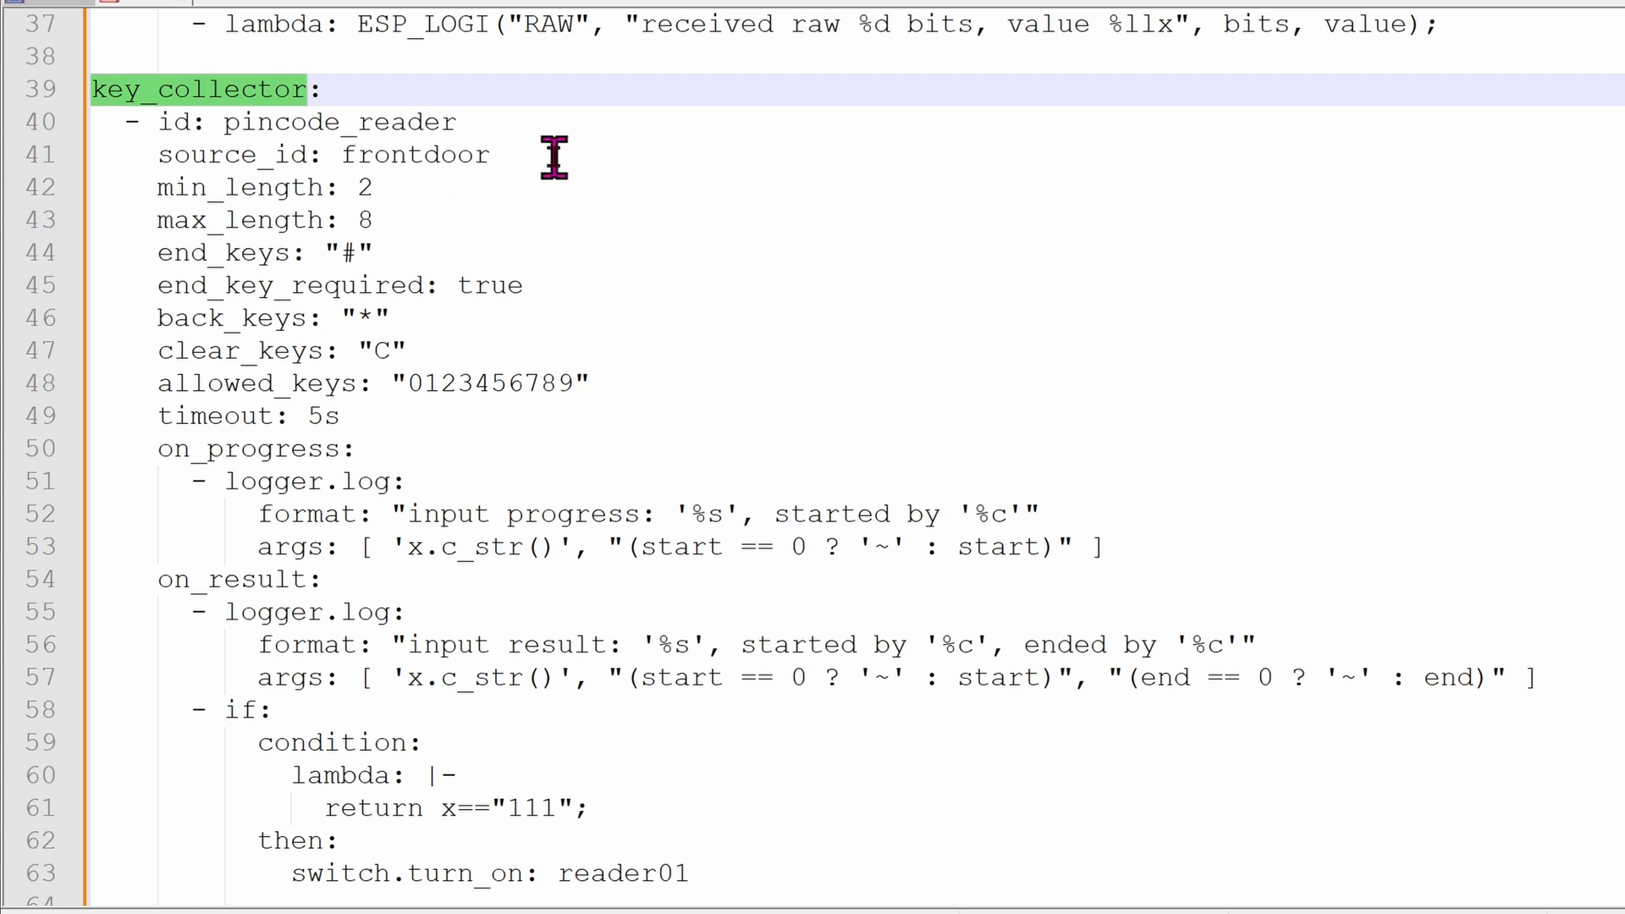
pyautogui.moveTo(456, 205)
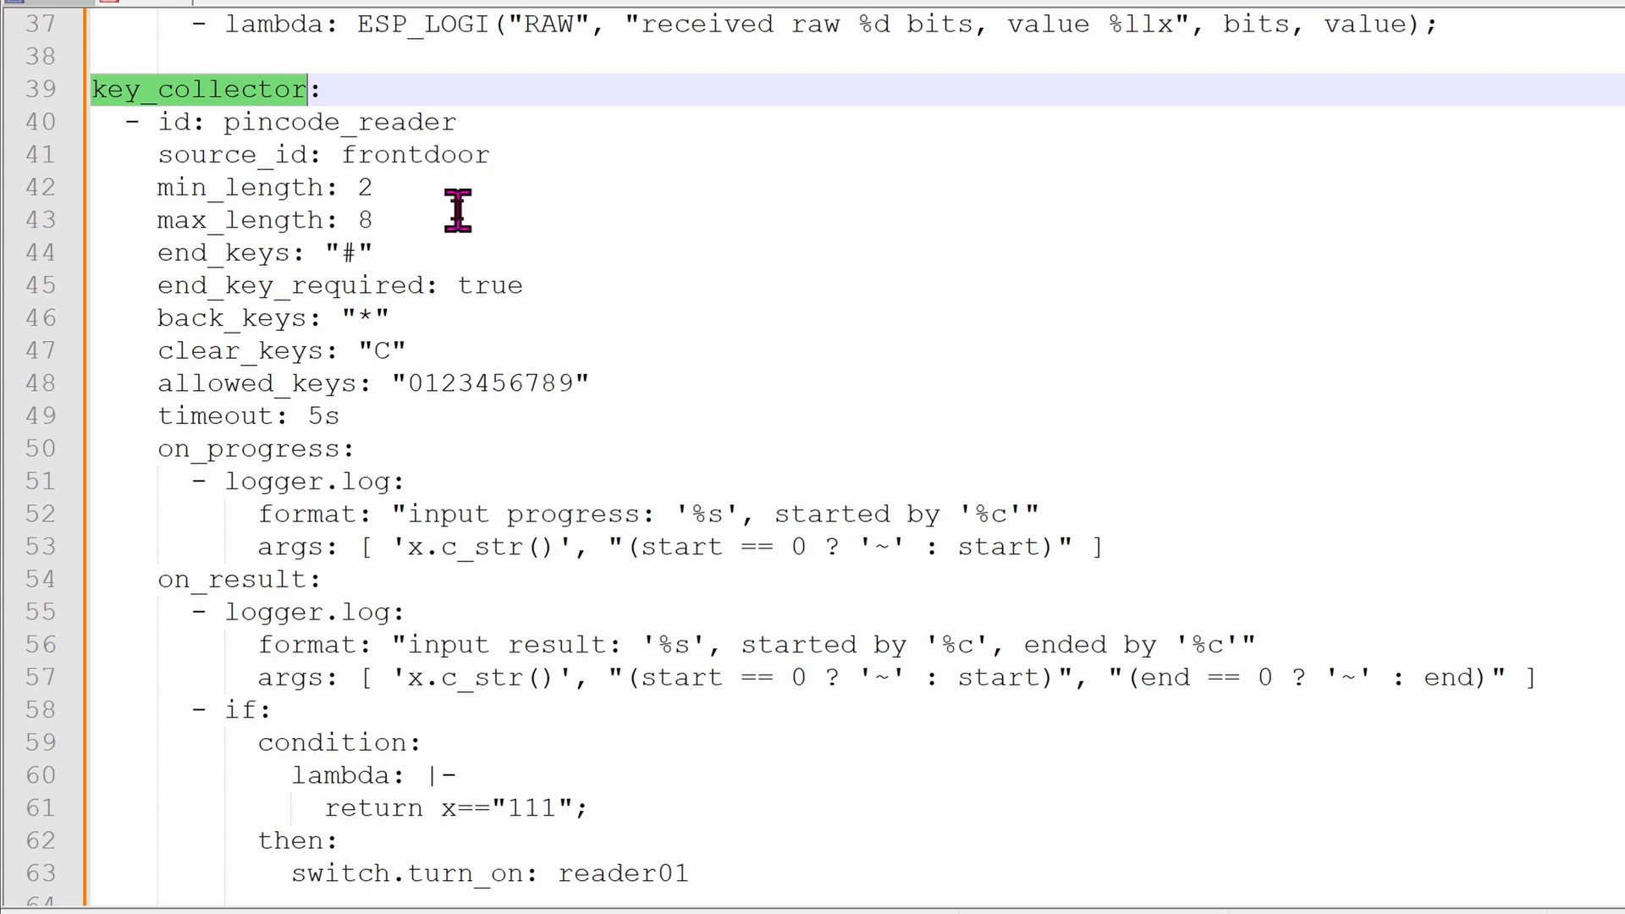
pyautogui.moveTo(451, 223)
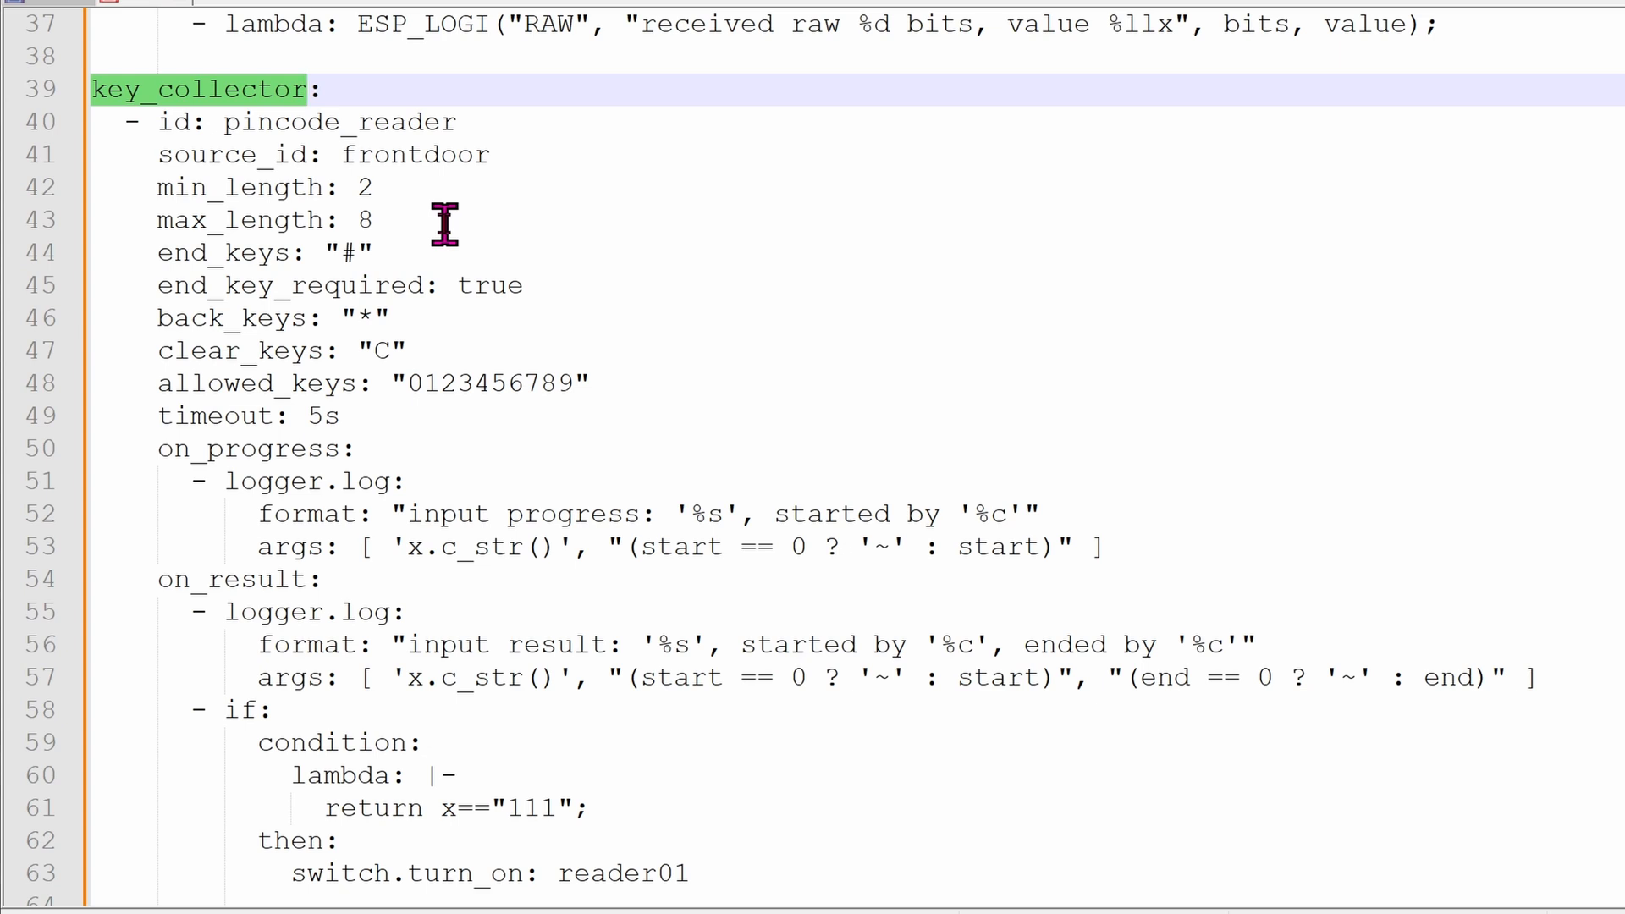
pyautogui.moveTo(424, 259)
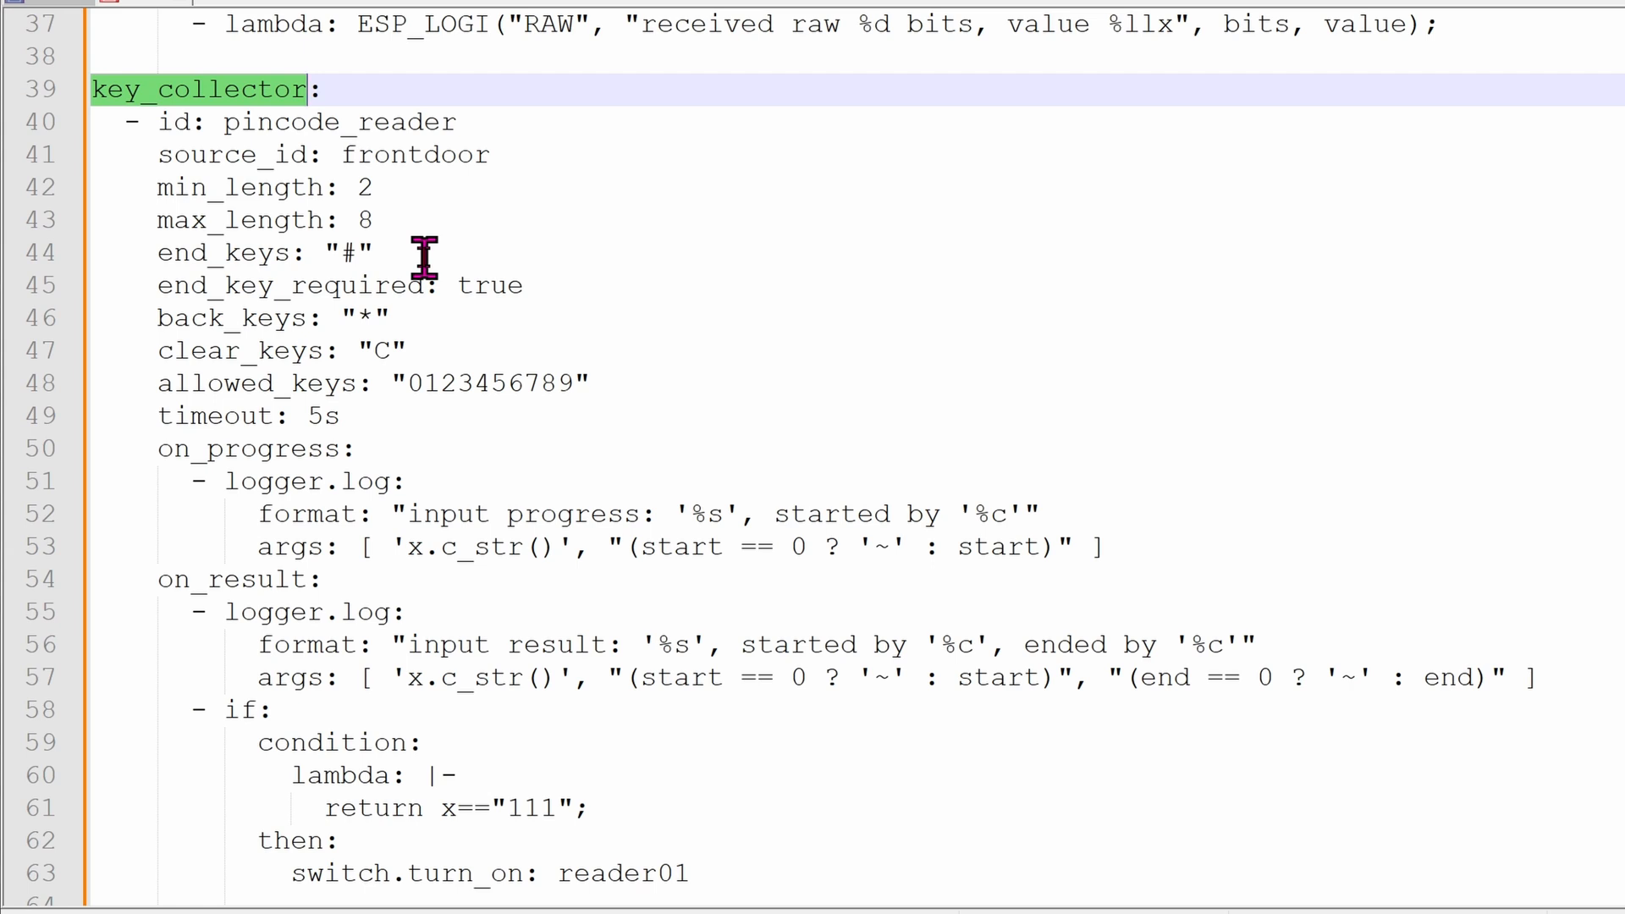
pyautogui.moveTo(402, 318)
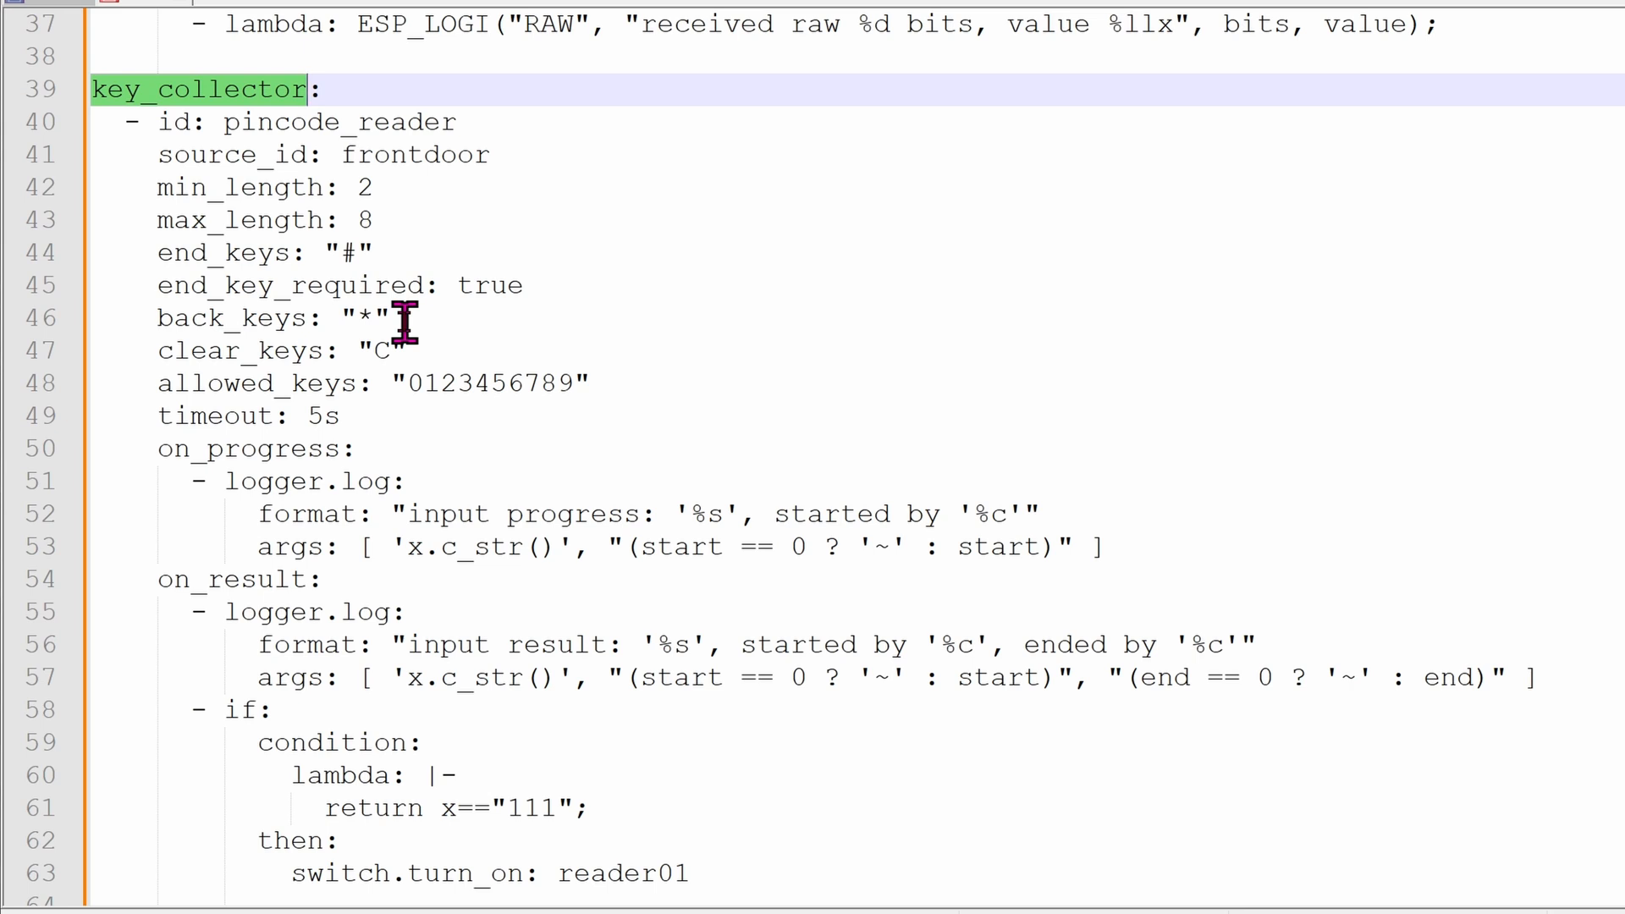
pyautogui.moveTo(435, 350)
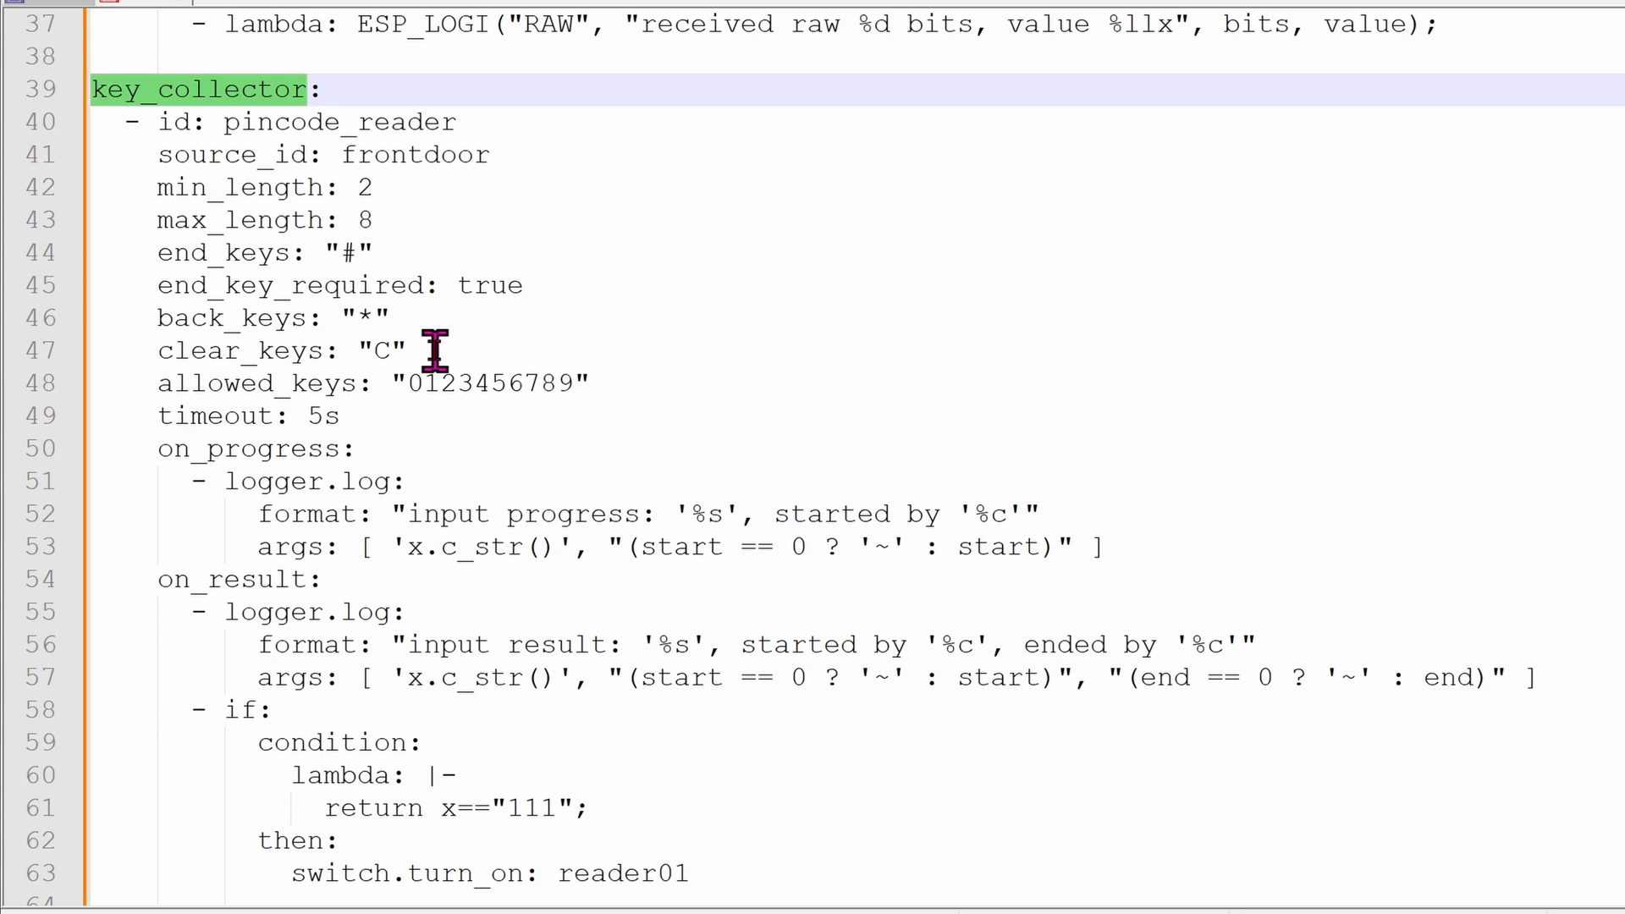
pyautogui.moveTo(660, 393)
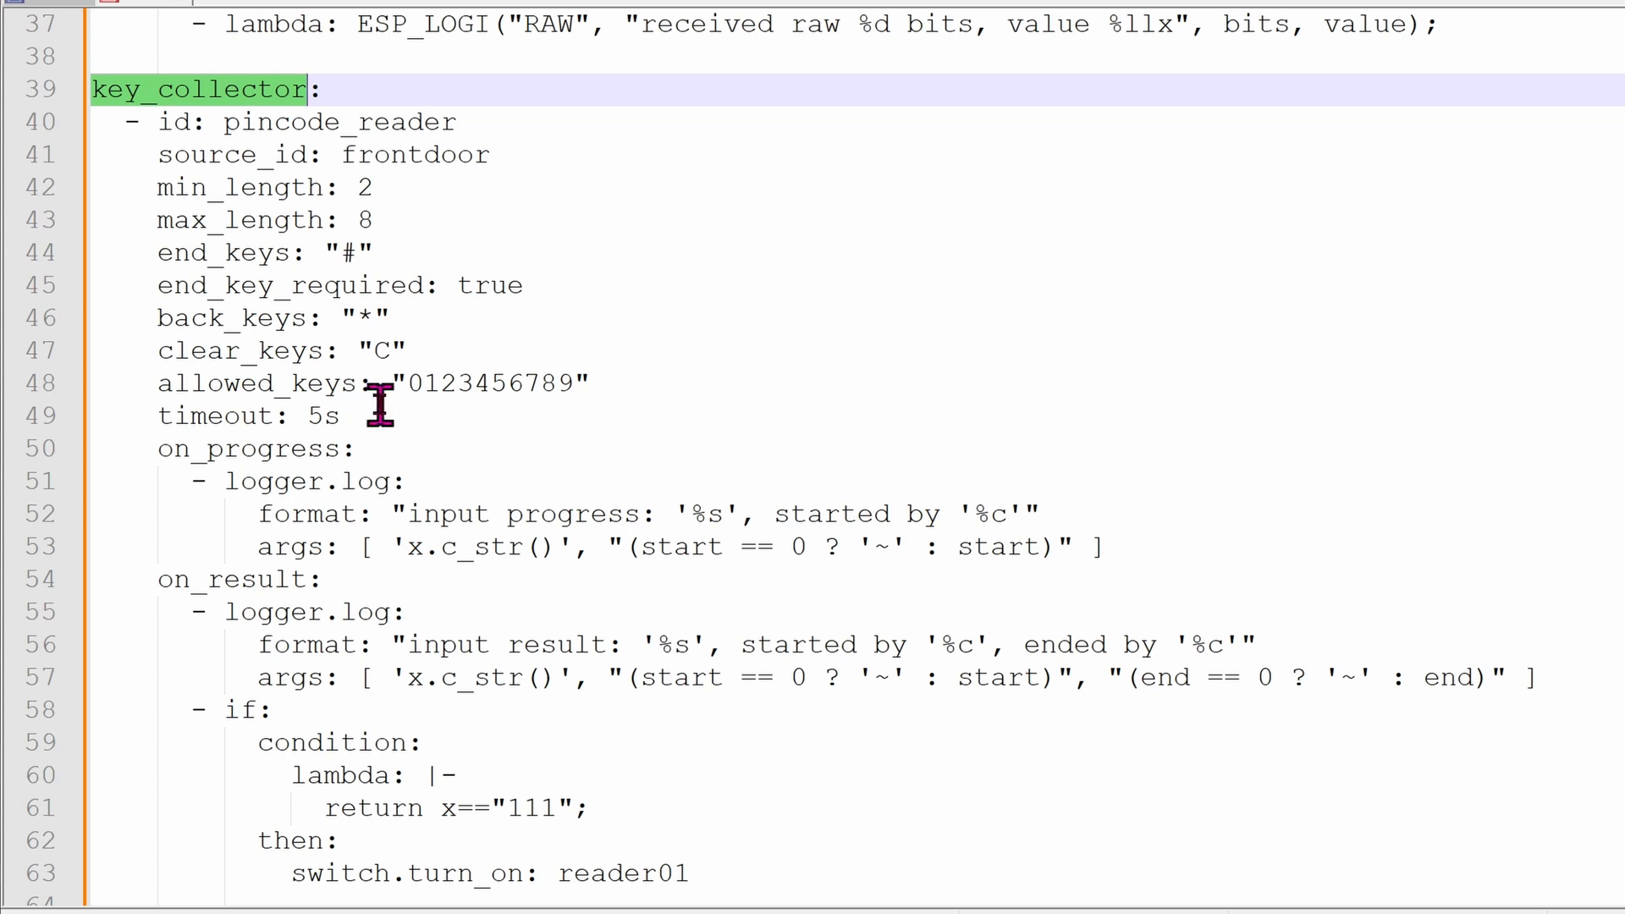
pyautogui.moveTo(322, 611)
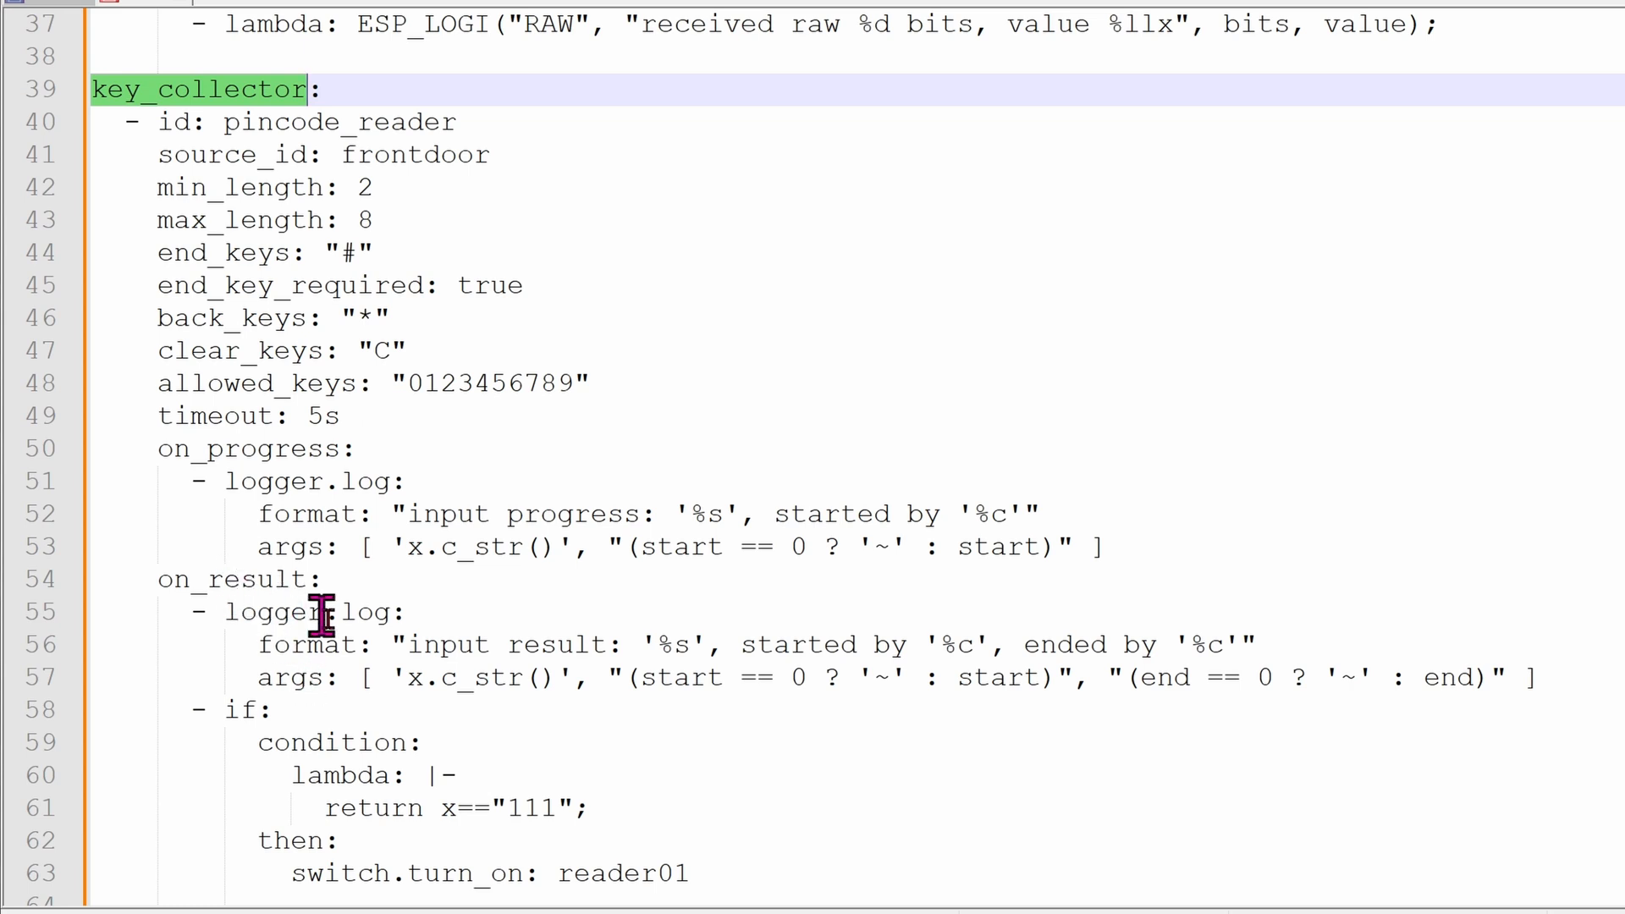
pyautogui.scroll(-3)
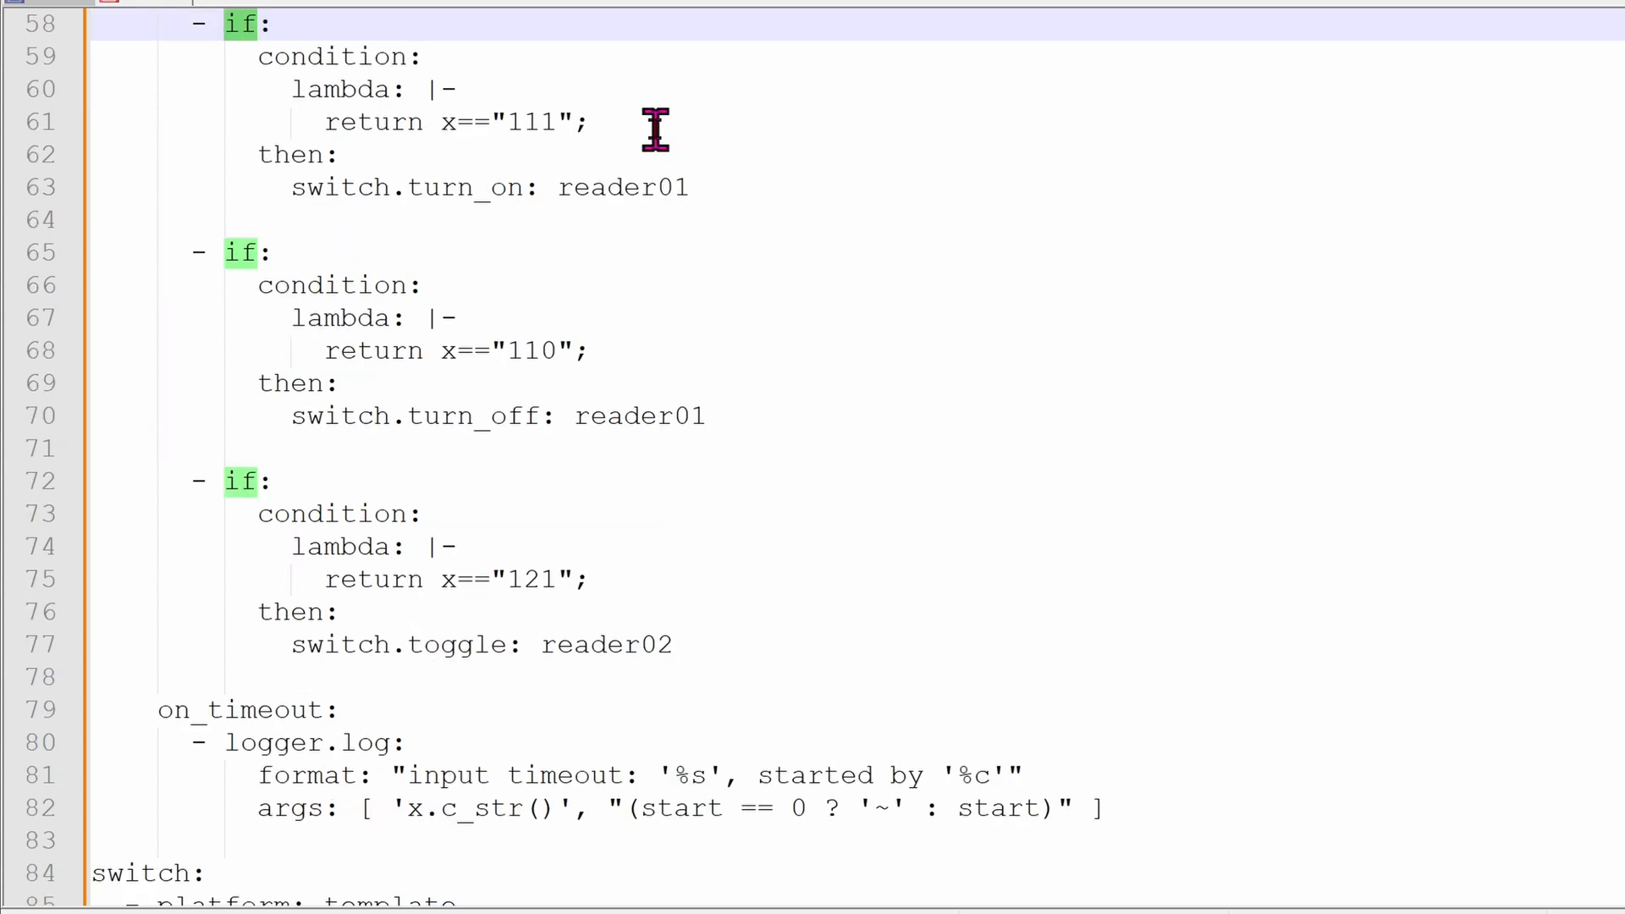
pyautogui.moveTo(642, 129)
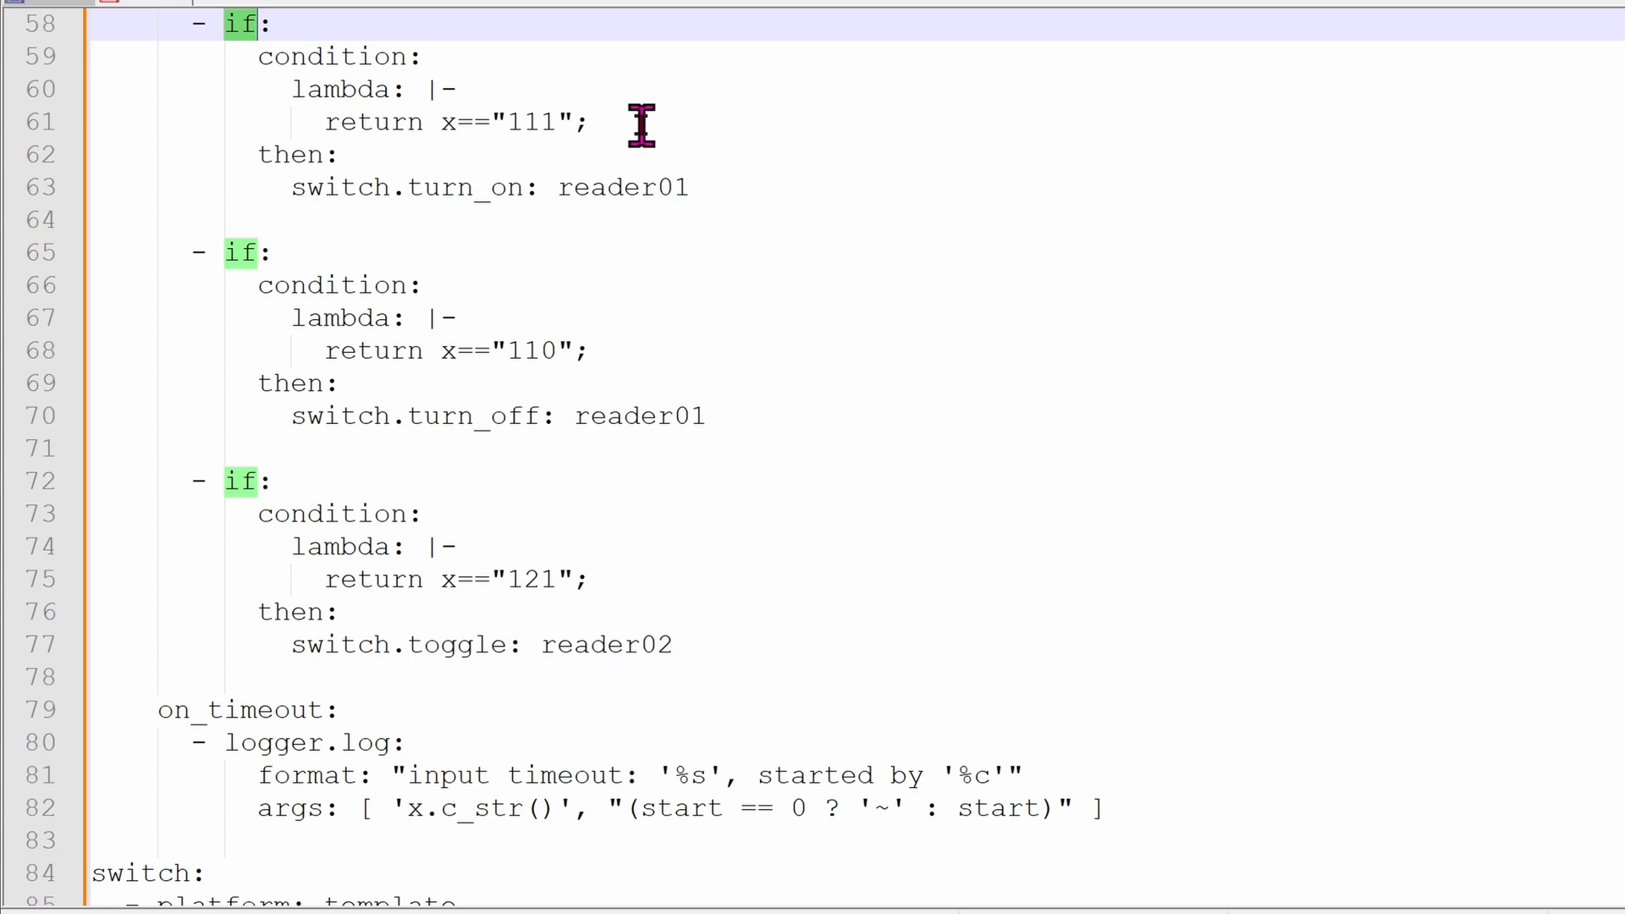
pyautogui.moveTo(641, 152)
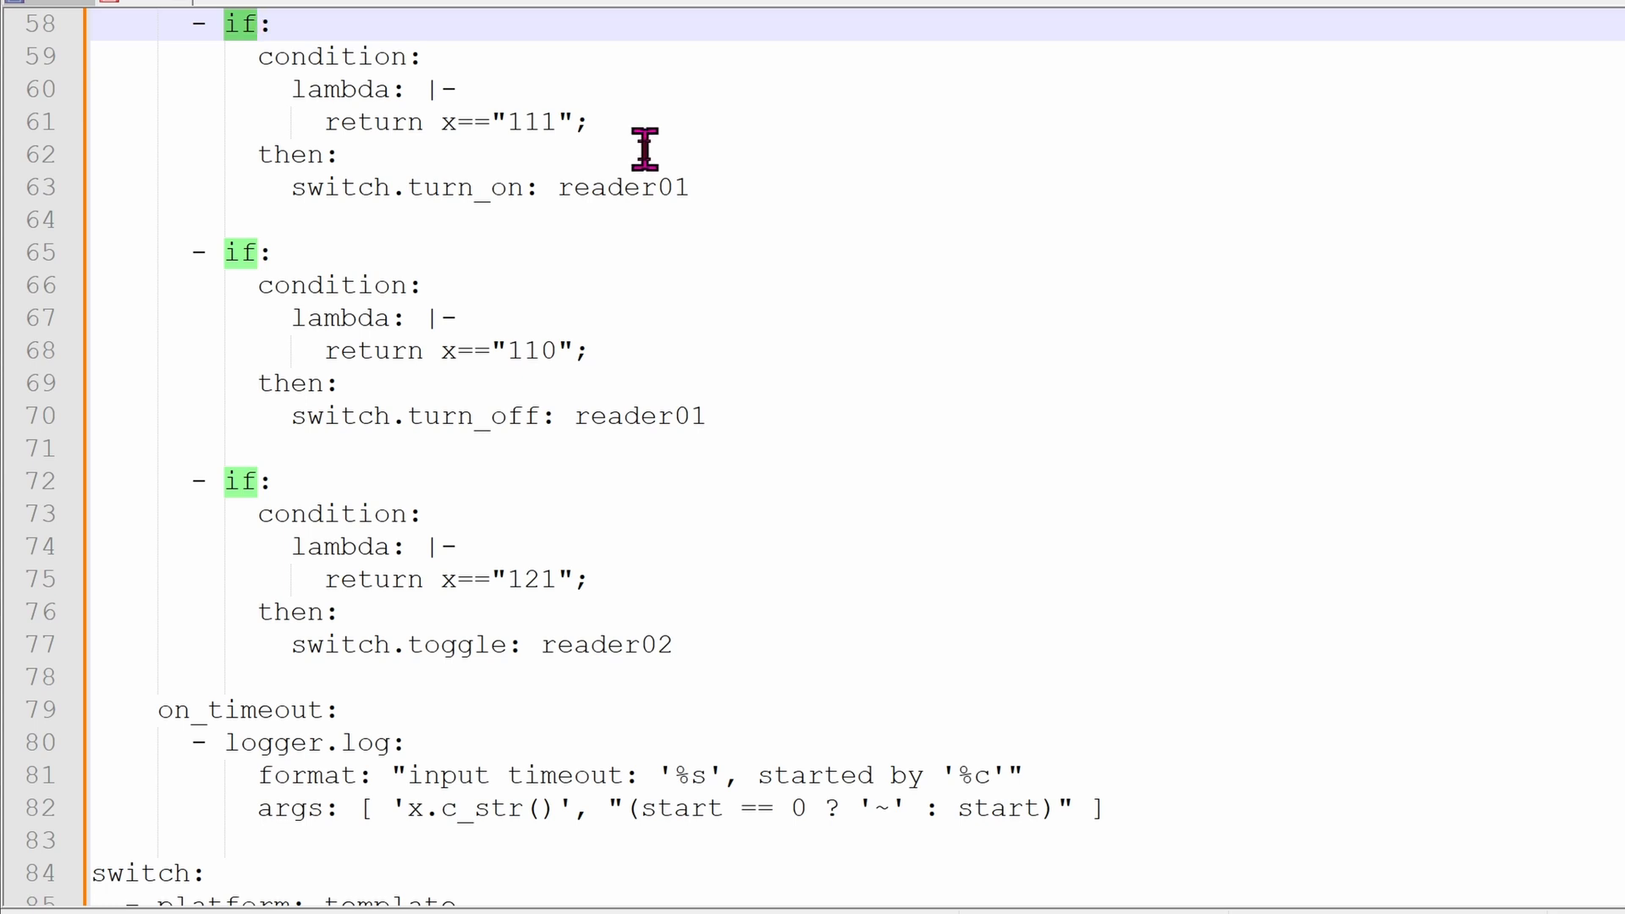
pyautogui.moveTo(733, 184)
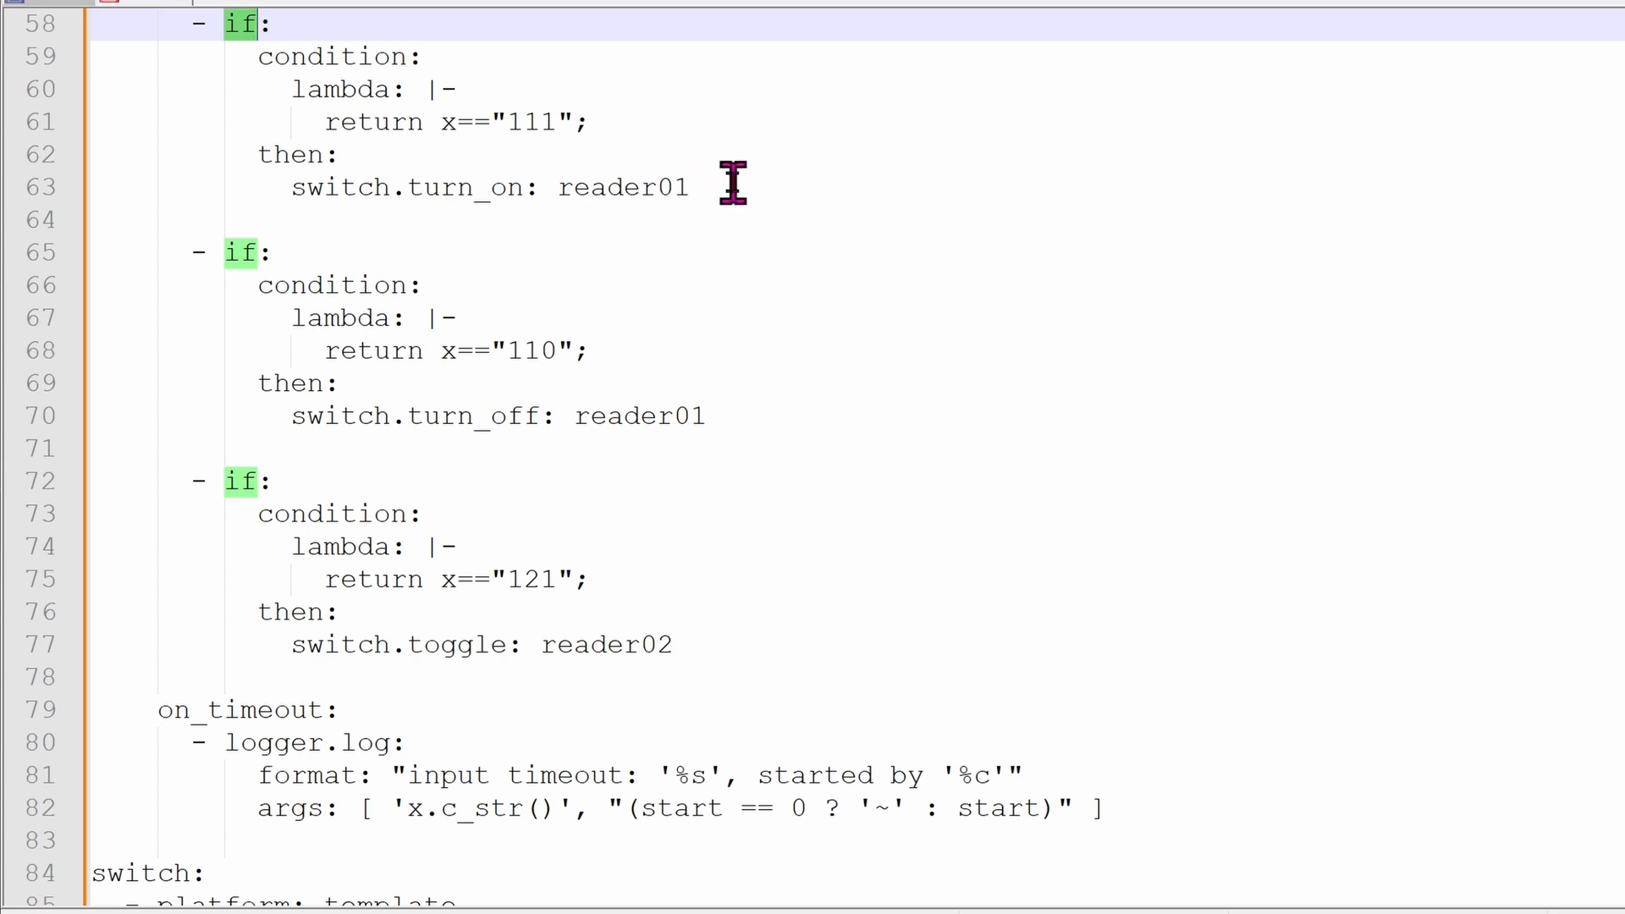
pyautogui.moveTo(648, 342)
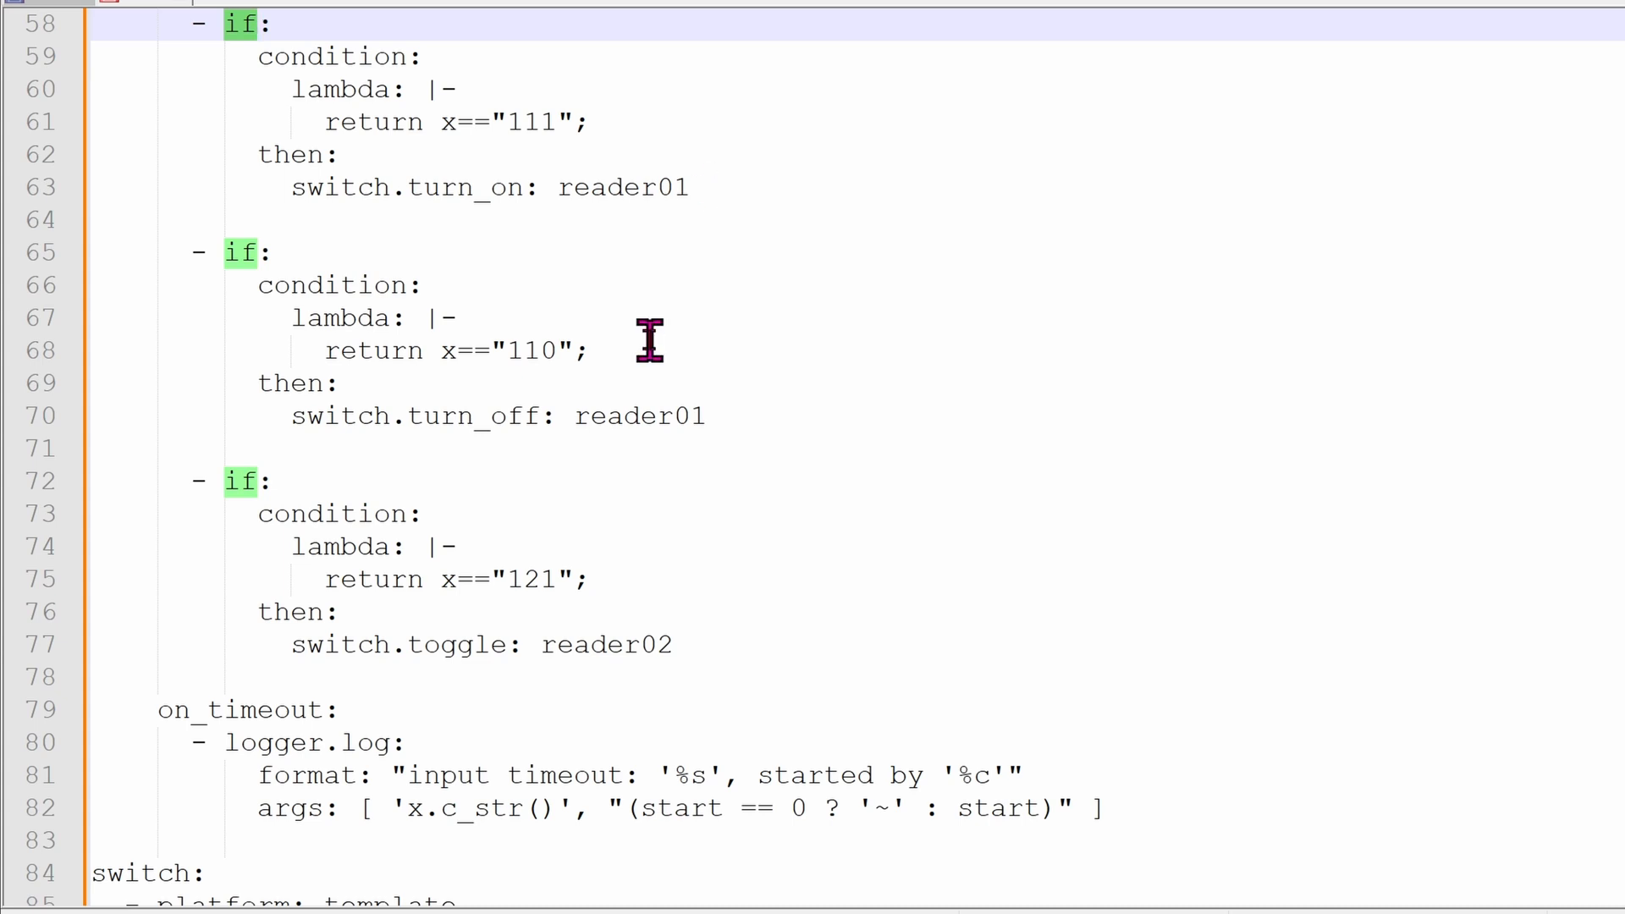
pyautogui.moveTo(760, 435)
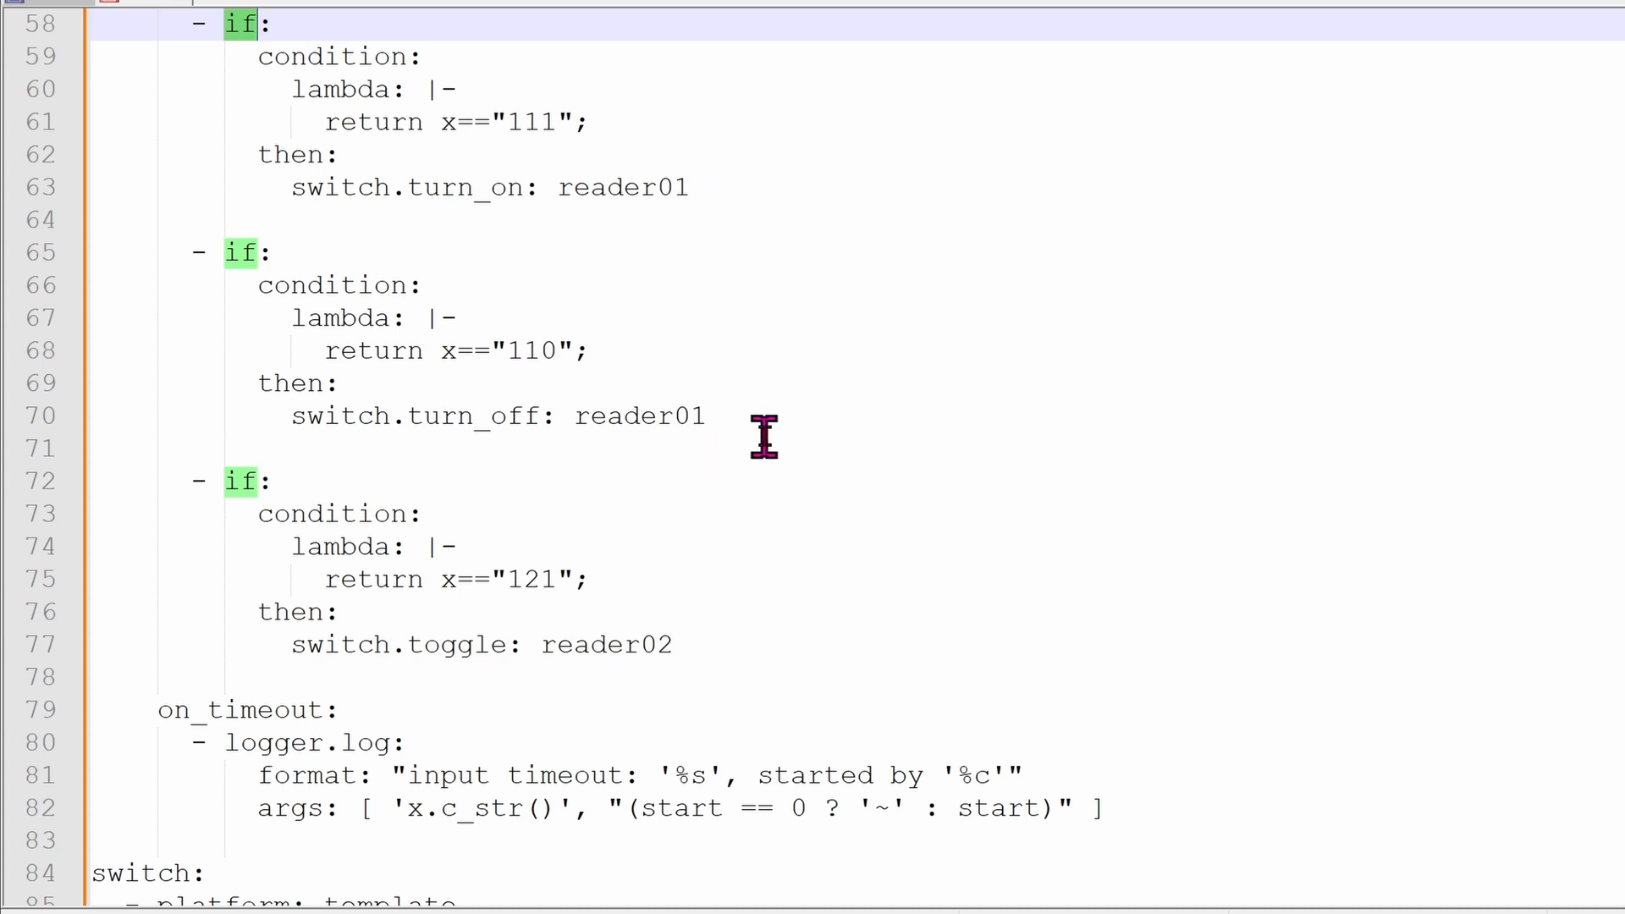
pyautogui.moveTo(766, 433)
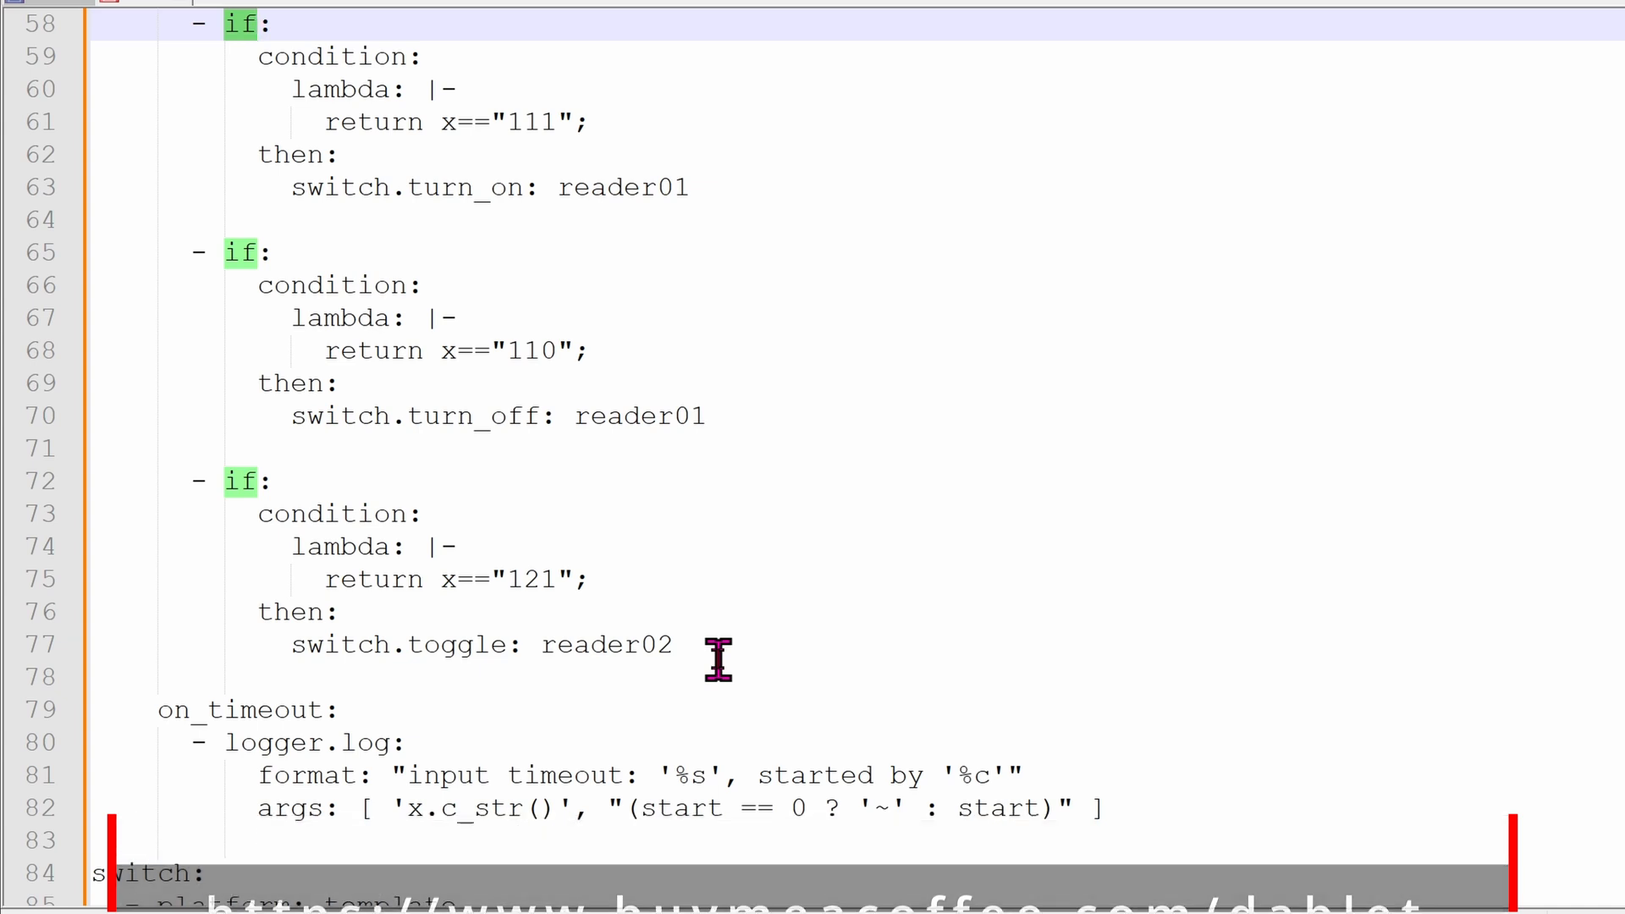
pyautogui.scroll(-3)
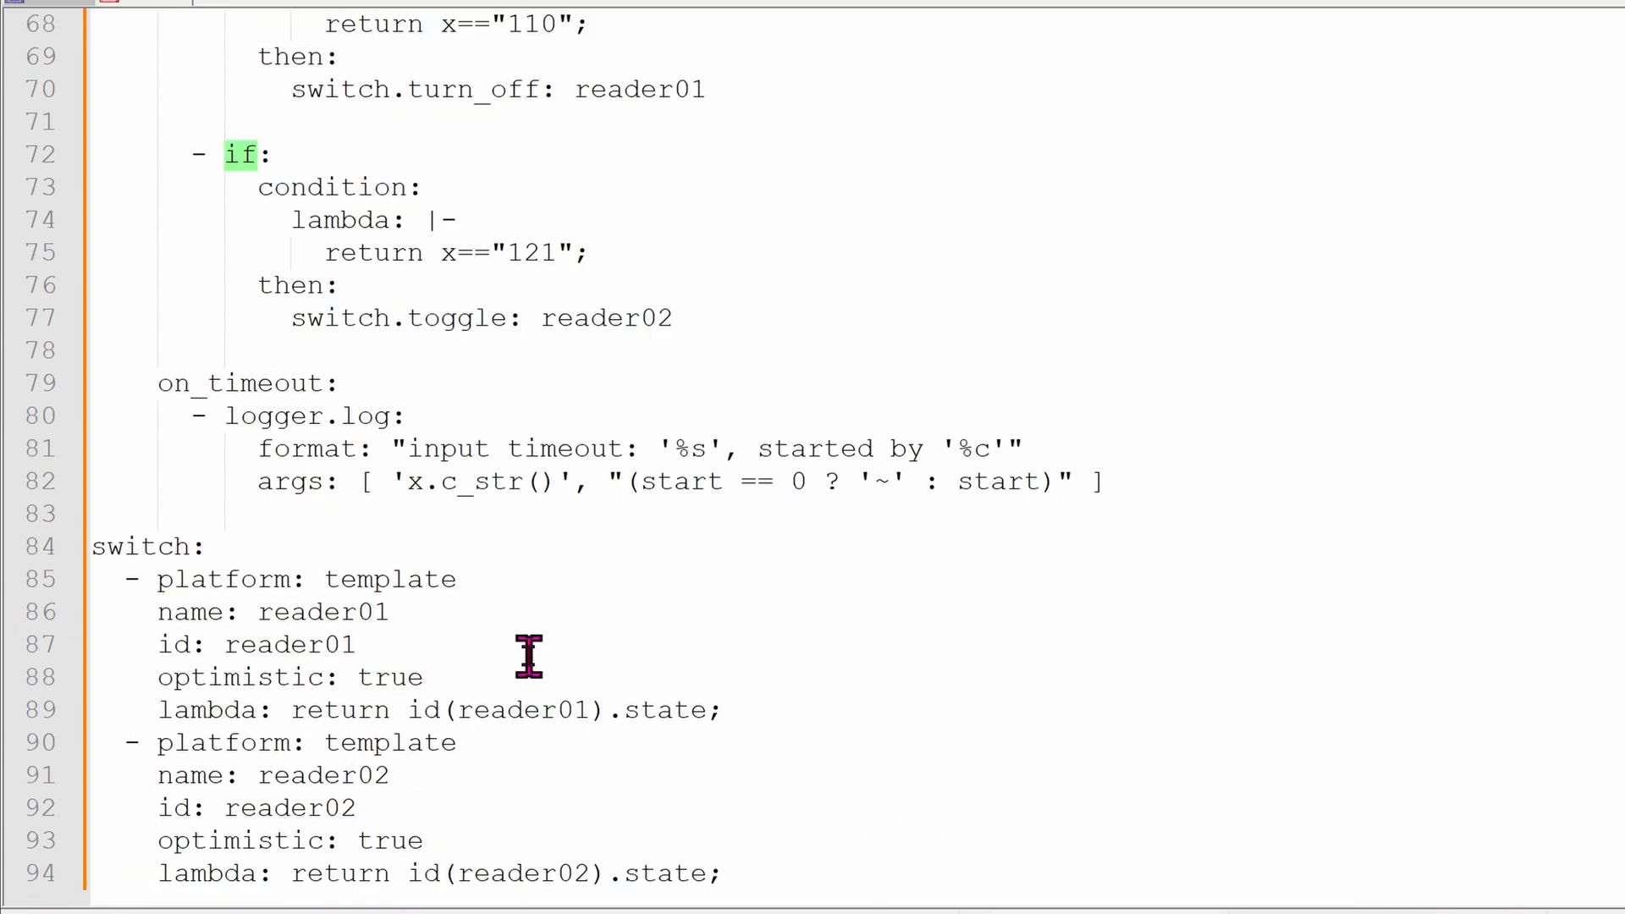
pyautogui.moveTo(476, 606)
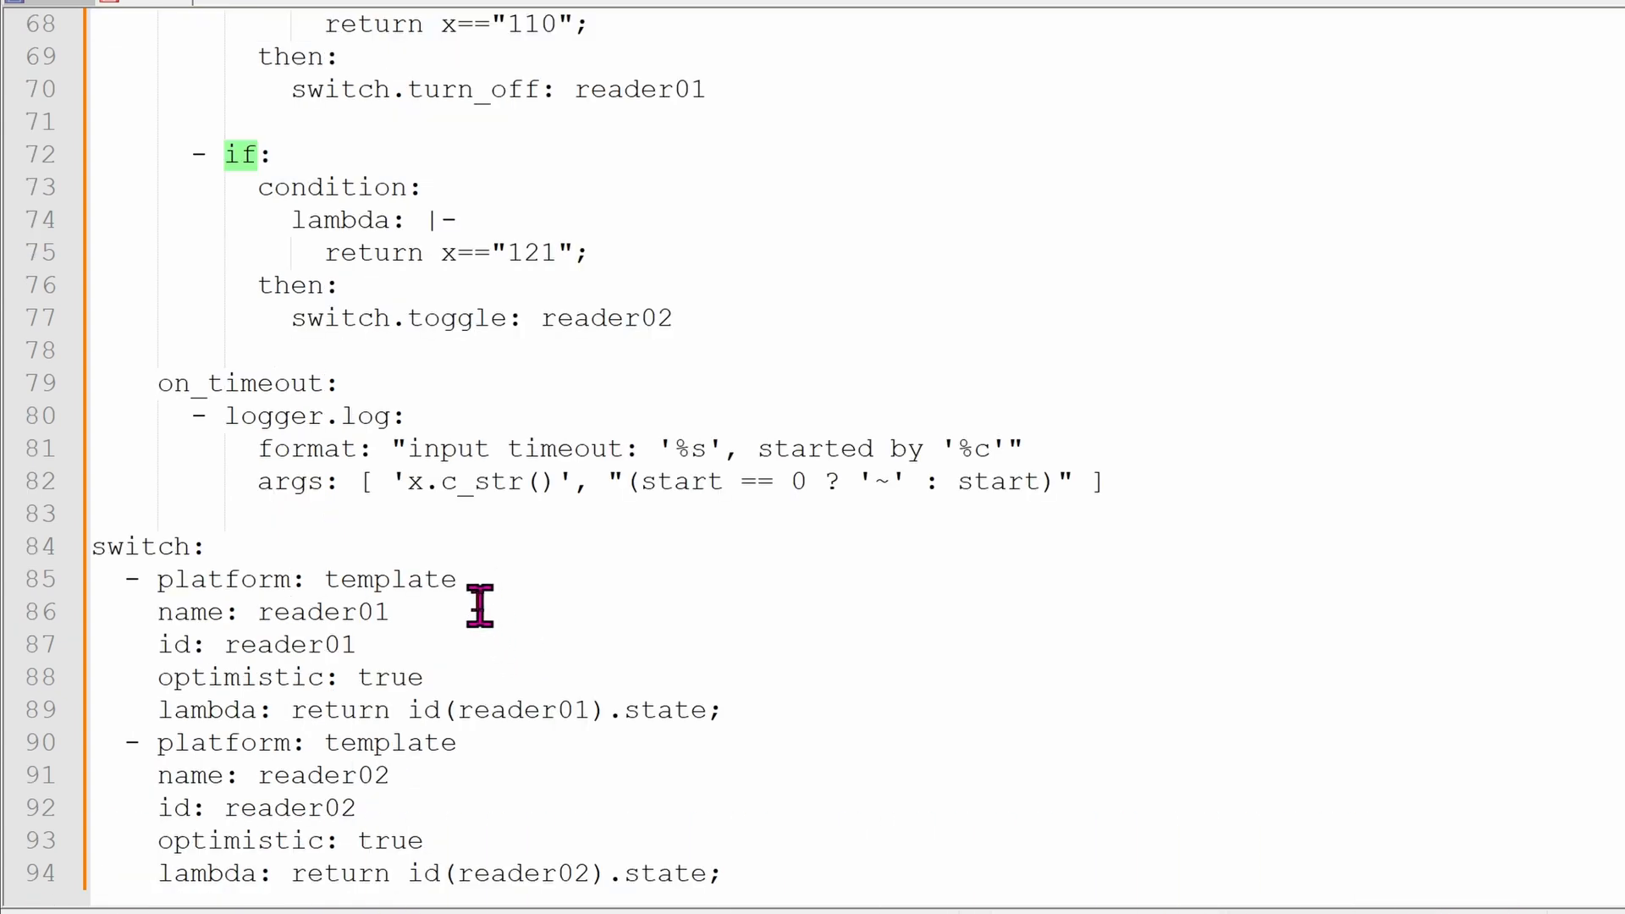
pyautogui.moveTo(463, 596)
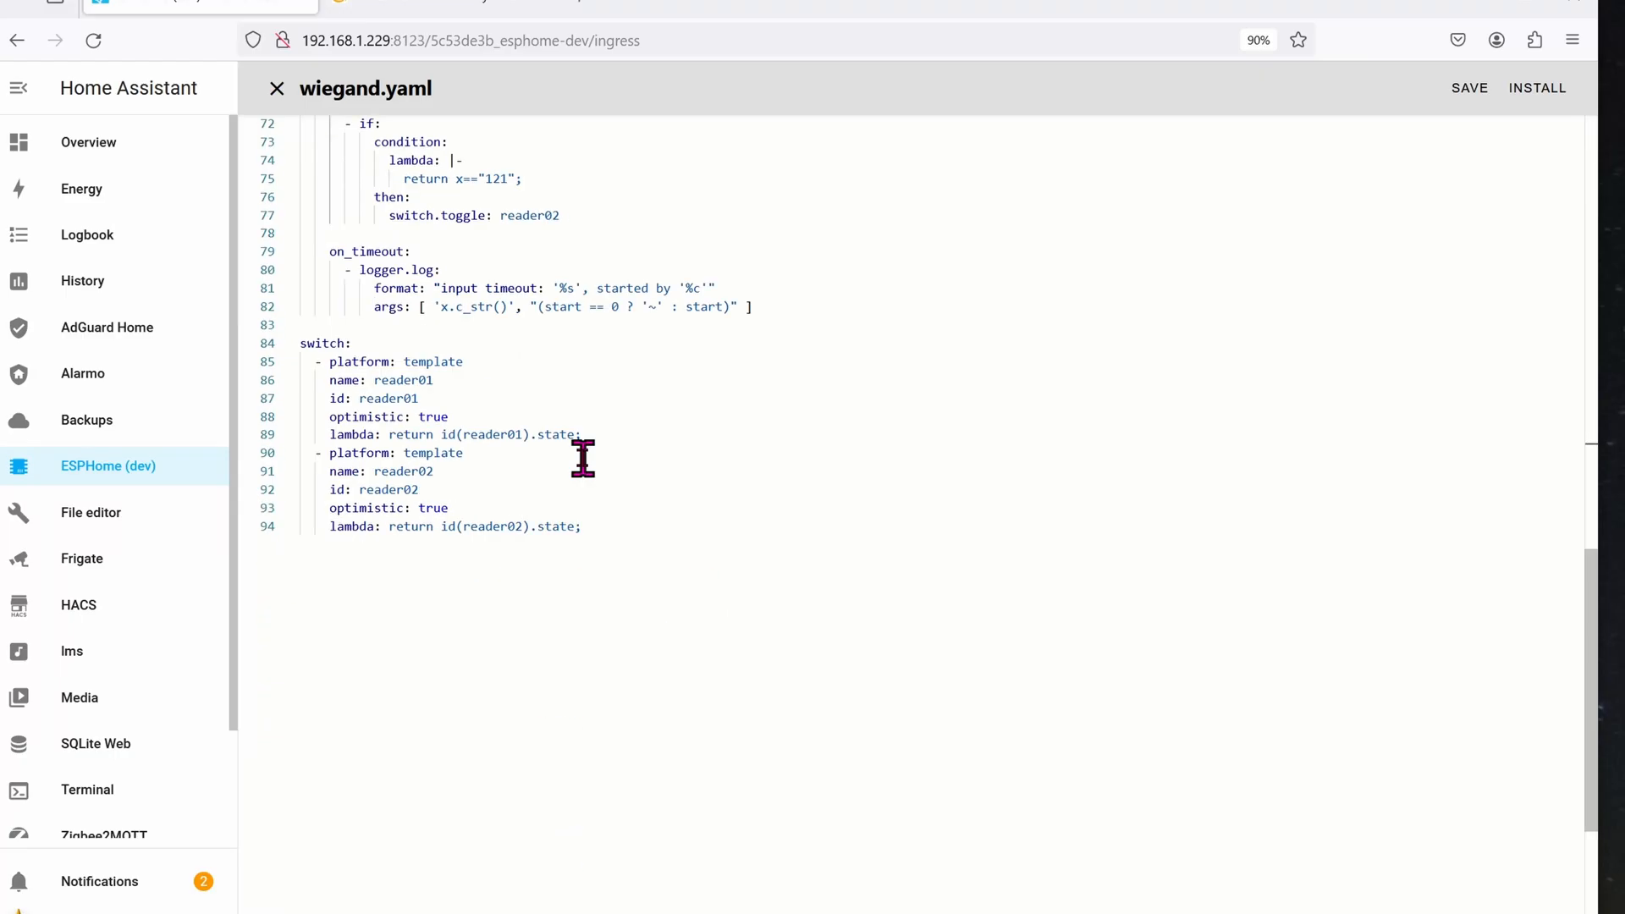
pyautogui.moveTo(1260, 280)
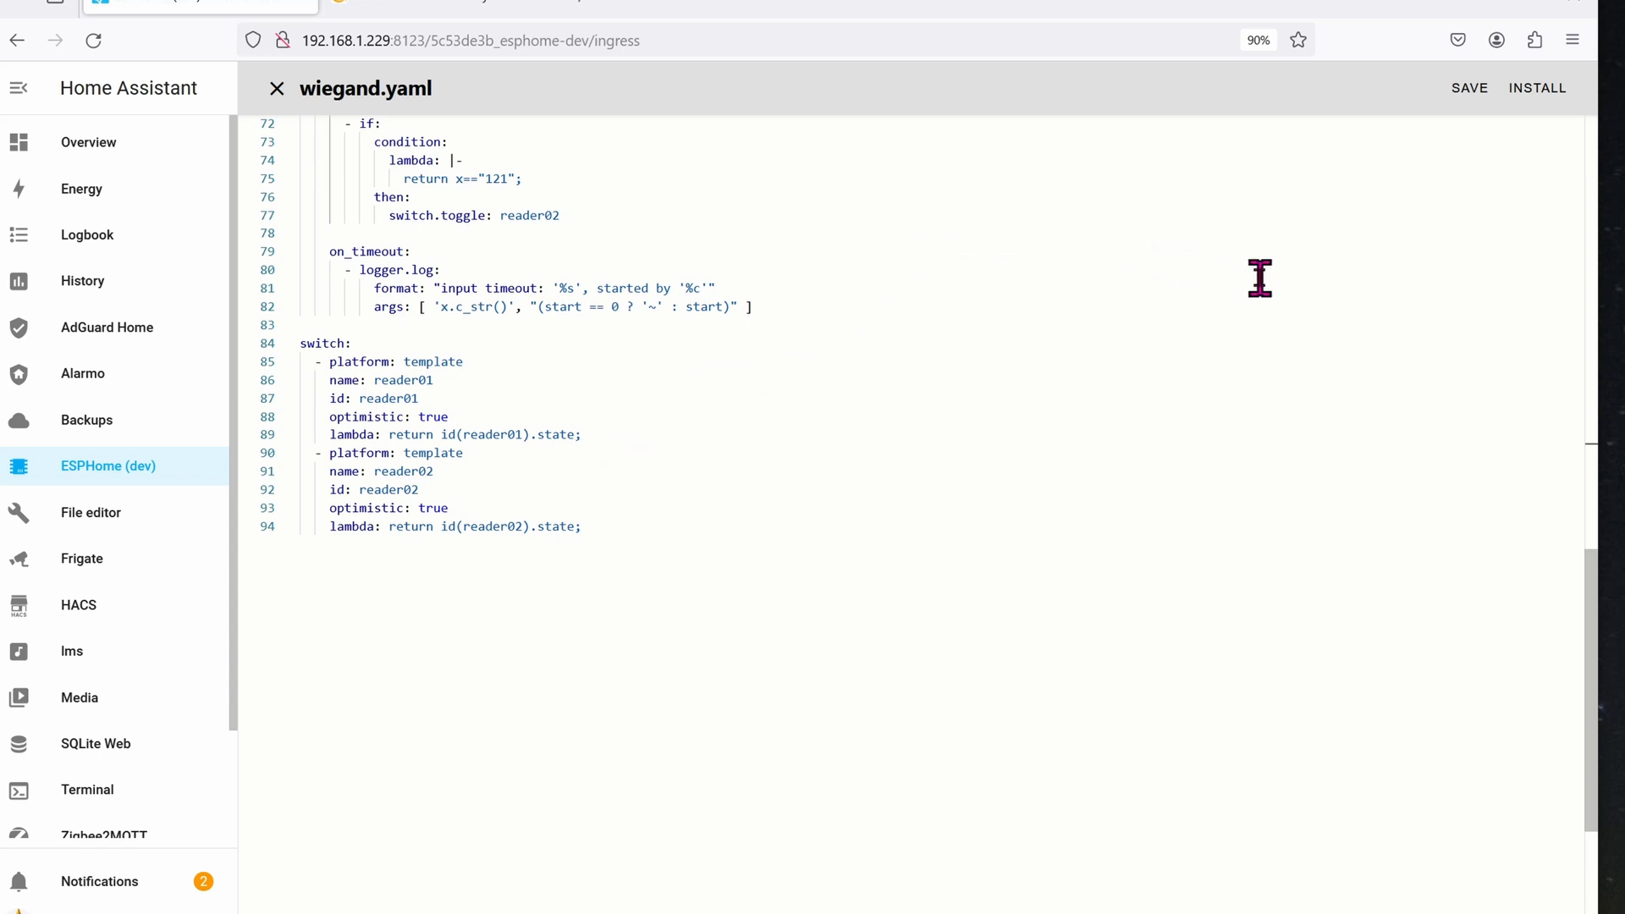
# Step: Go from Home Assistant Settings to Devices & services and list the ESPHome devices, including Wiegand d1_mini
pyautogui.click(58, 760)
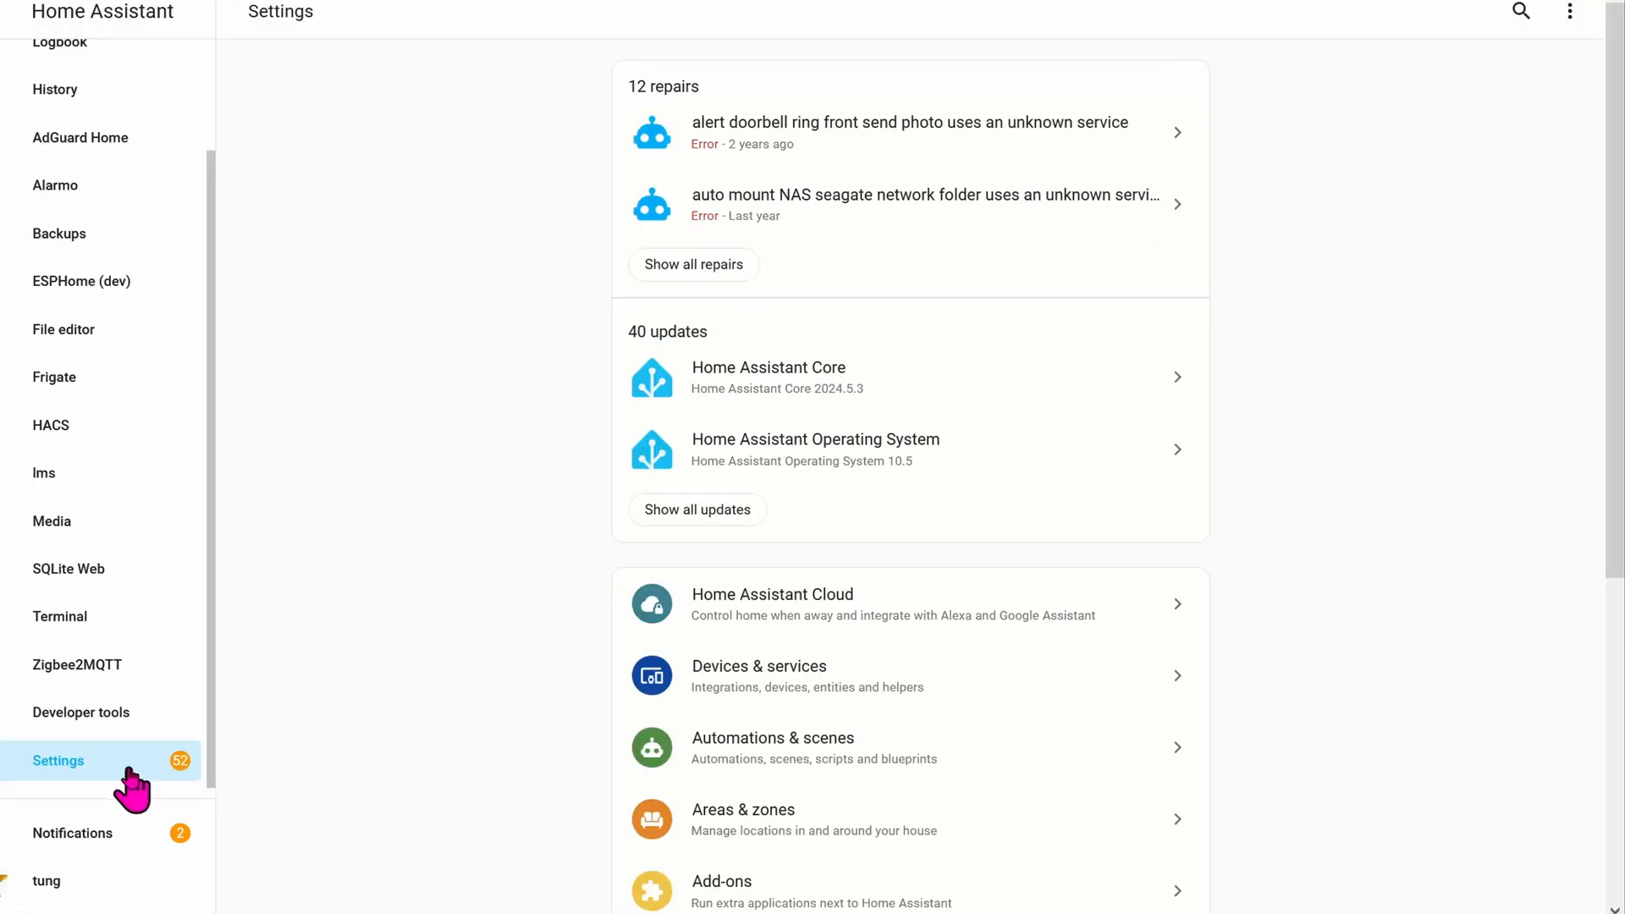
pyautogui.moveTo(835, 722)
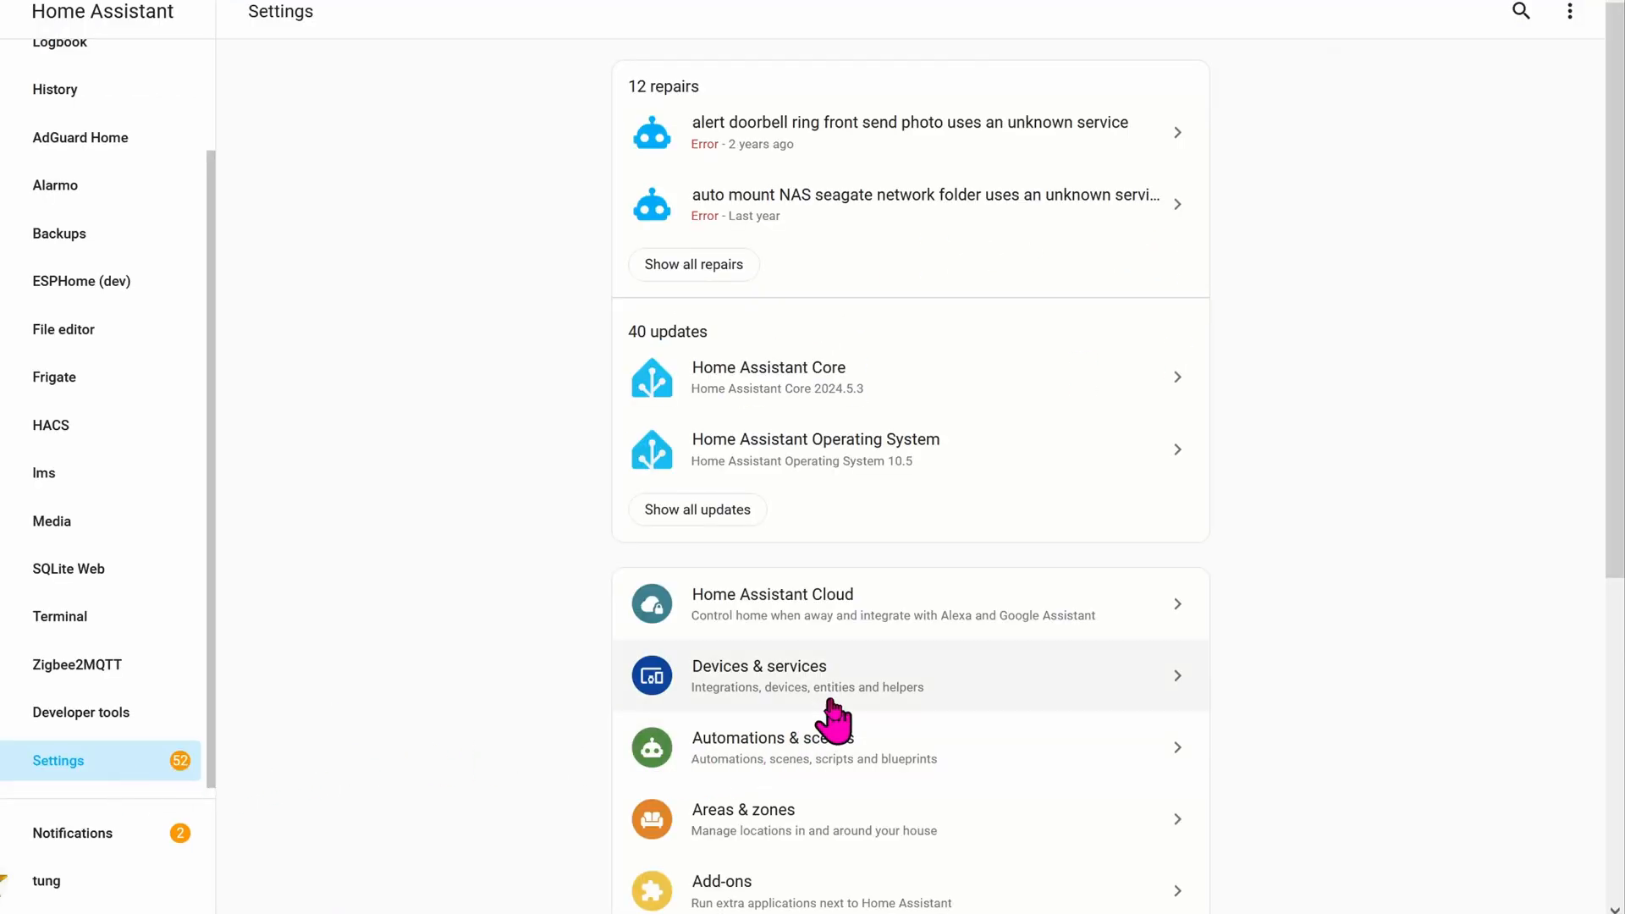
pyautogui.click(758, 665)
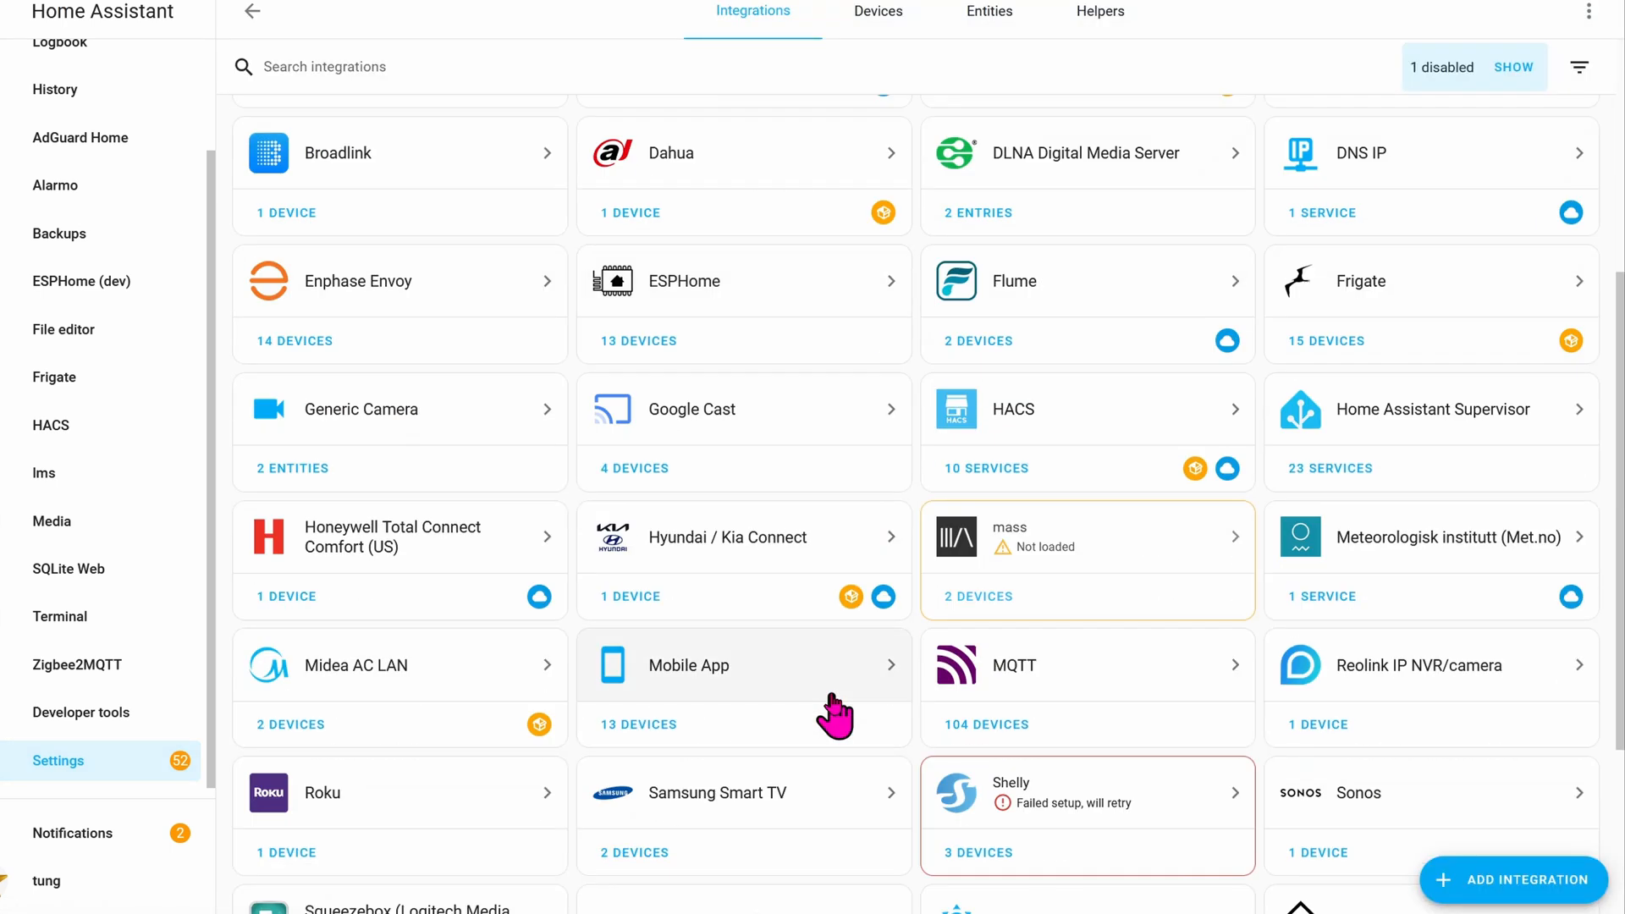
pyautogui.scroll(3)
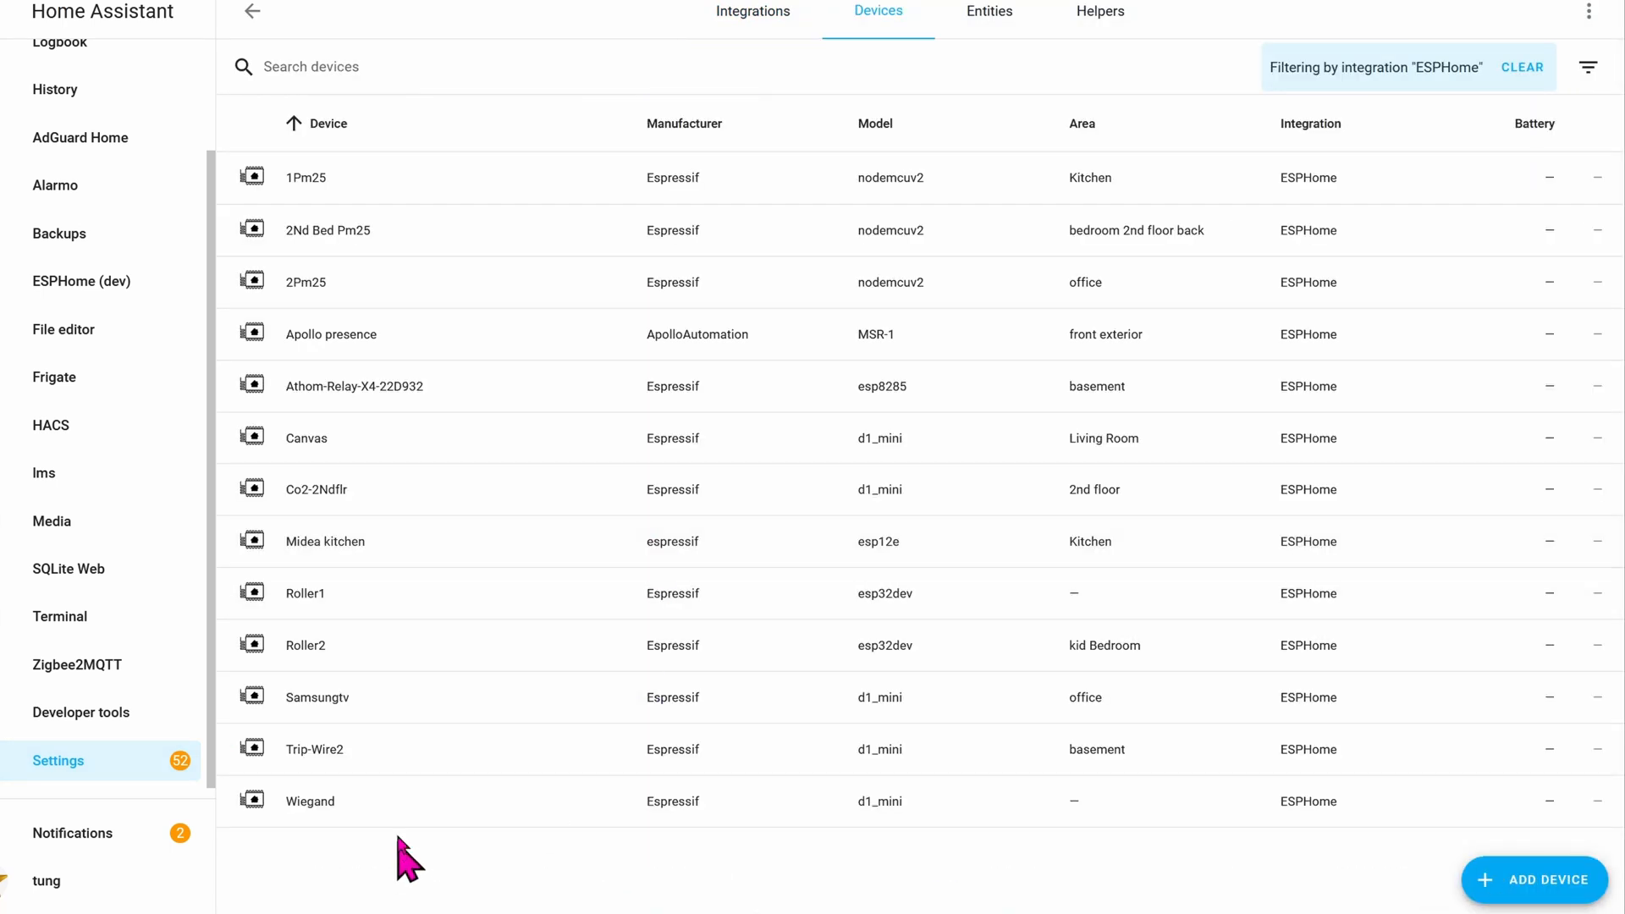
pyautogui.moveTo(419, 818)
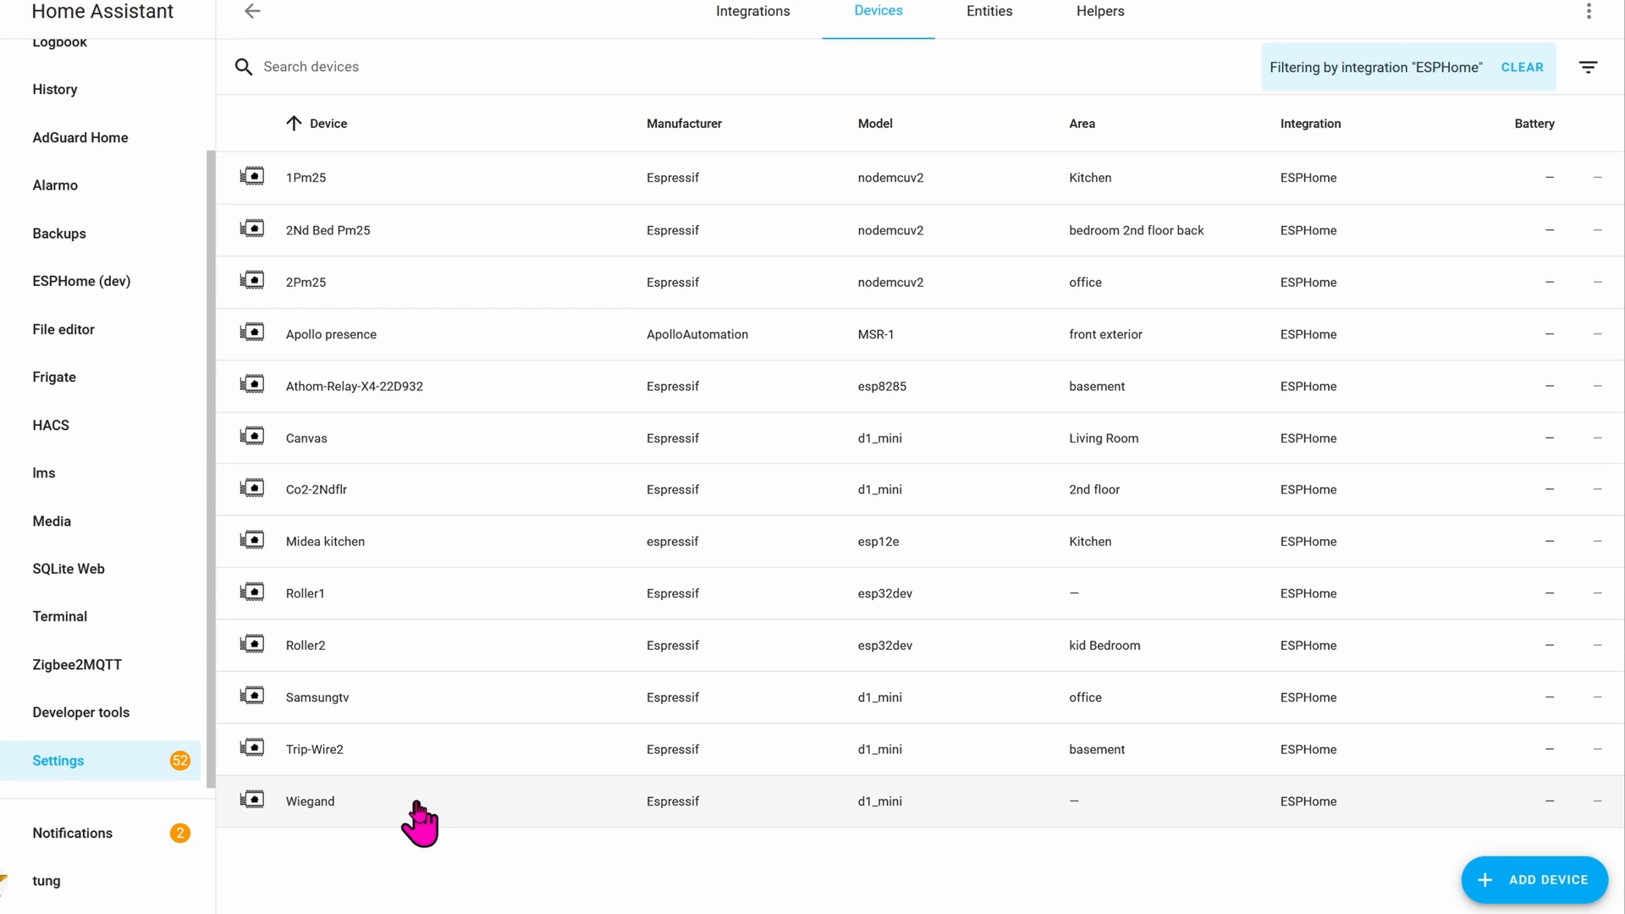
# Step: Open the Wiegand device page to show its reader01 and reader02 controls
pyautogui.click(308, 799)
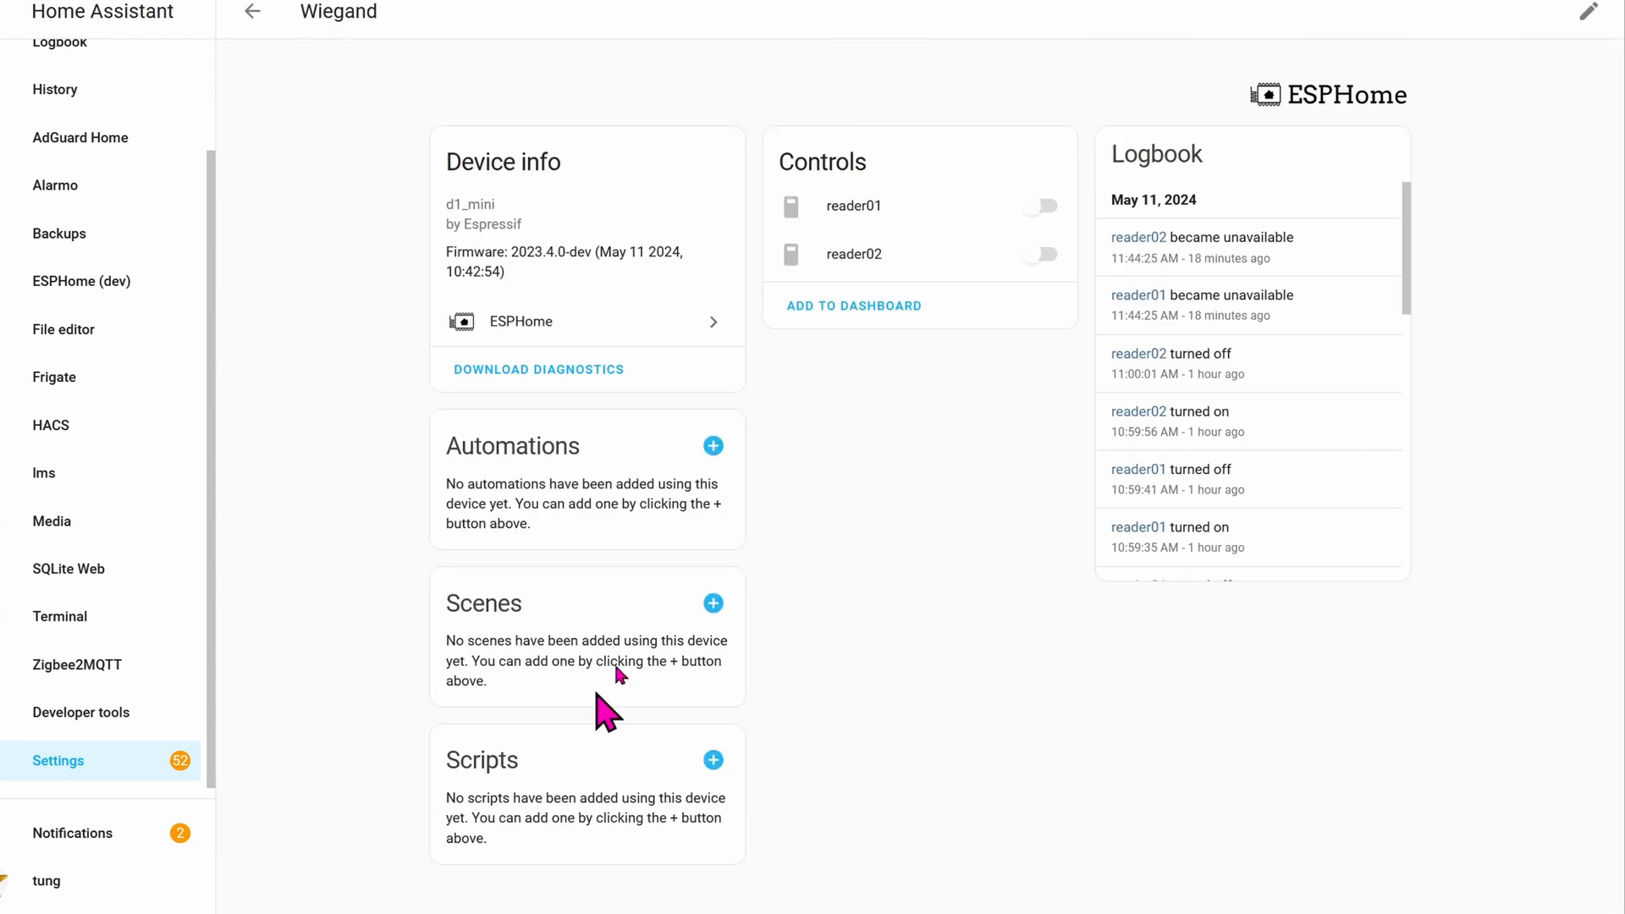
pyautogui.moveTo(902, 228)
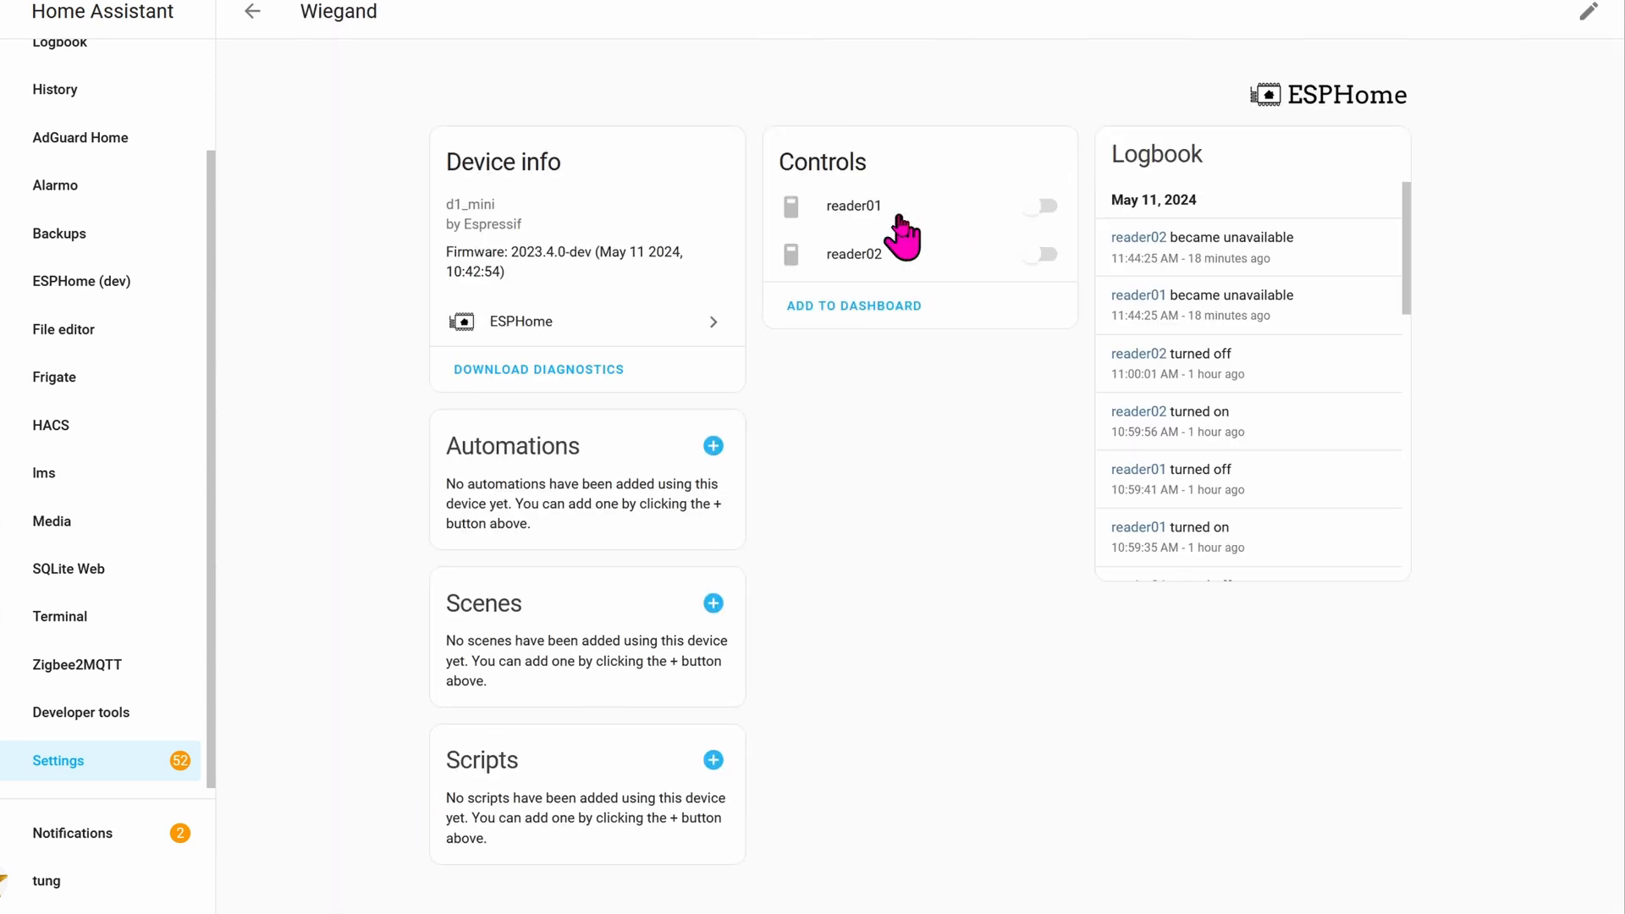
pyautogui.moveTo(927, 280)
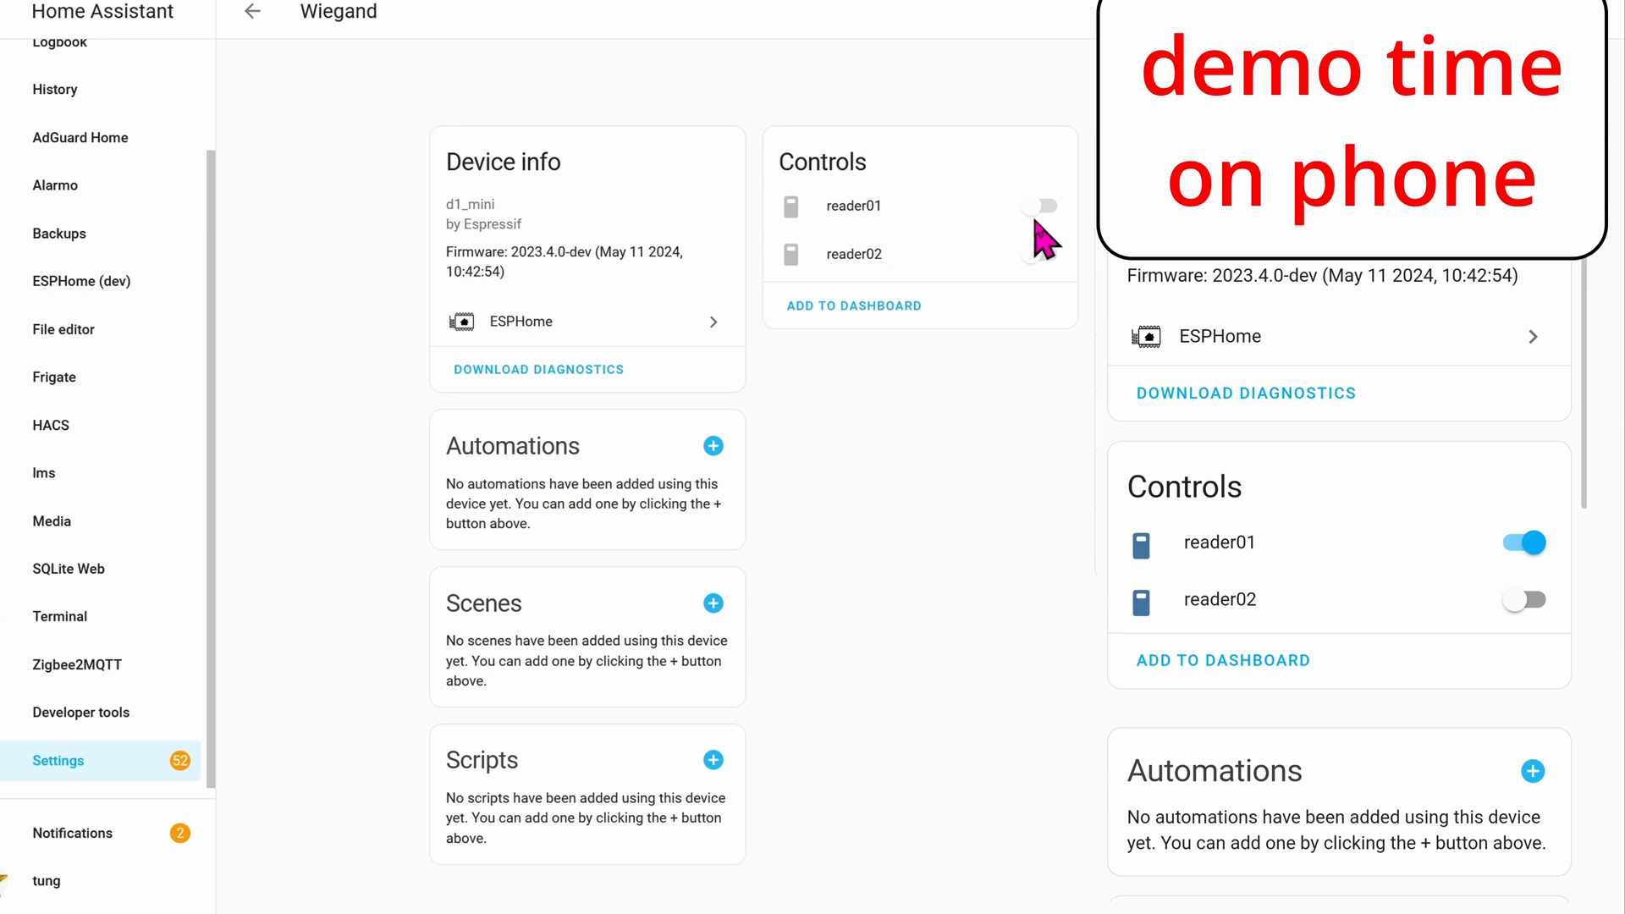
pyautogui.moveTo(1072, 244)
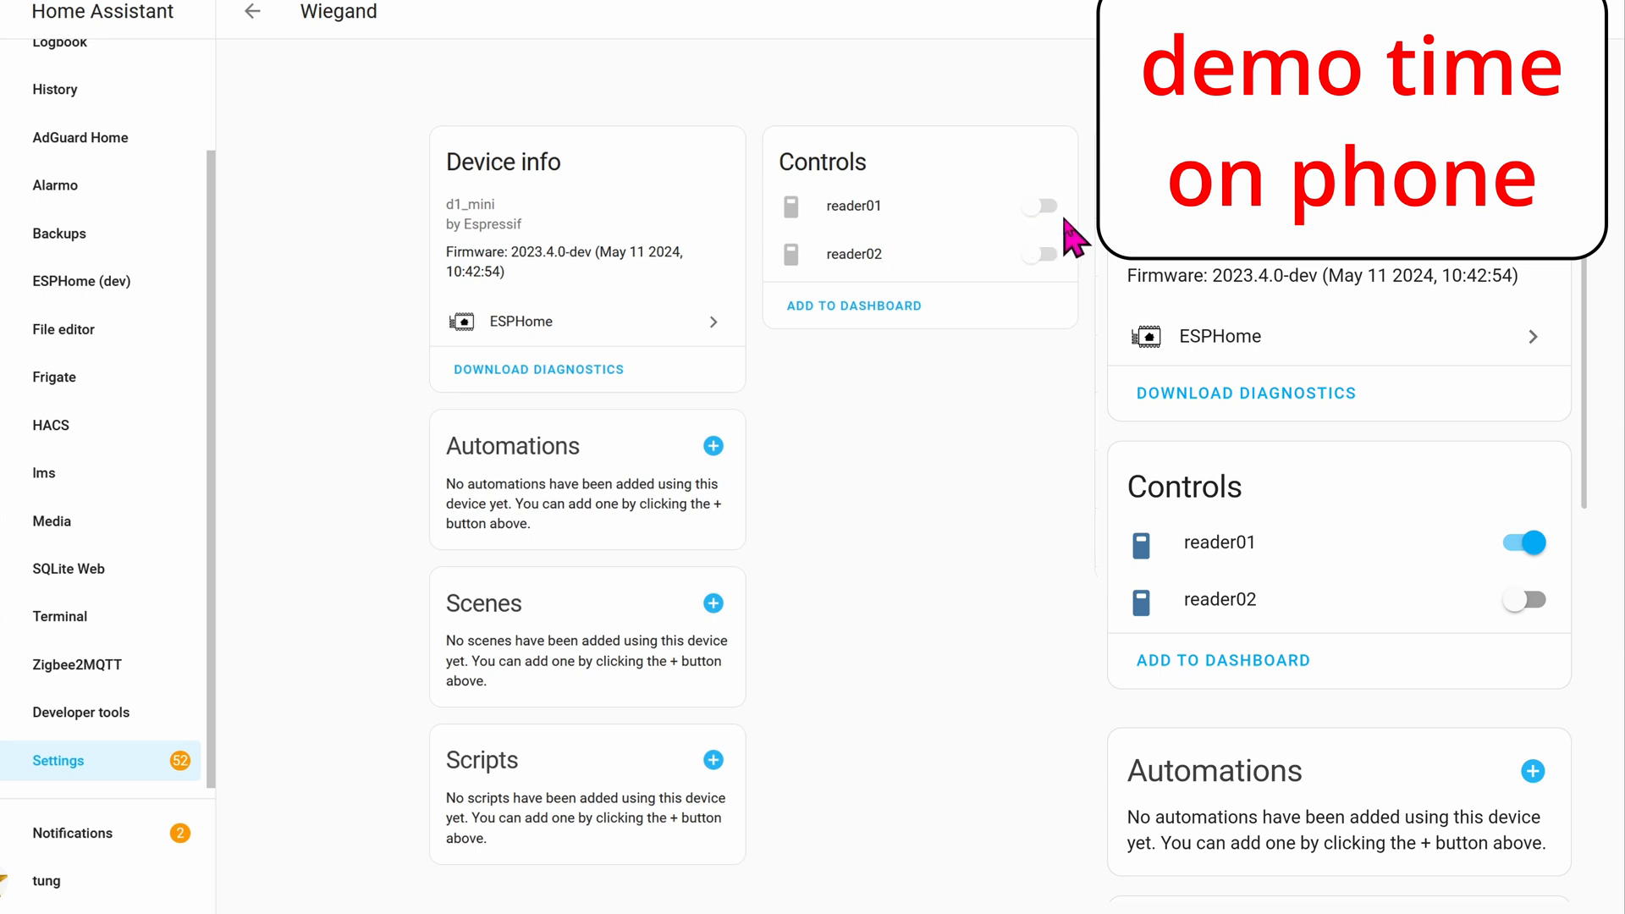
# Step: Toggle the reader01 switch off and on repeatedly, leaving it switched on
pyautogui.click(1523, 542)
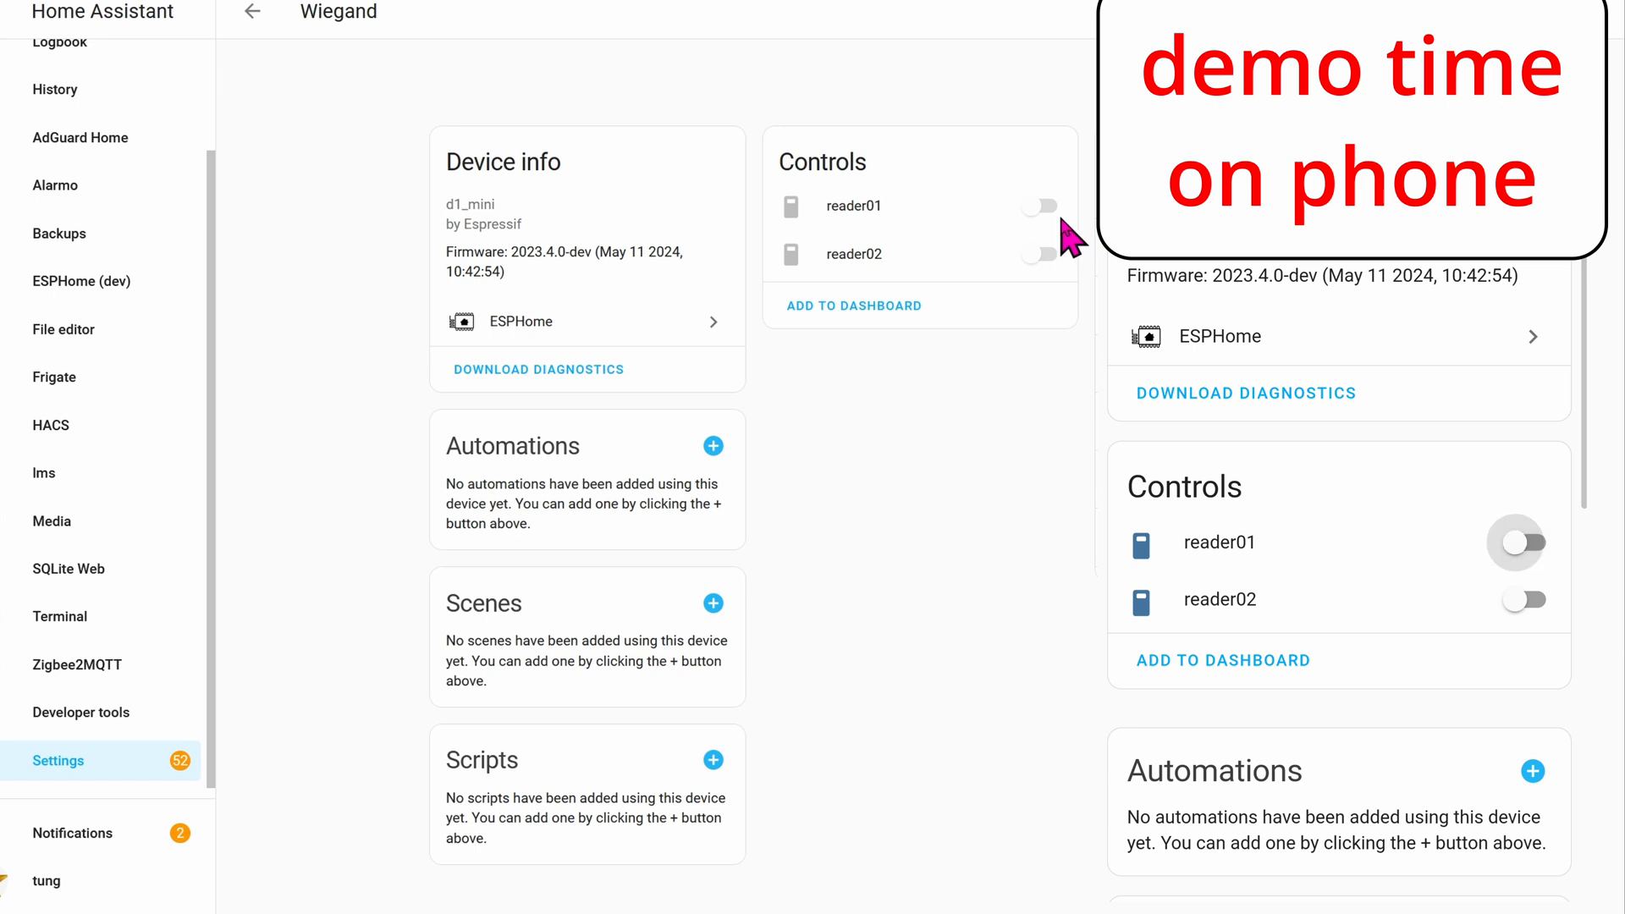
pyautogui.click(1522, 542)
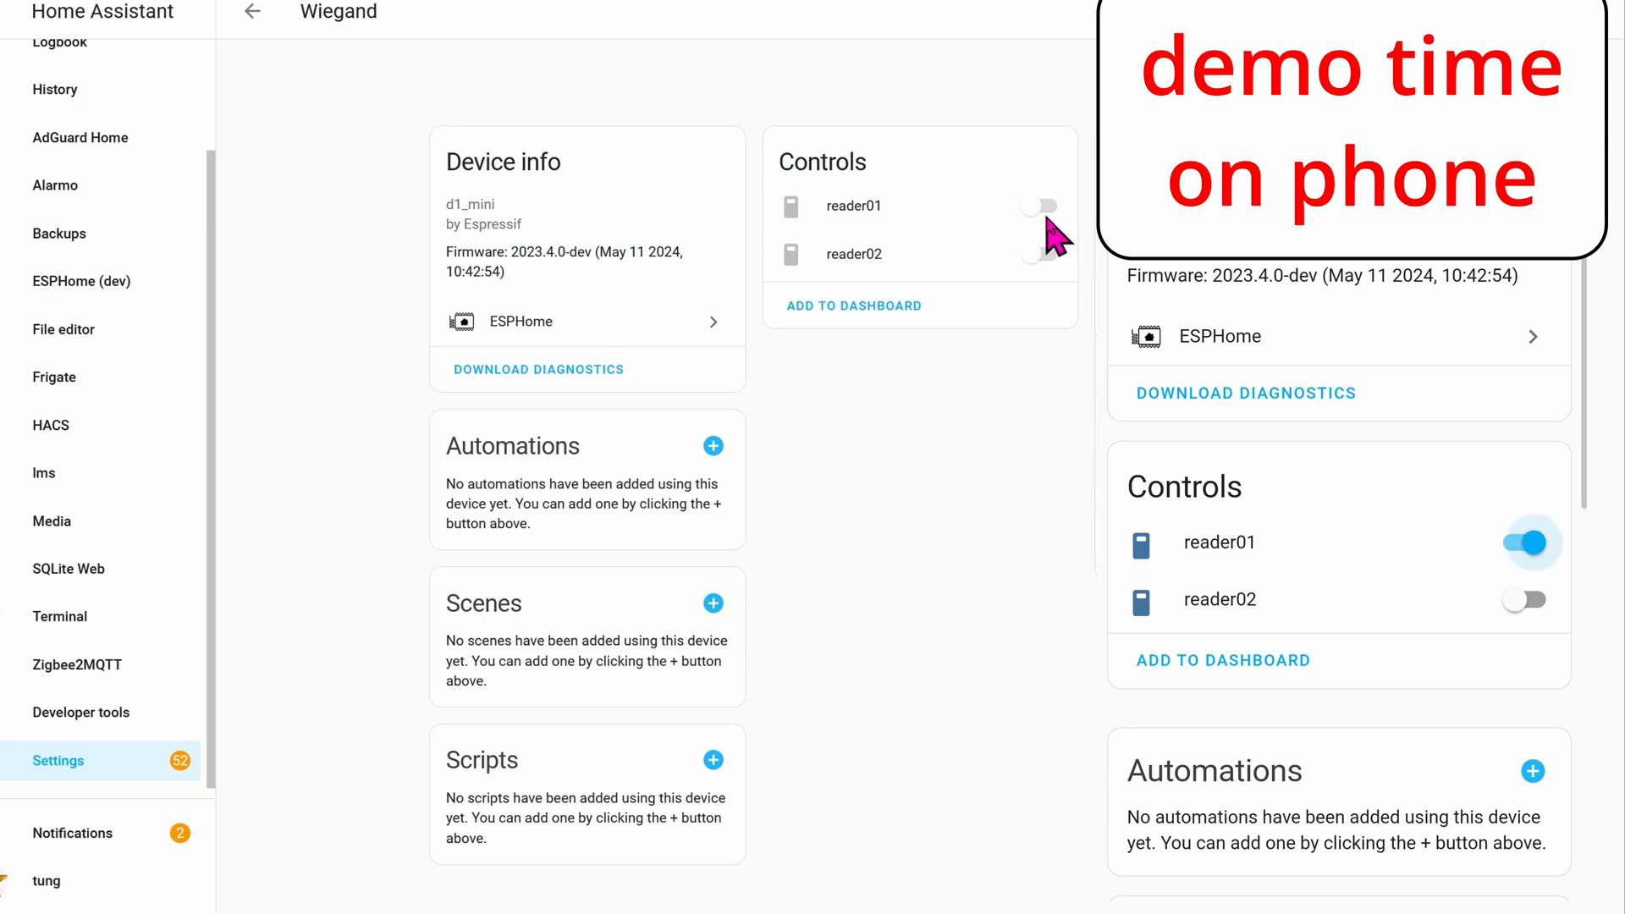
pyautogui.moveTo(974, 300)
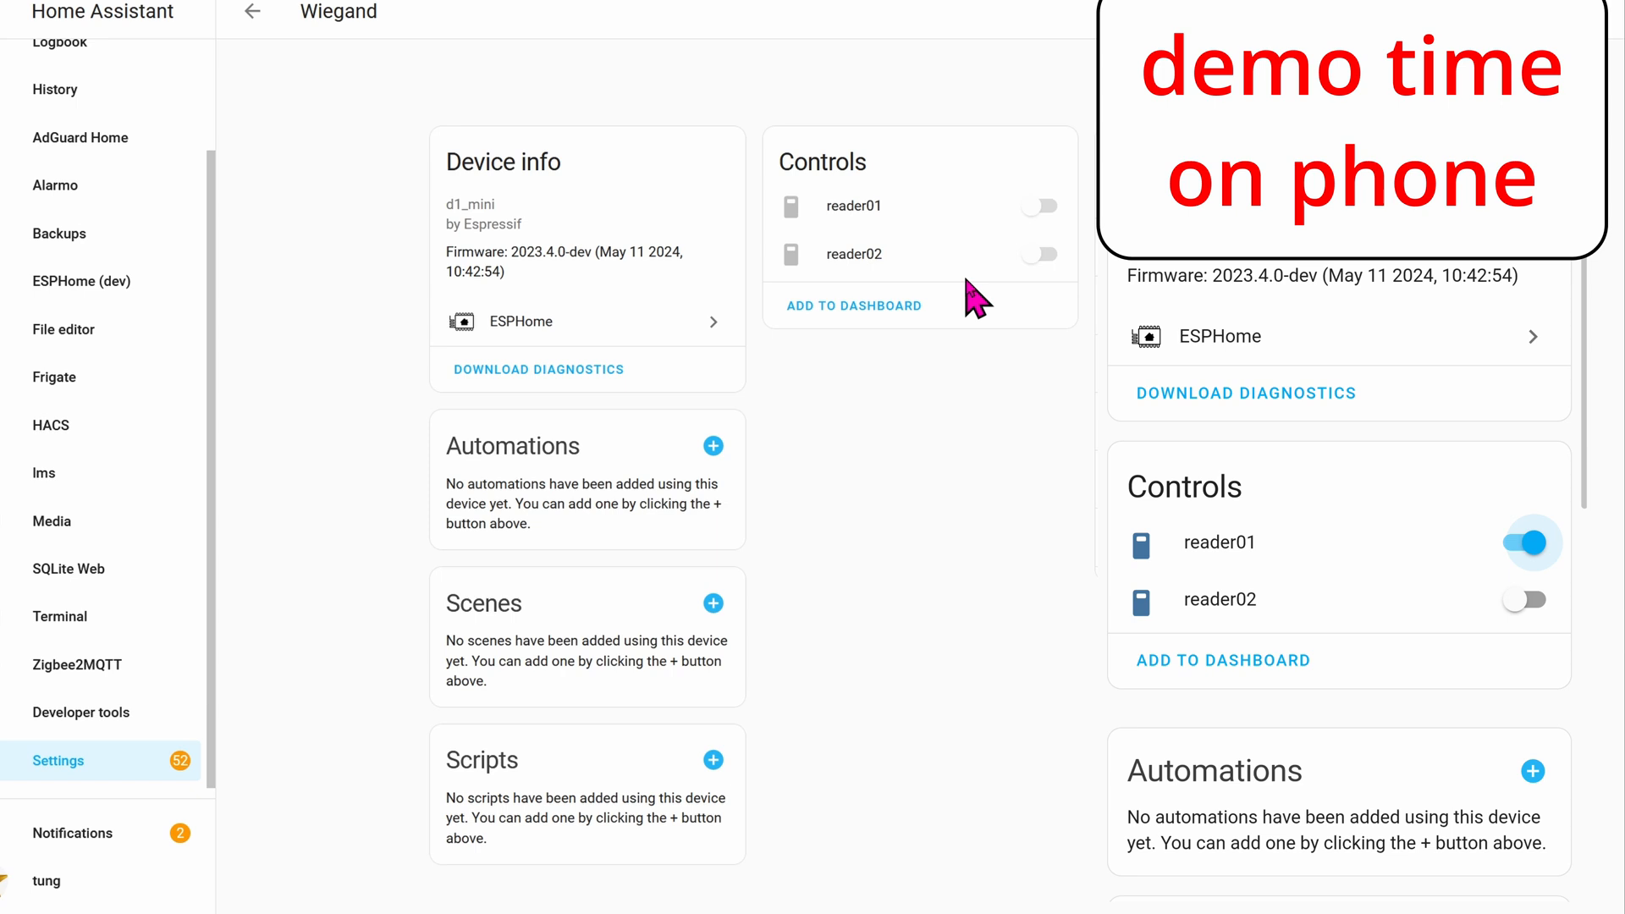
pyautogui.click(1525, 542)
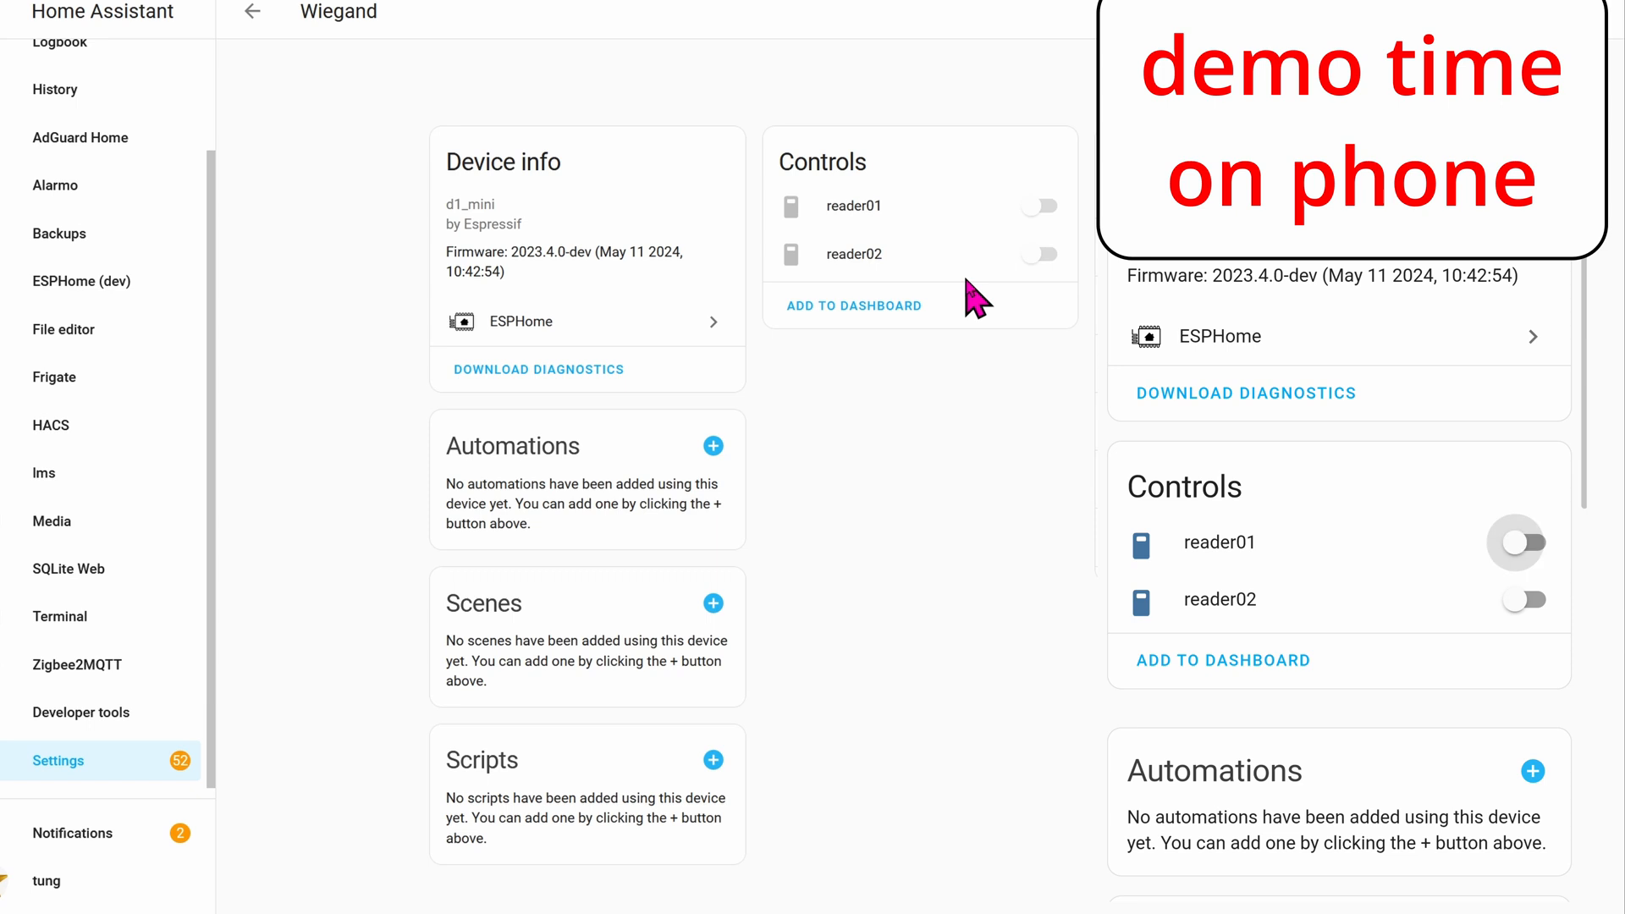
pyautogui.click(1523, 541)
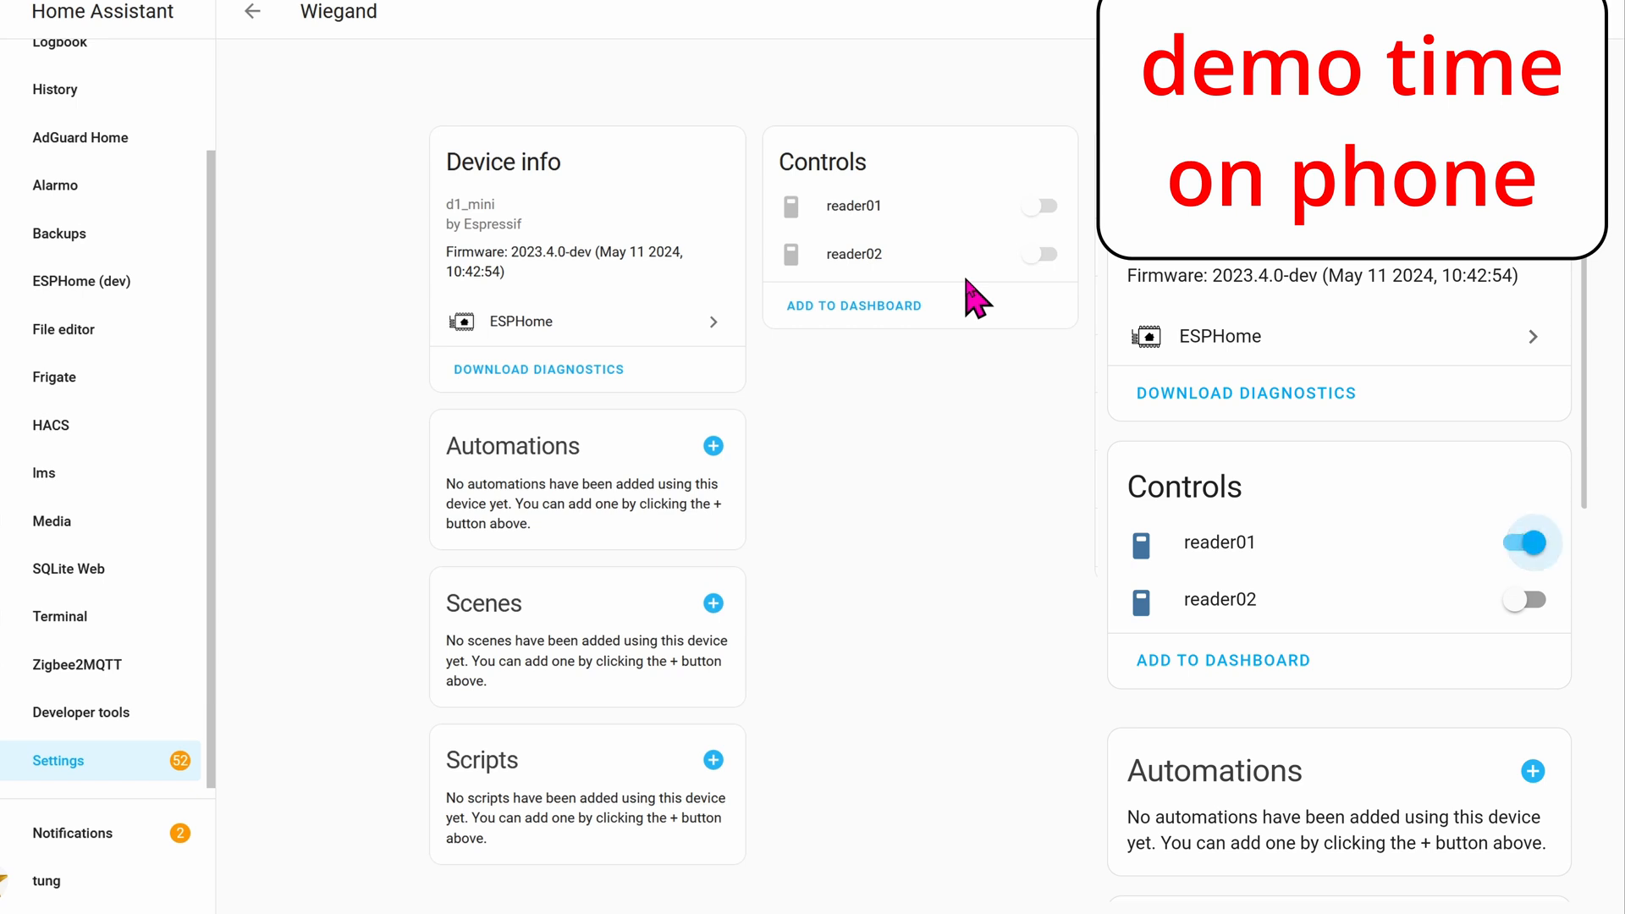
pyautogui.click(1524, 542)
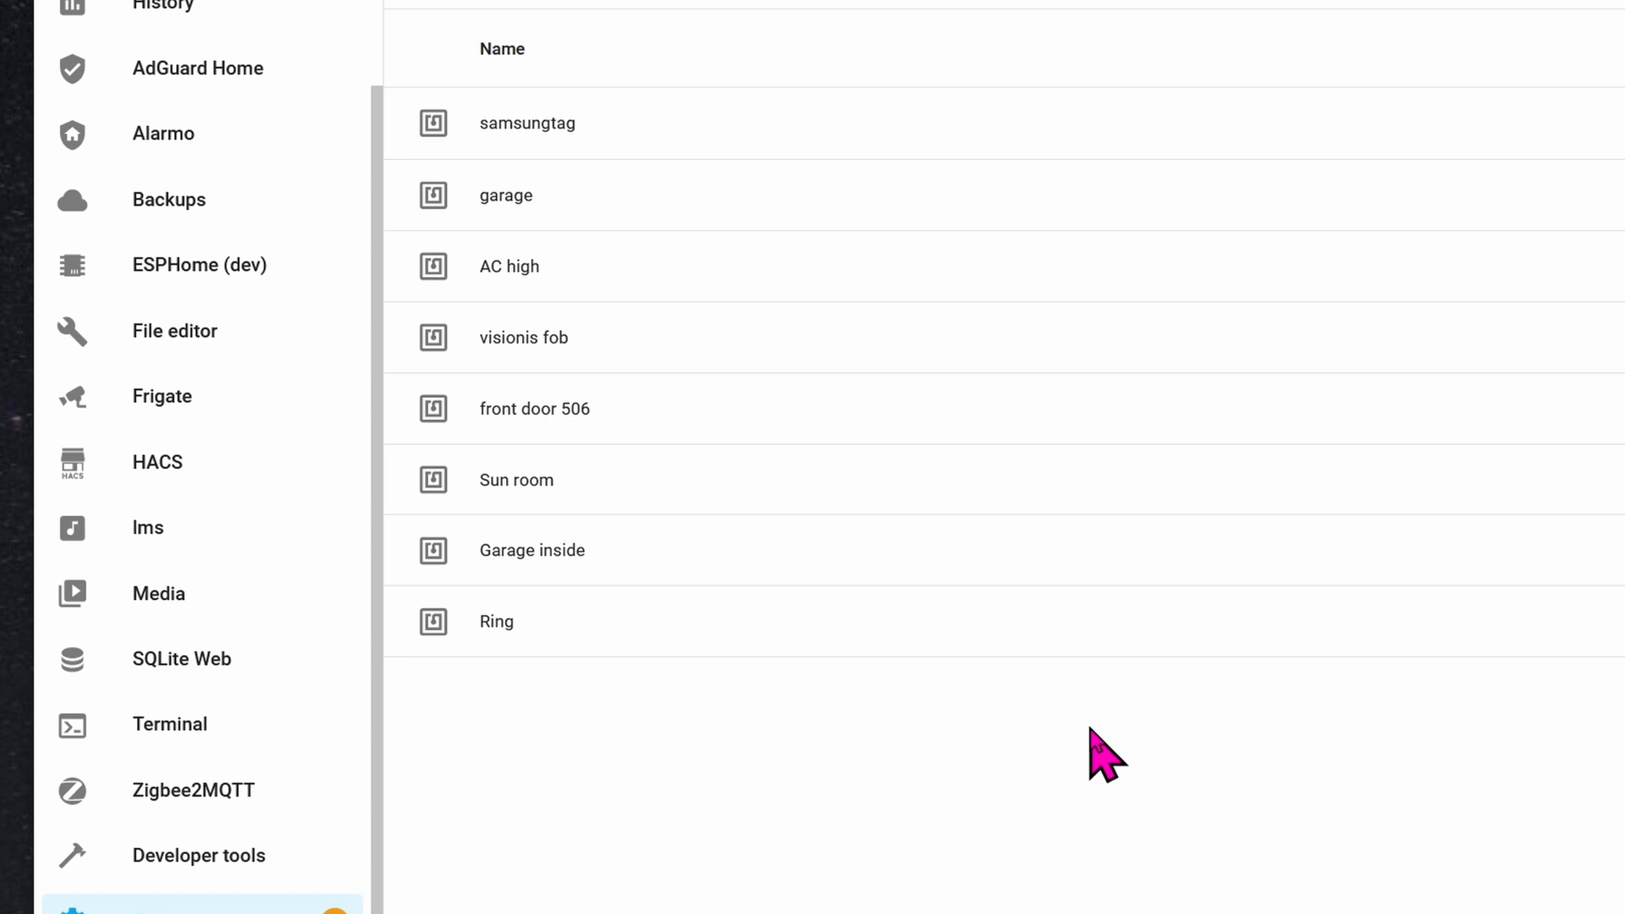
pyautogui.moveTo(730, 383)
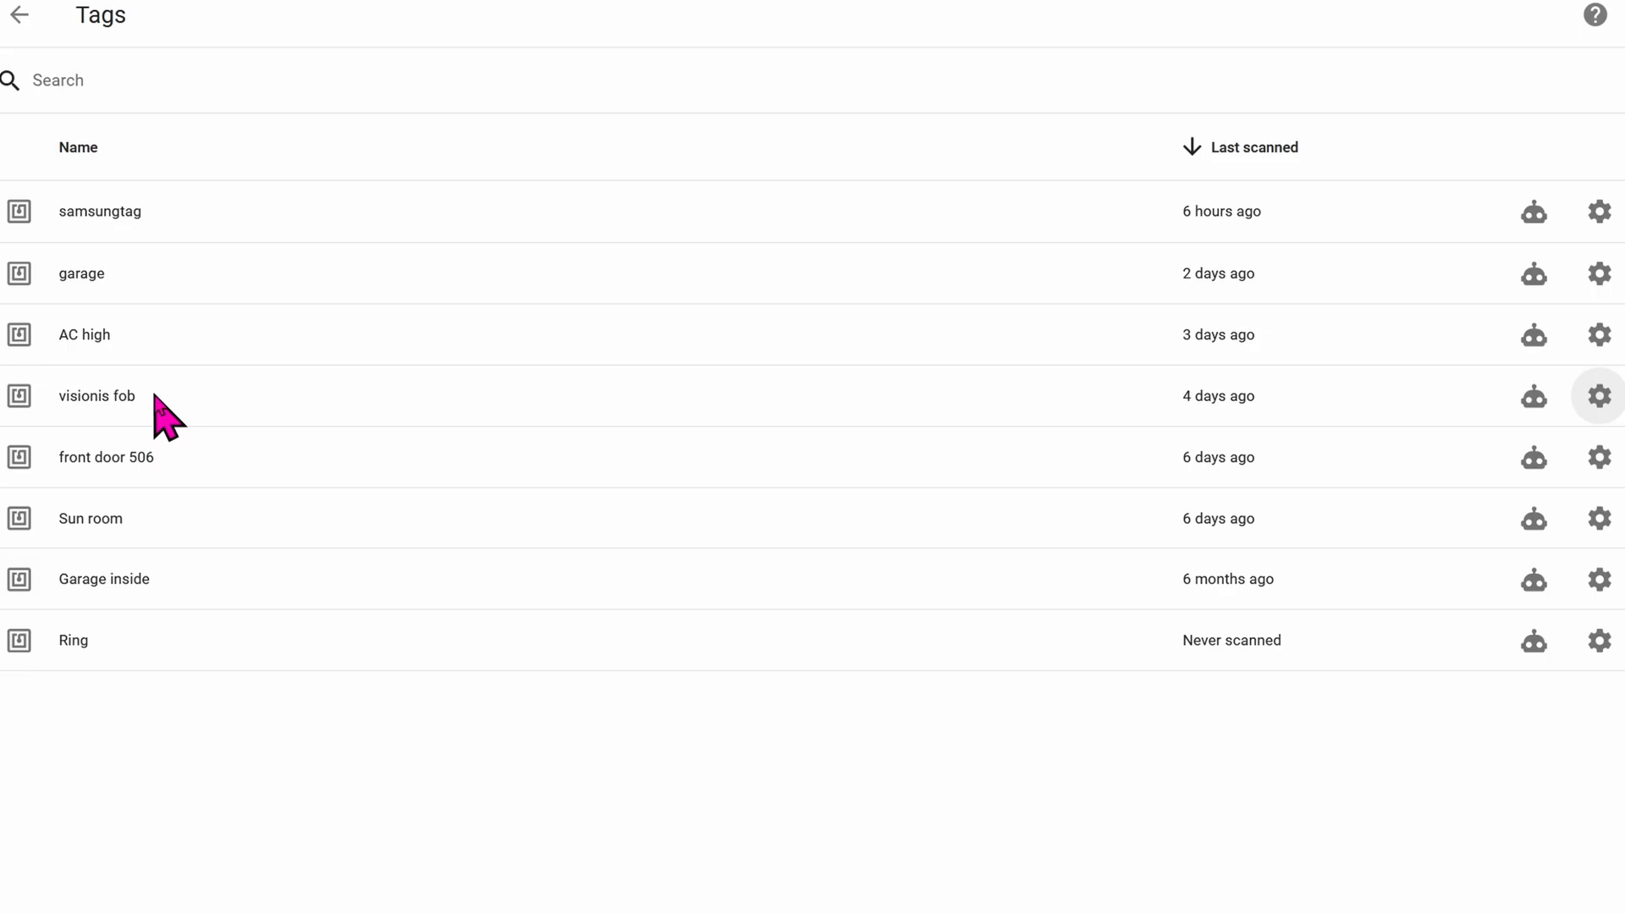
pyautogui.moveTo(1550, 398)
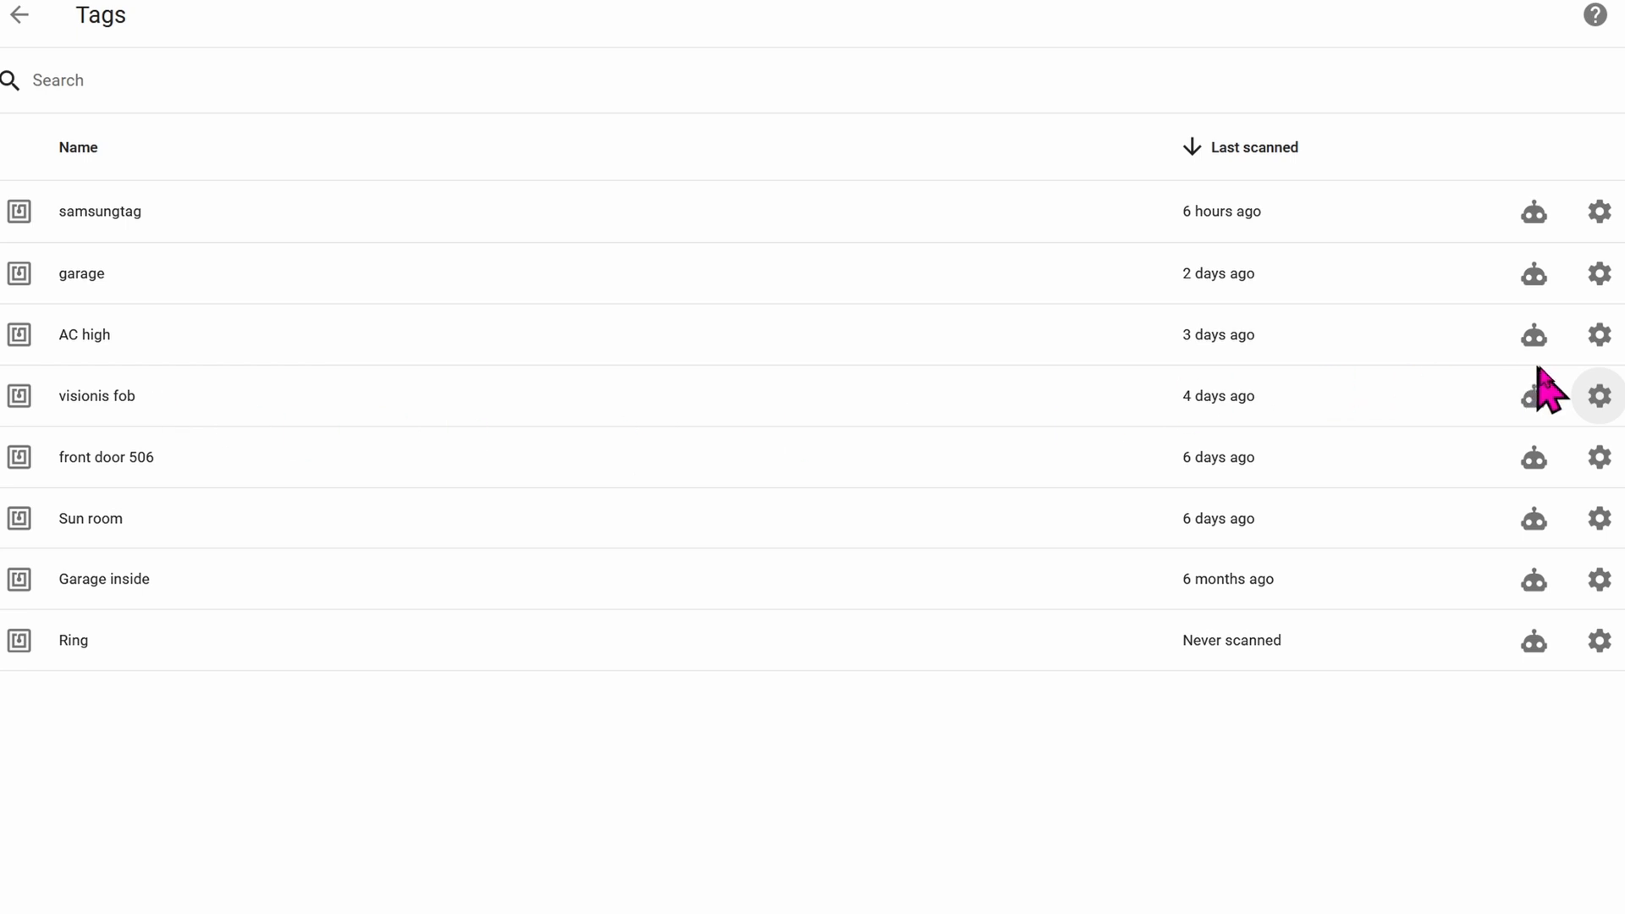
pyautogui.click(1597, 395)
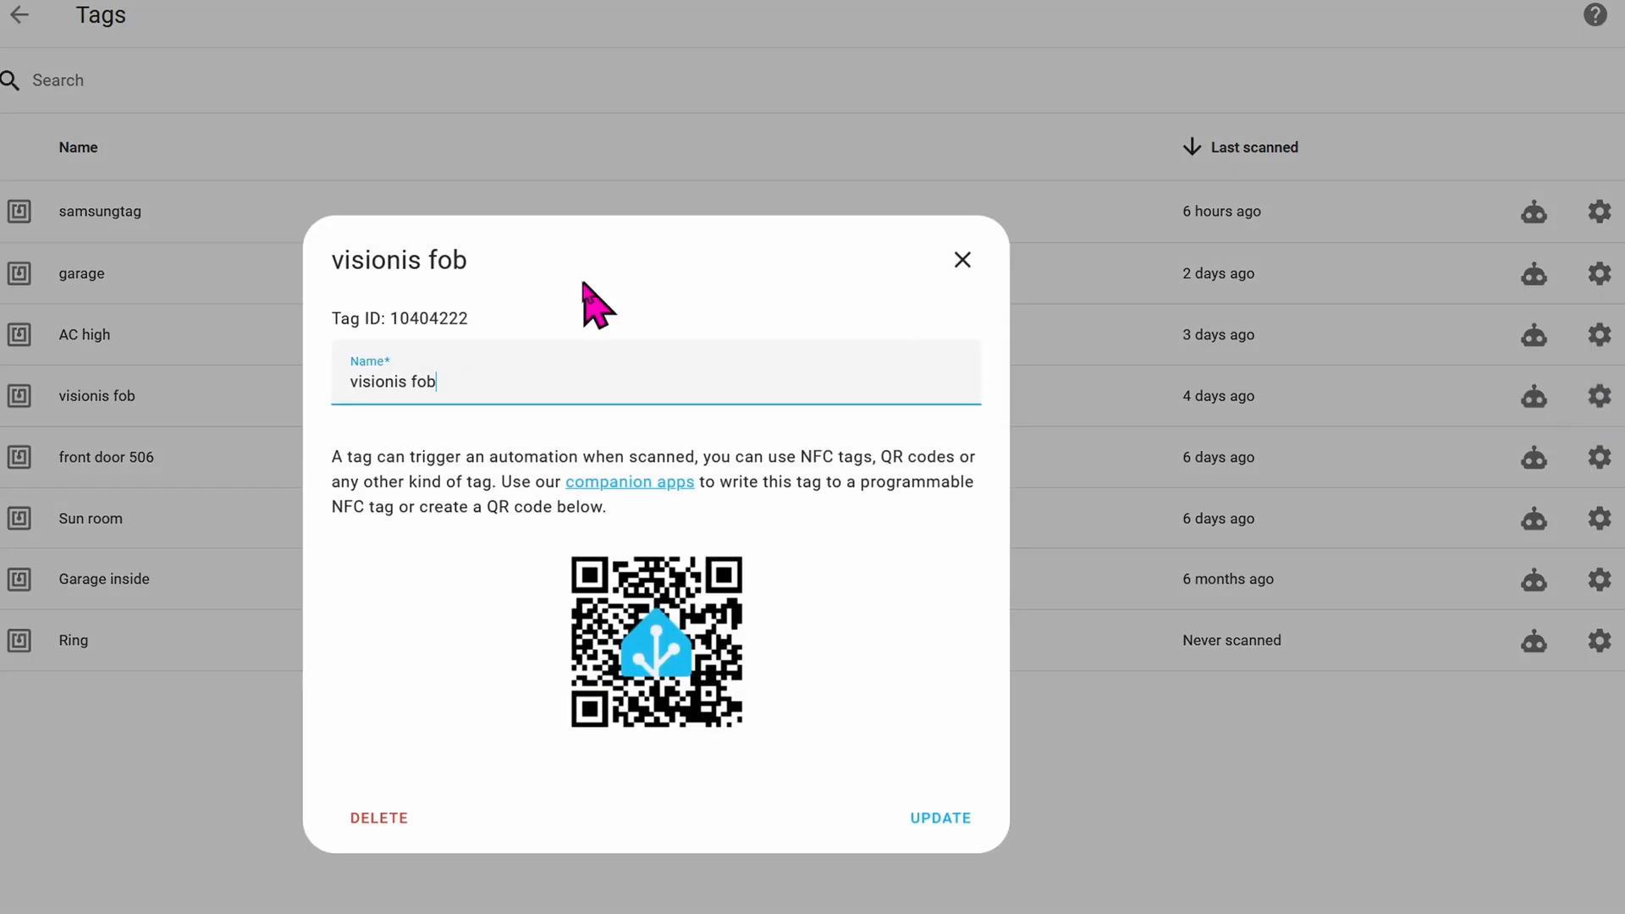
pyautogui.moveTo(946, 792)
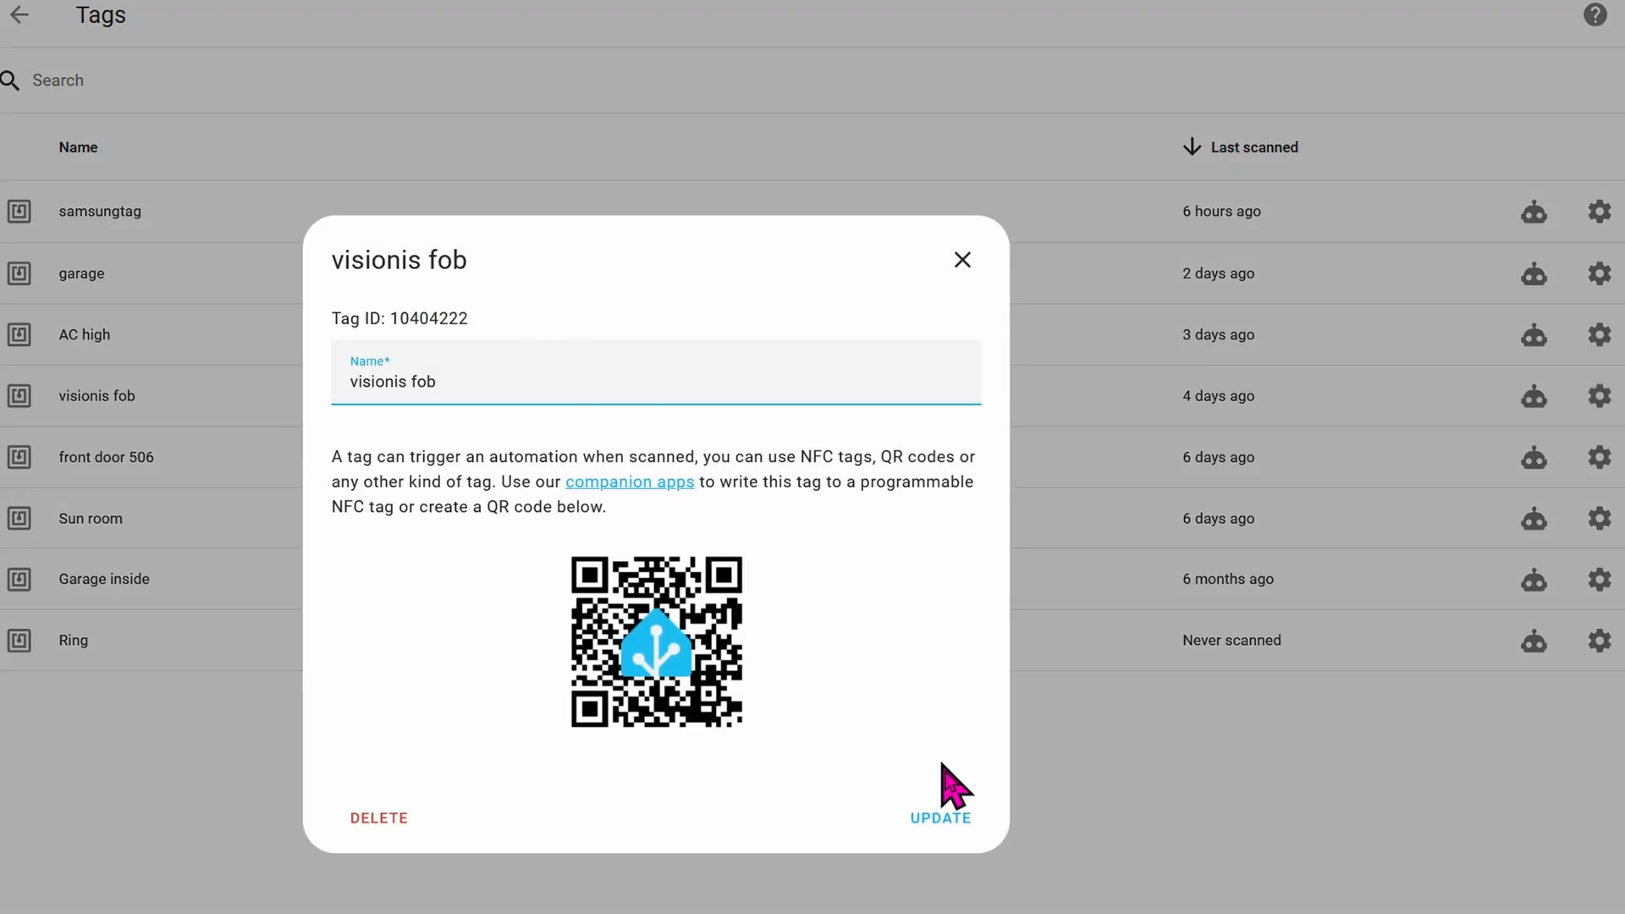
pyautogui.click(960, 259)
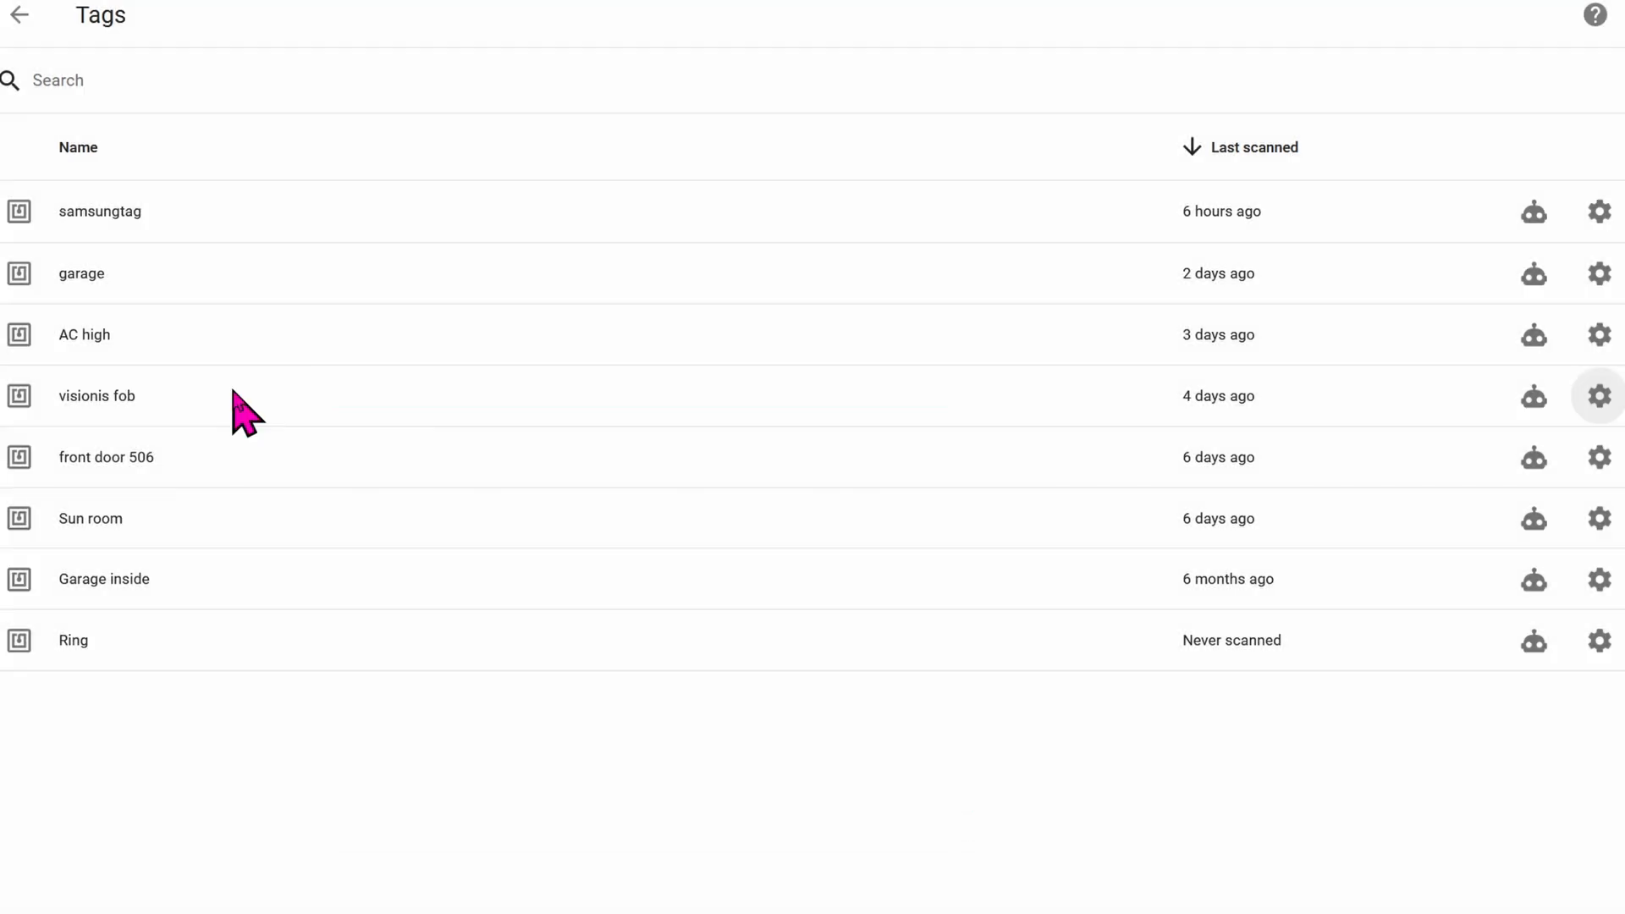
pyautogui.moveTo(200, 425)
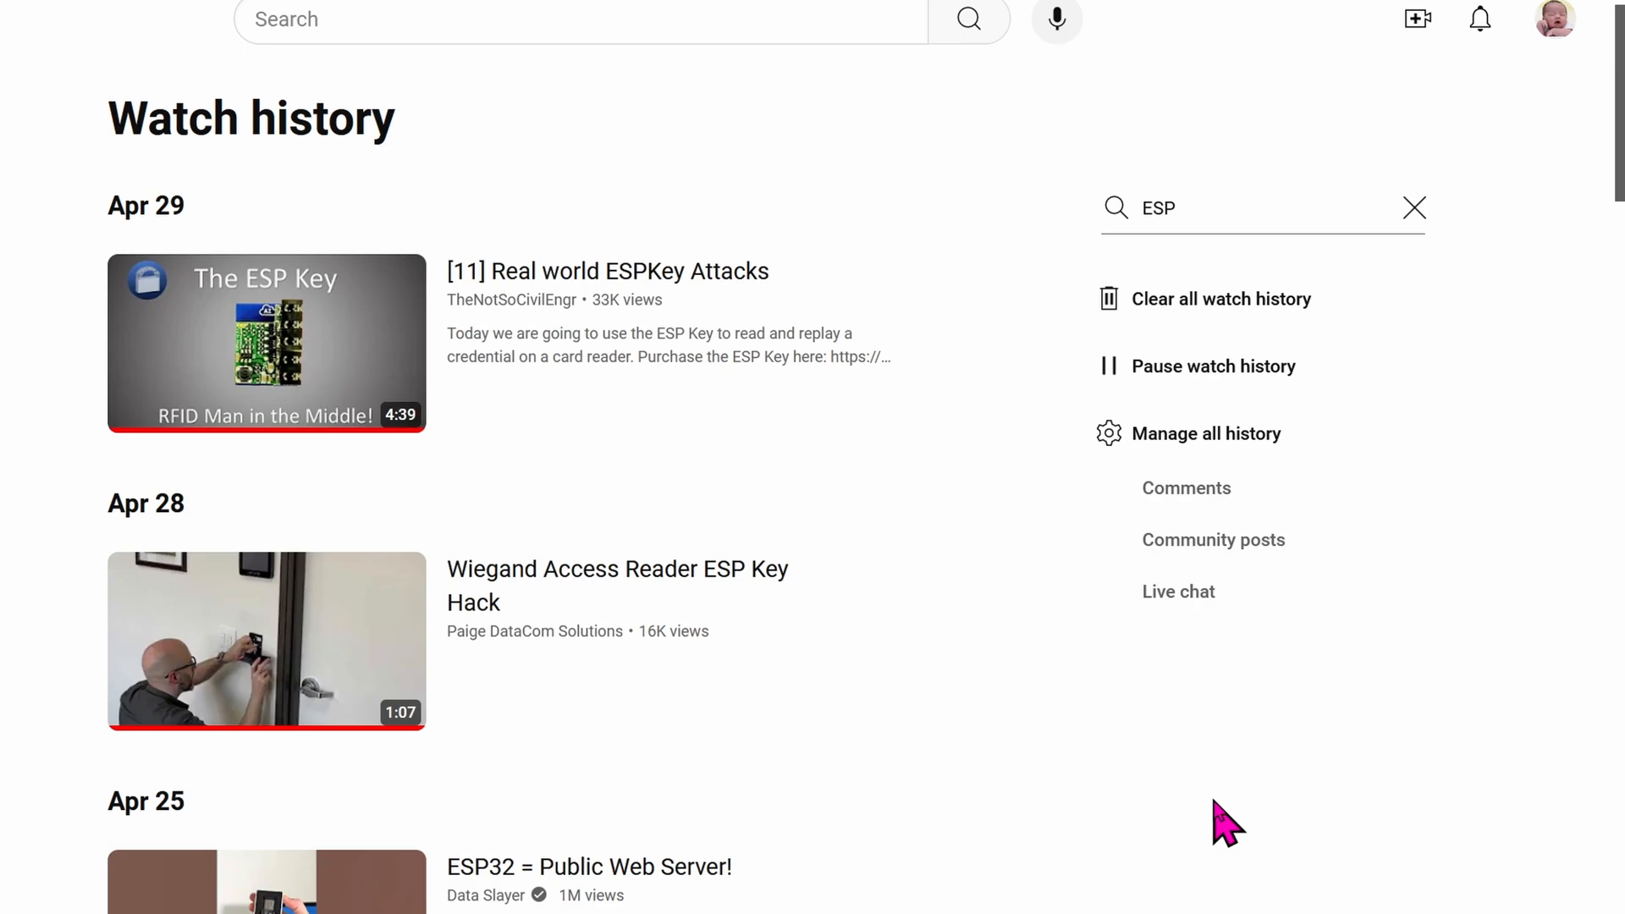
pyautogui.moveTo(804, 397)
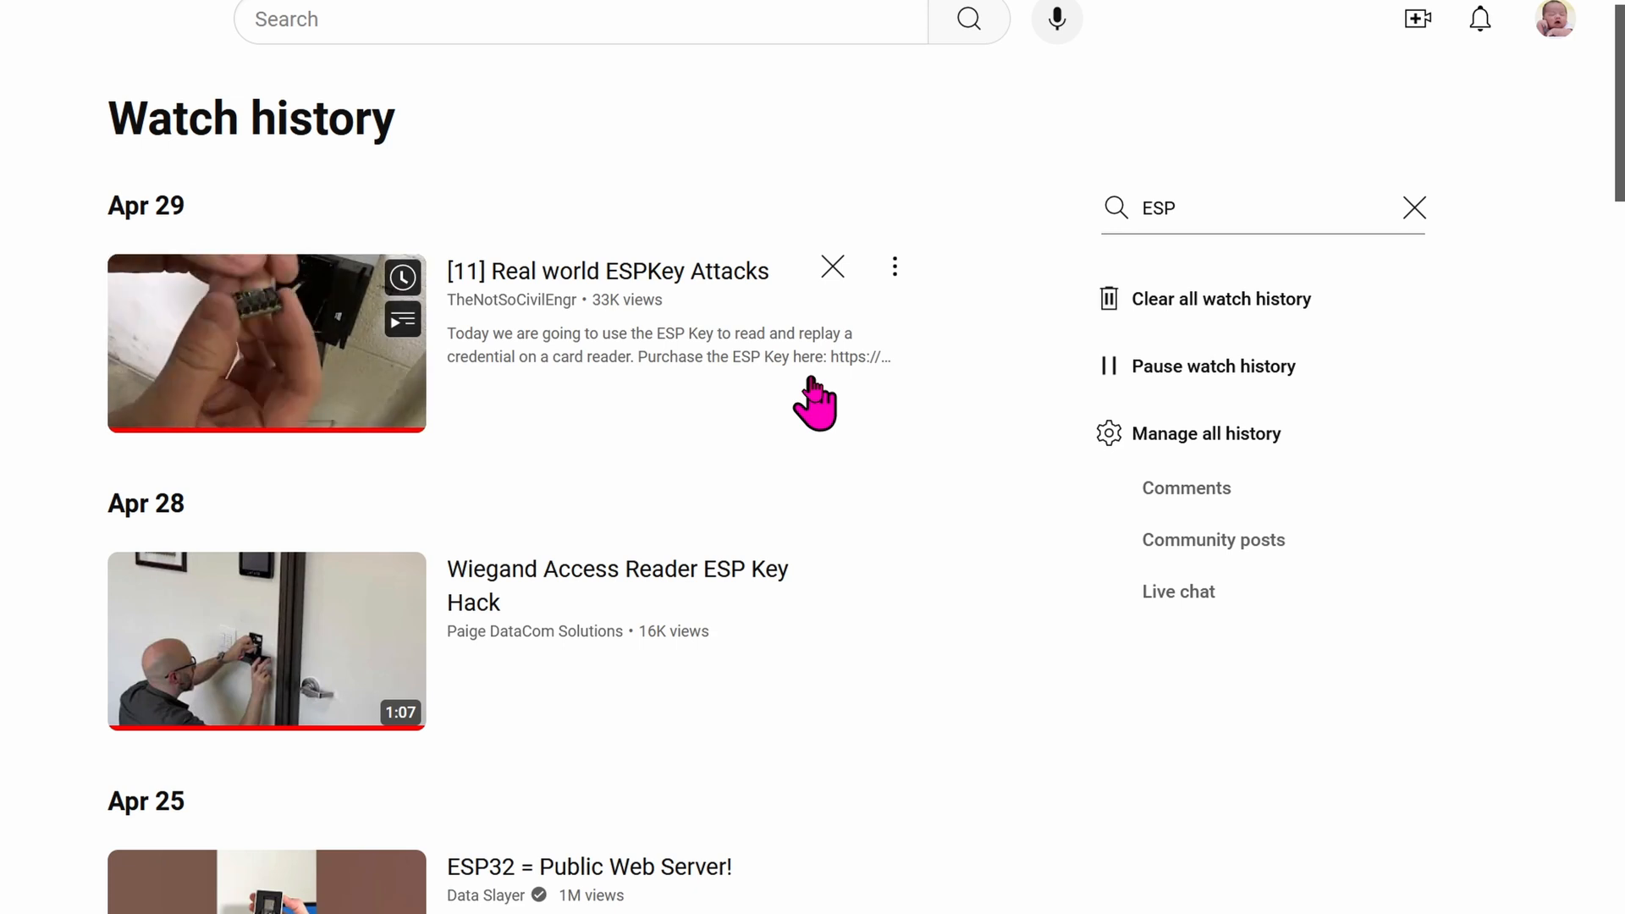
pyautogui.moveTo(766, 493)
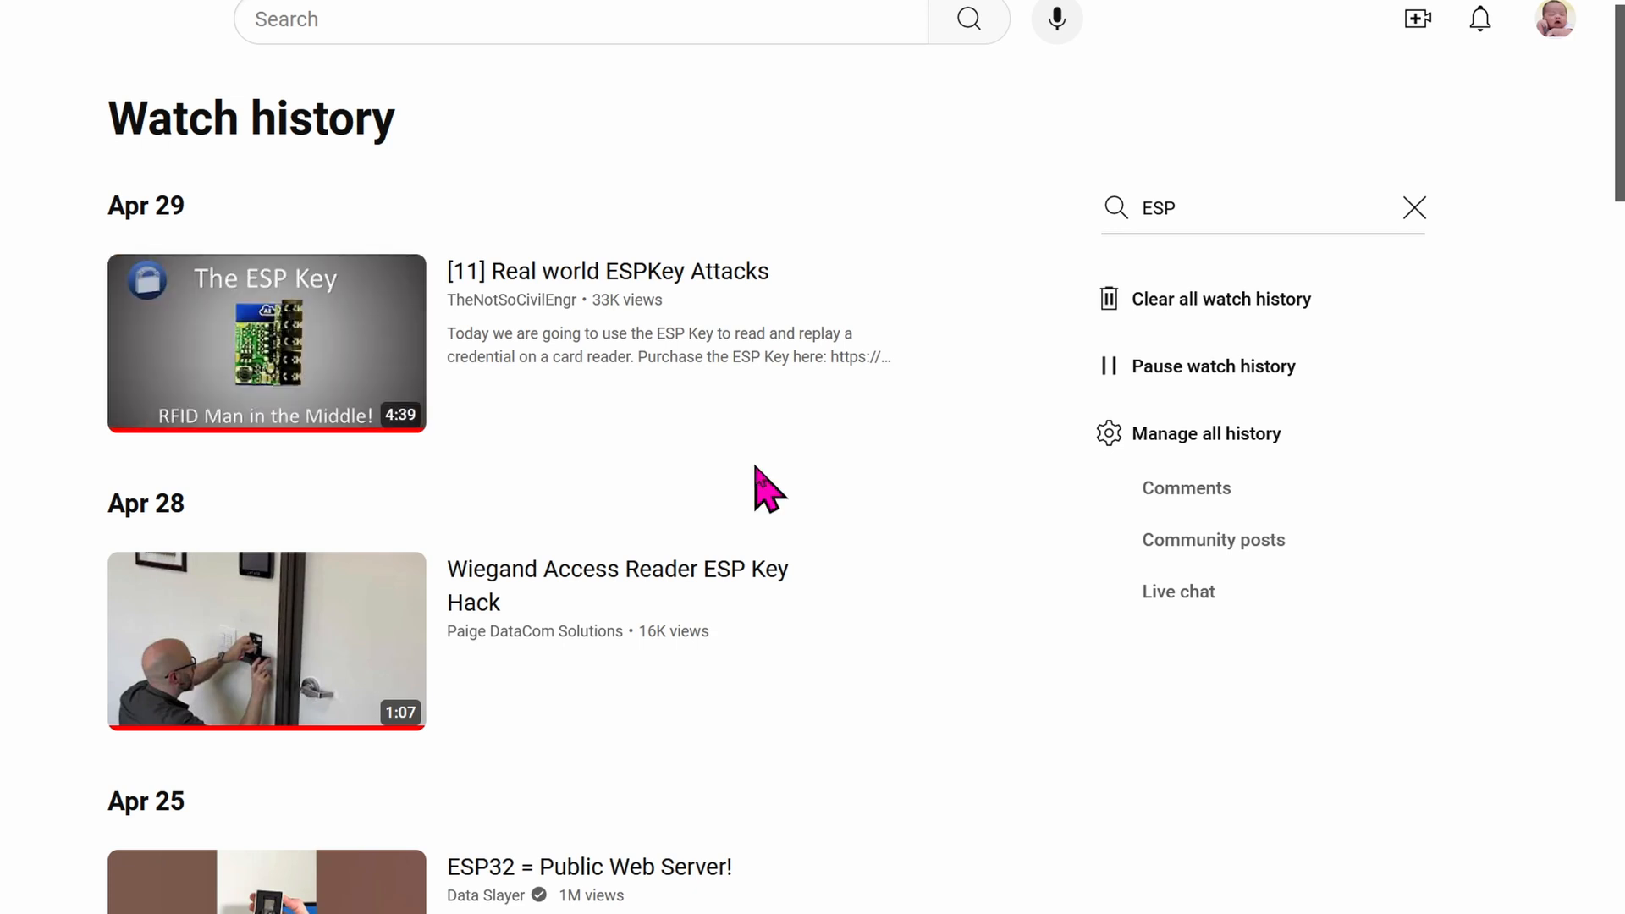